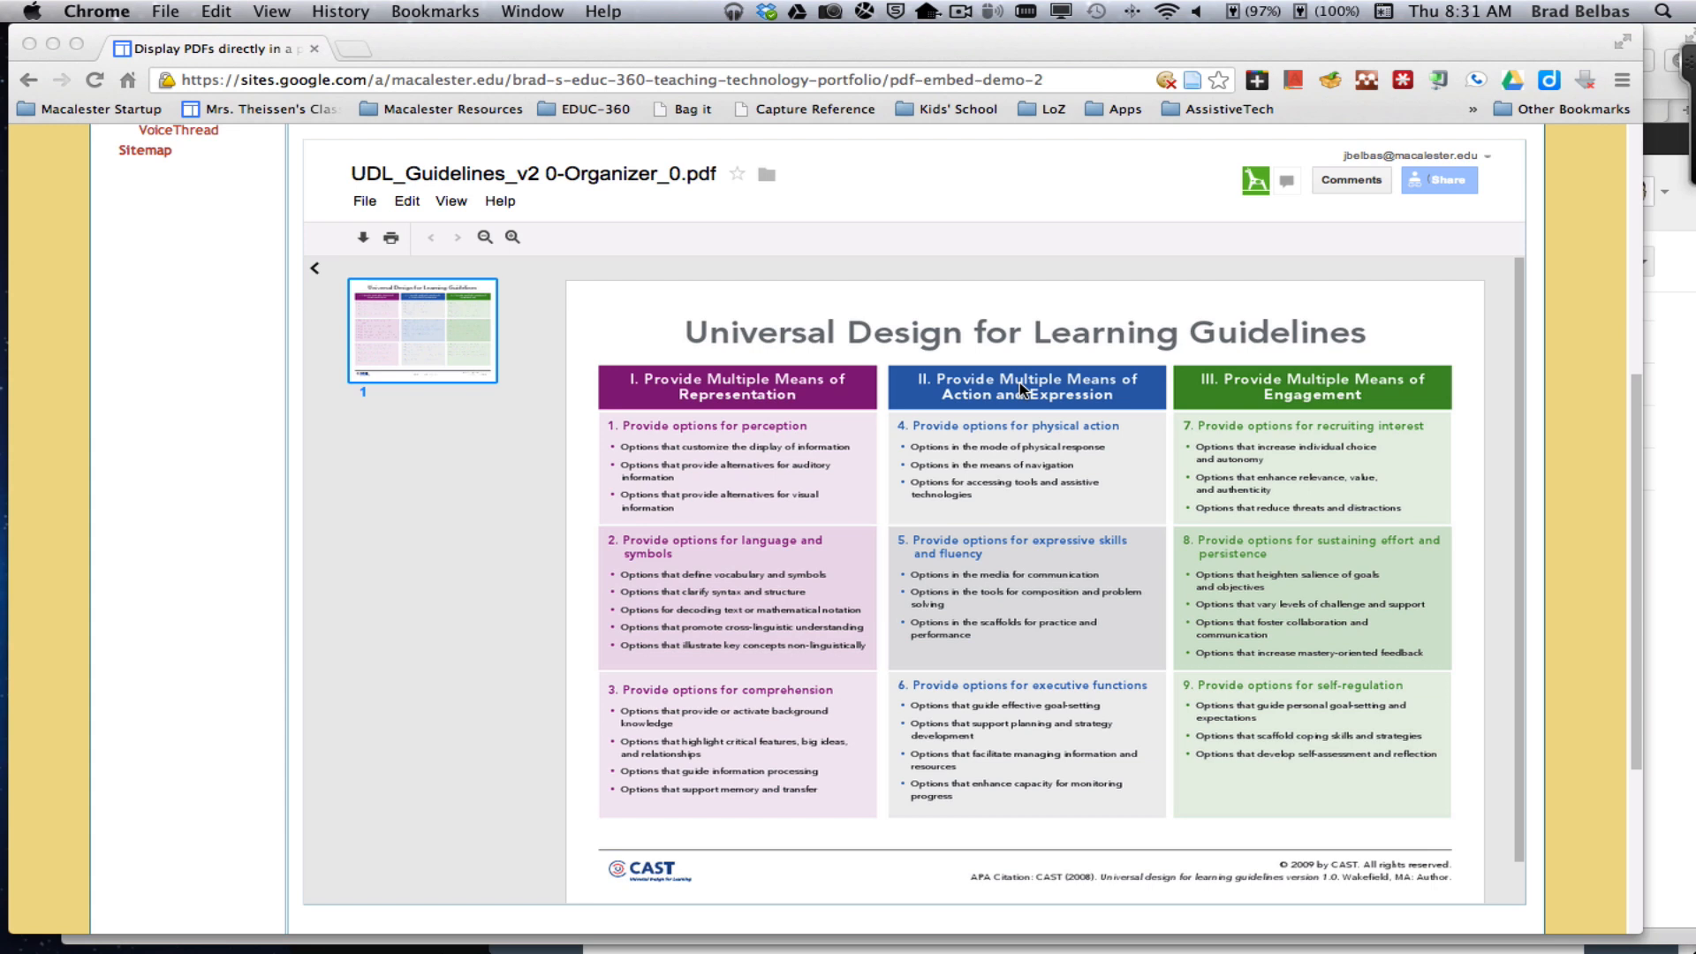
mouse_move(717, 452)
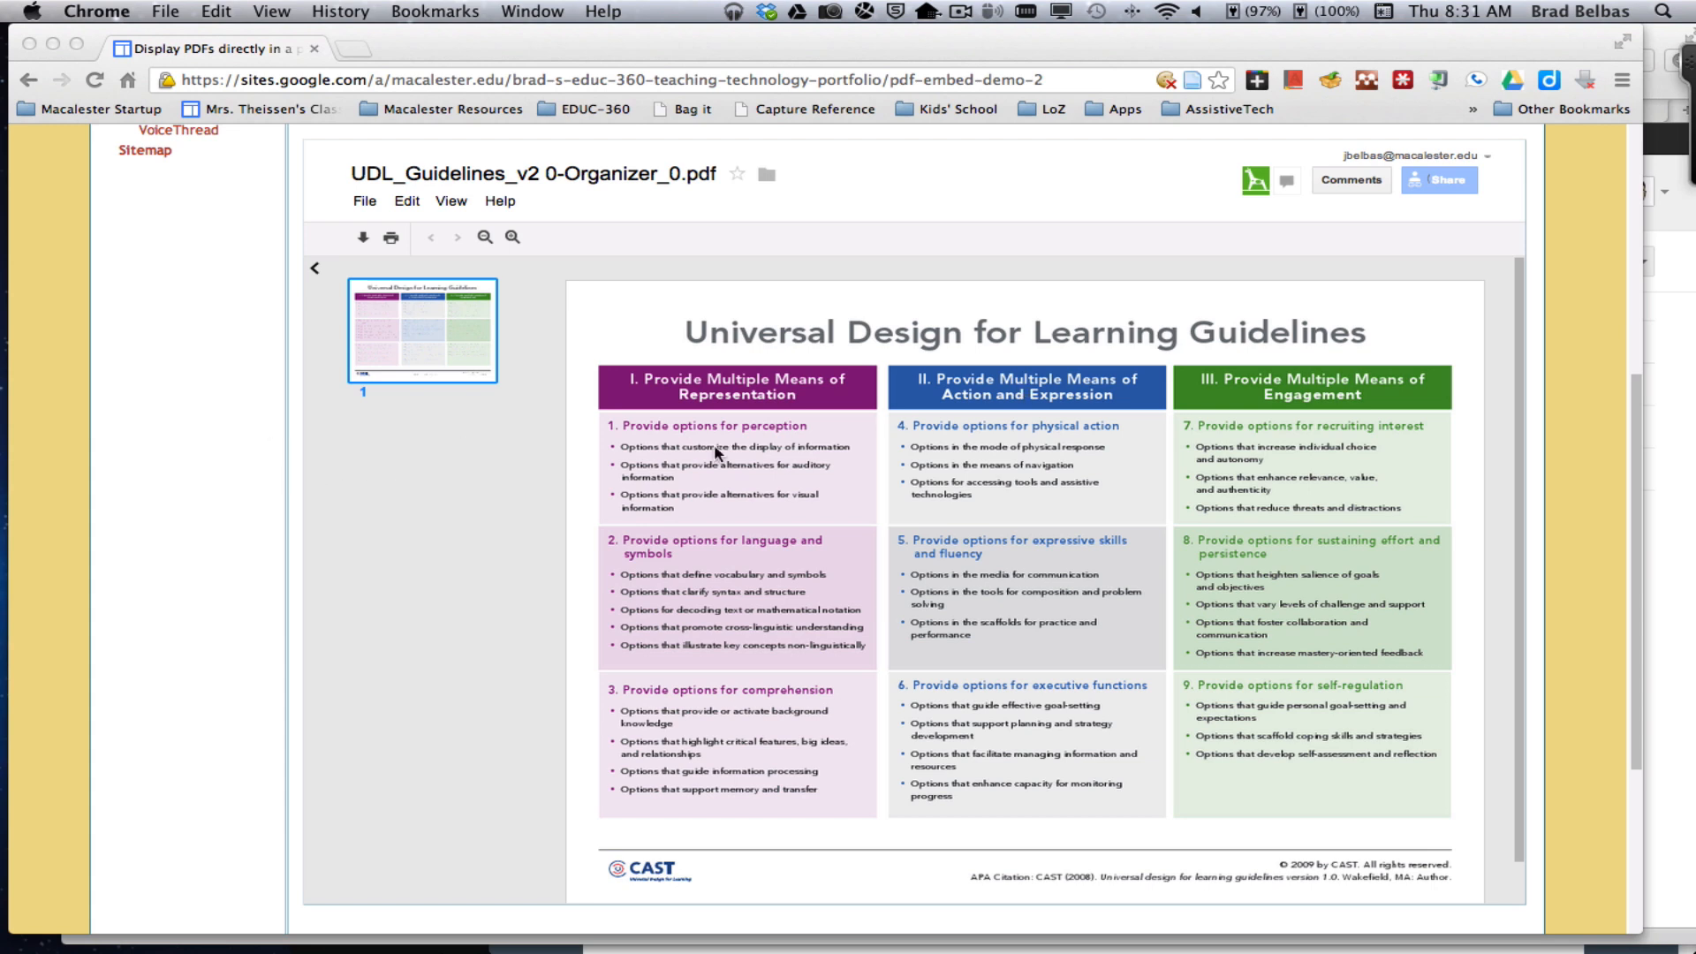
mouse_move(1500, 463)
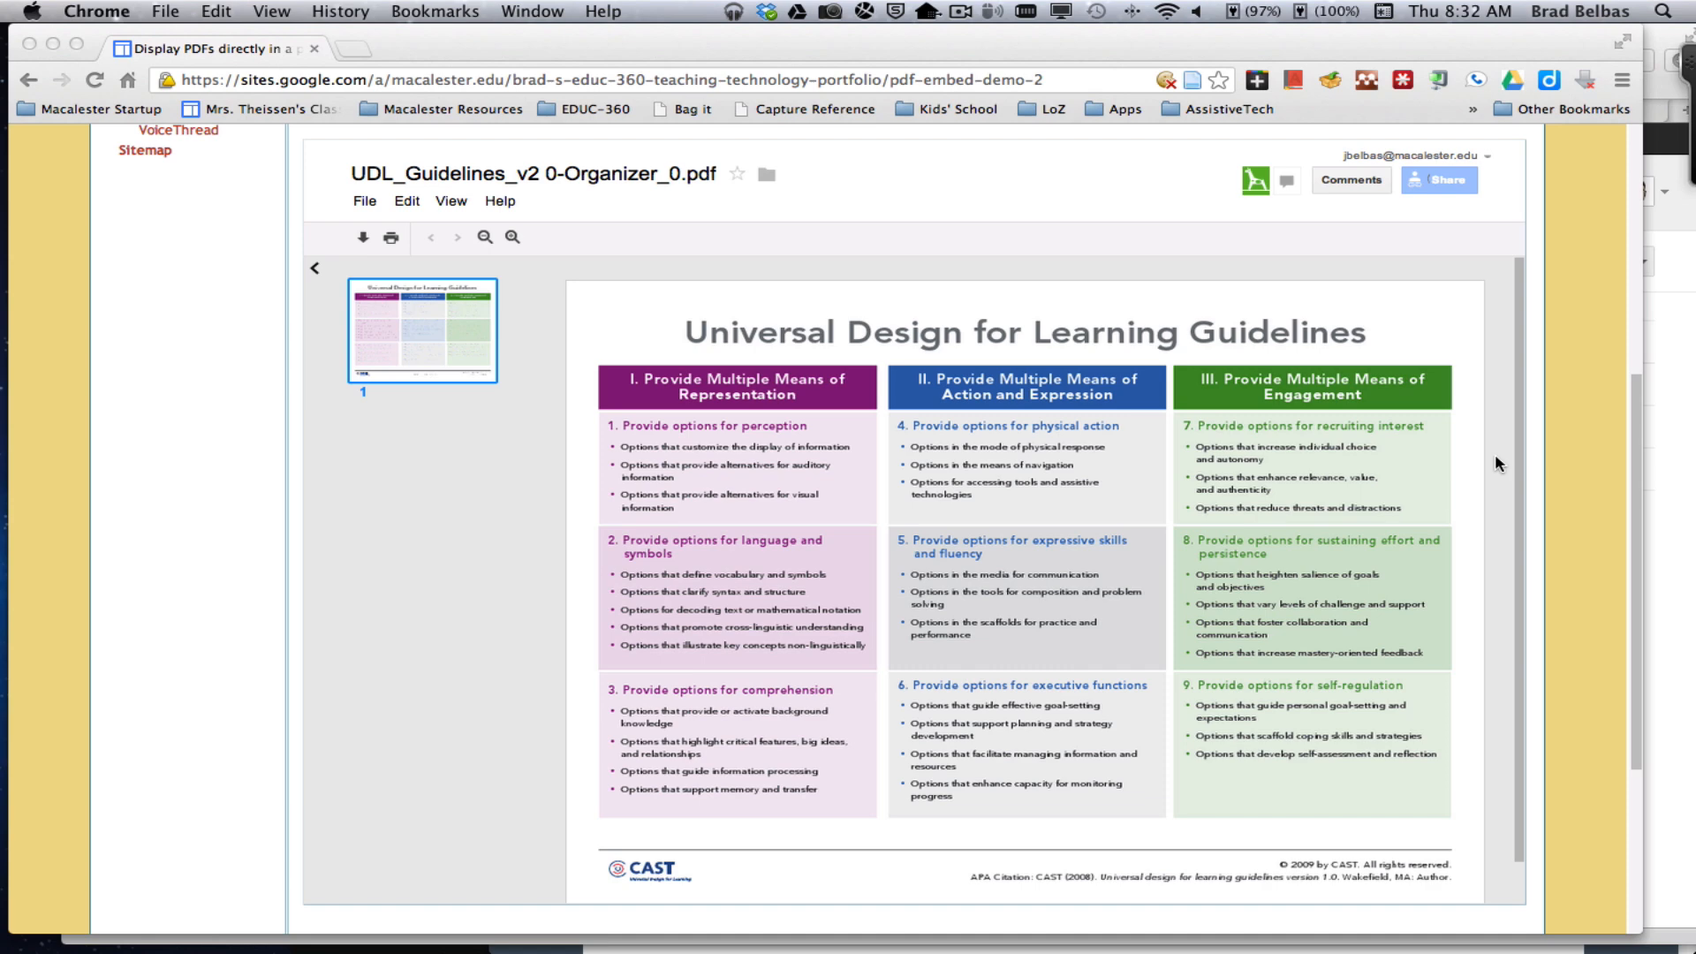
Create a new top-level page named 'PDF Embed' and open it for editing
scroll(up, 3)
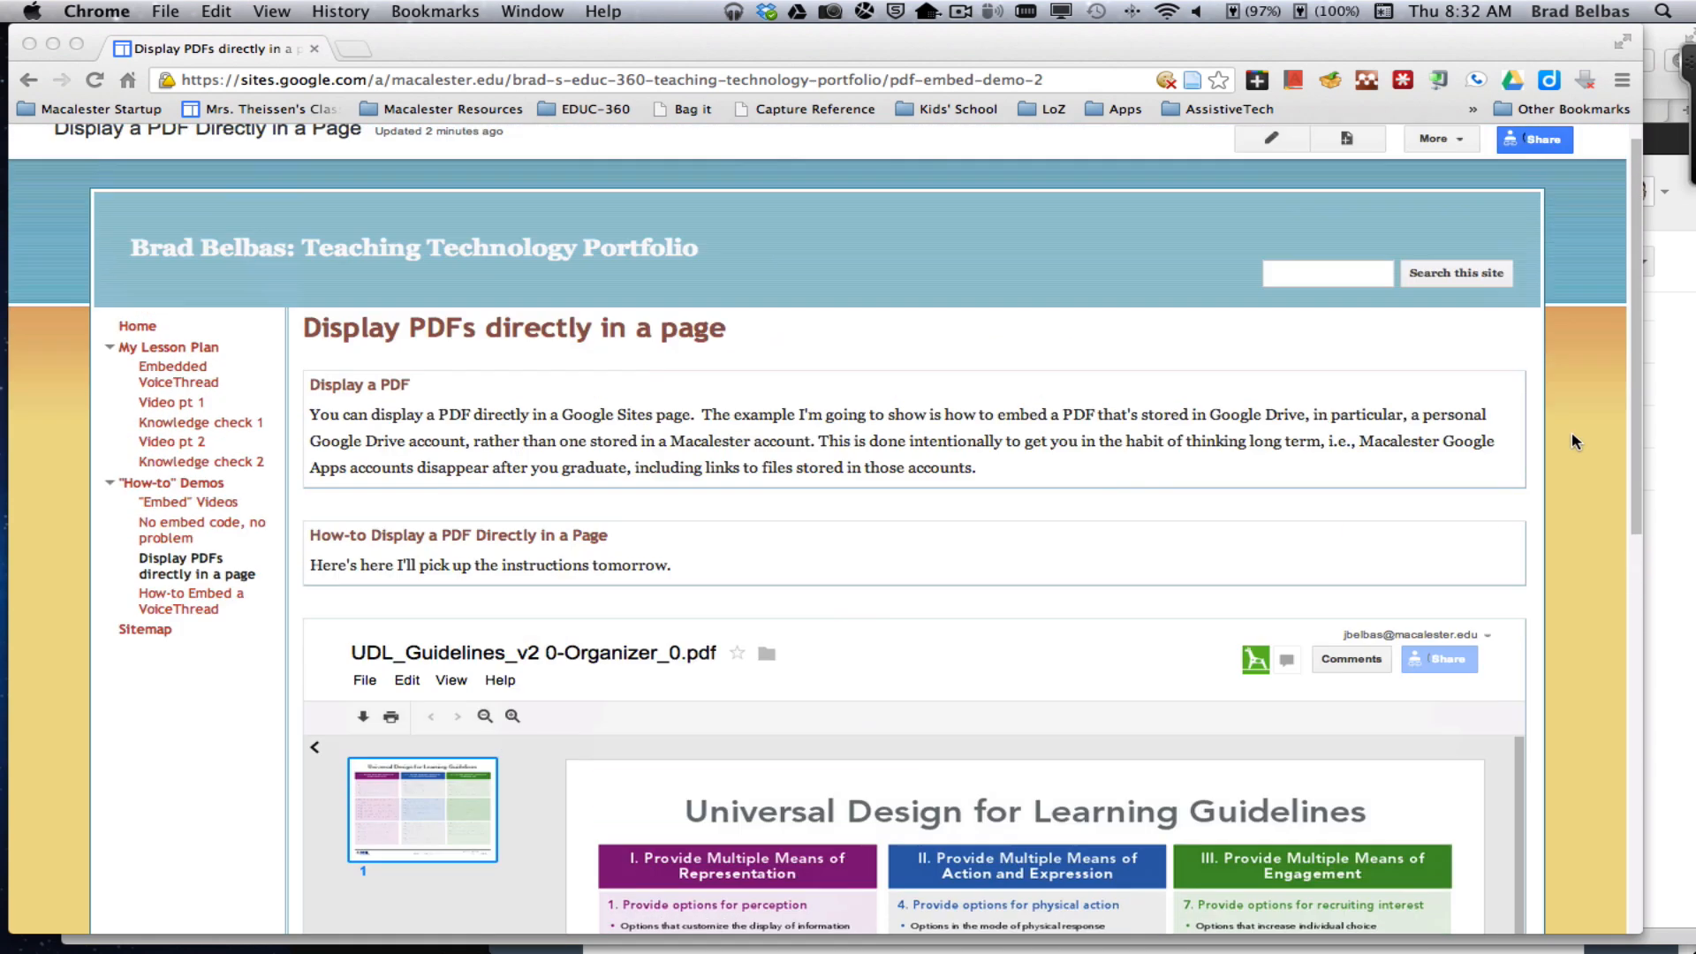
scroll(up, 3)
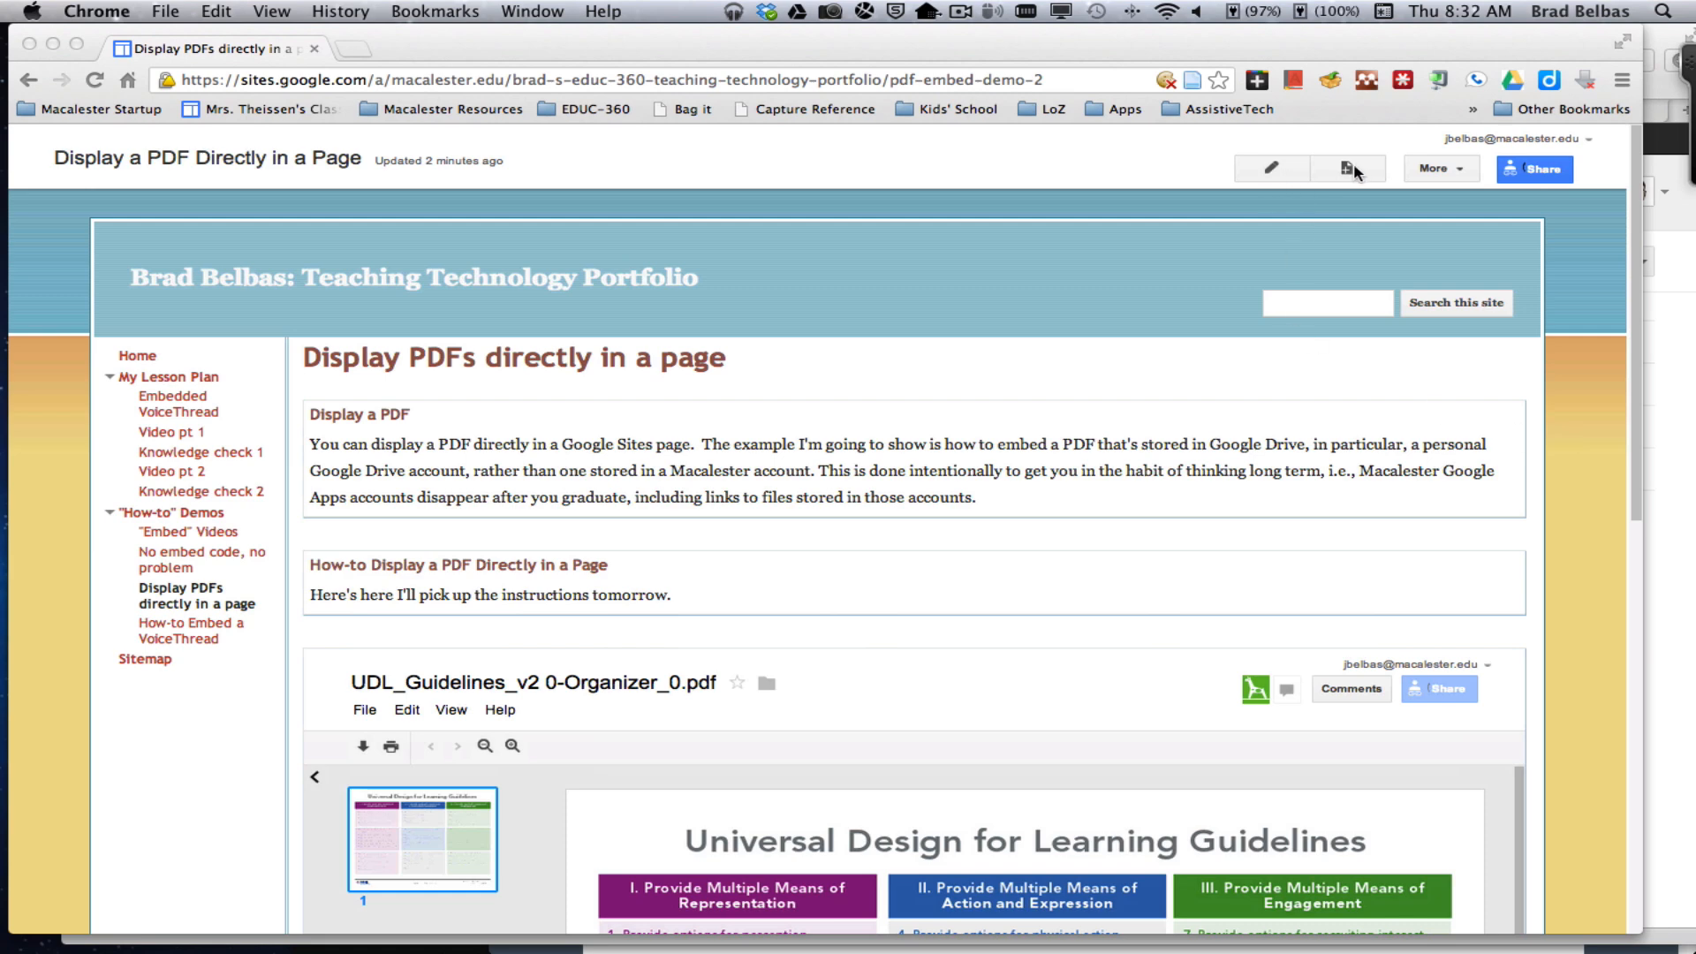
click(1346, 170)
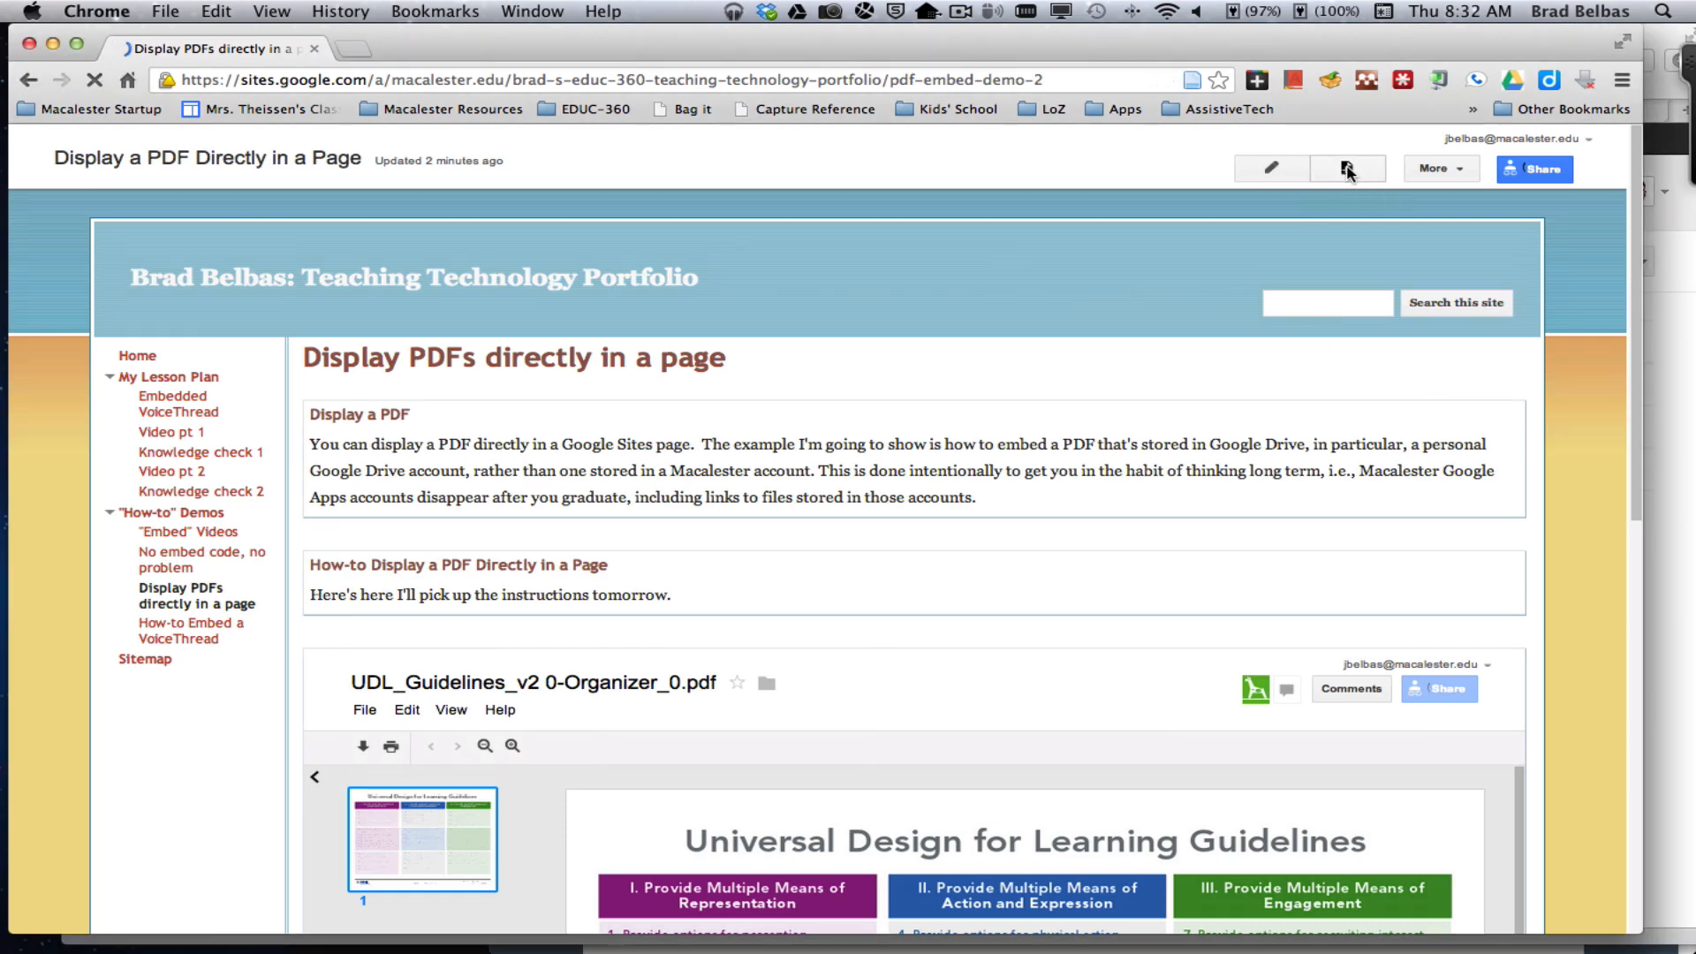
click(1347, 169)
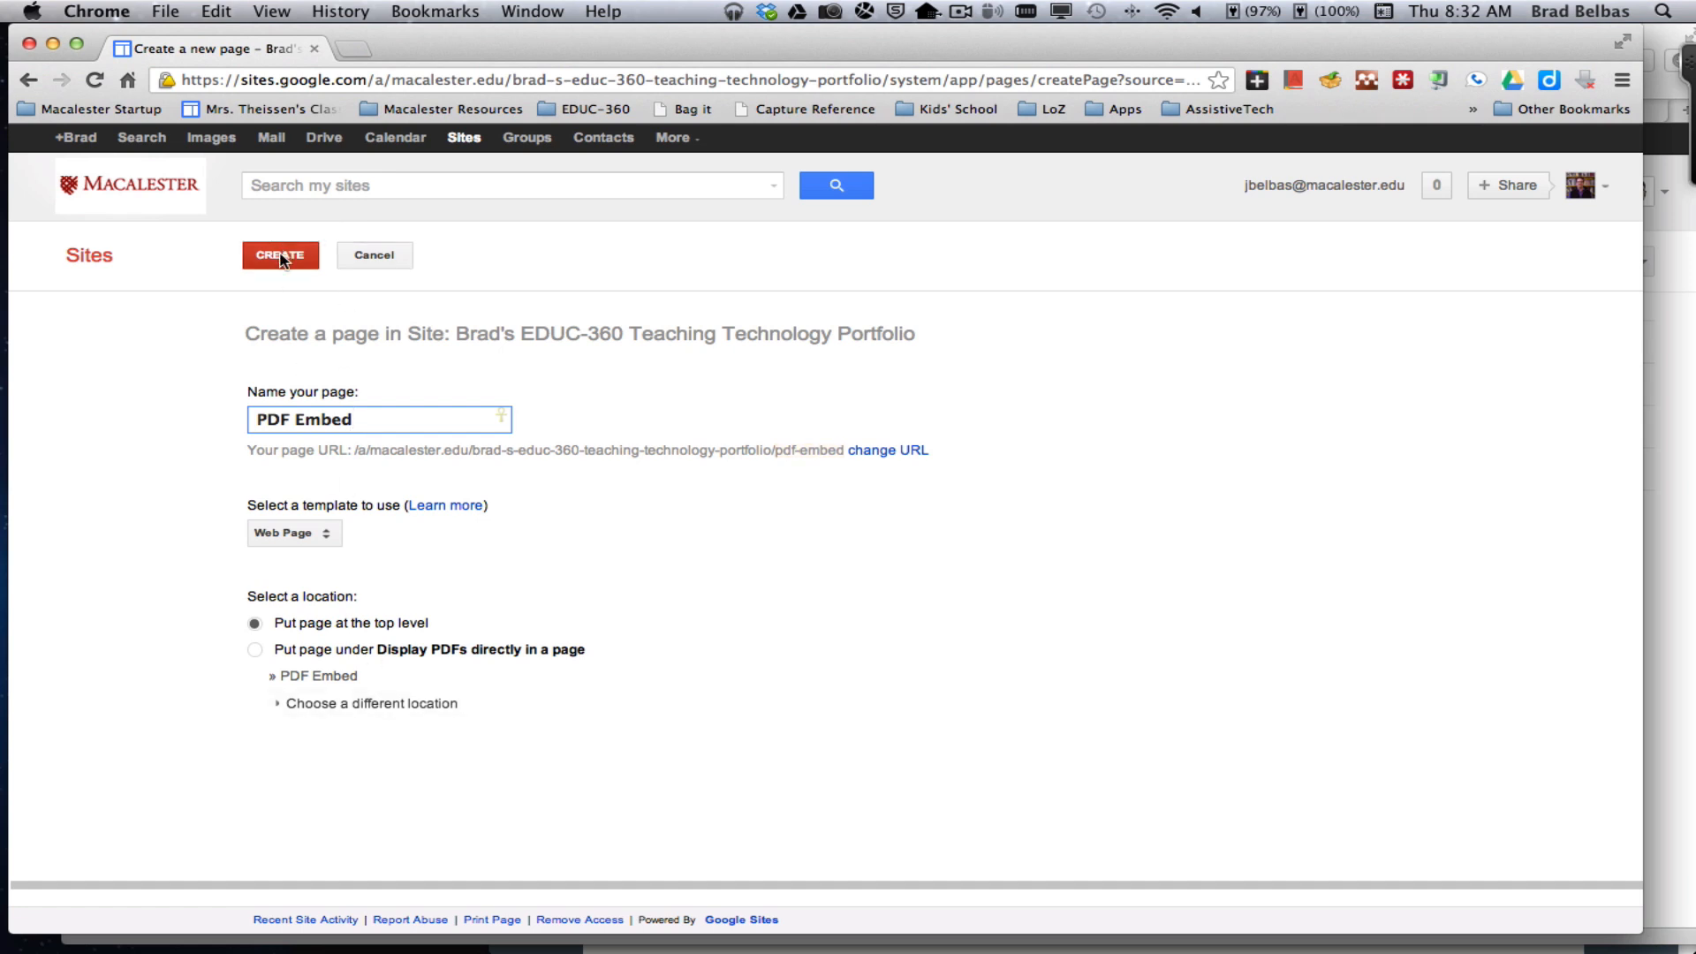
click(281, 255)
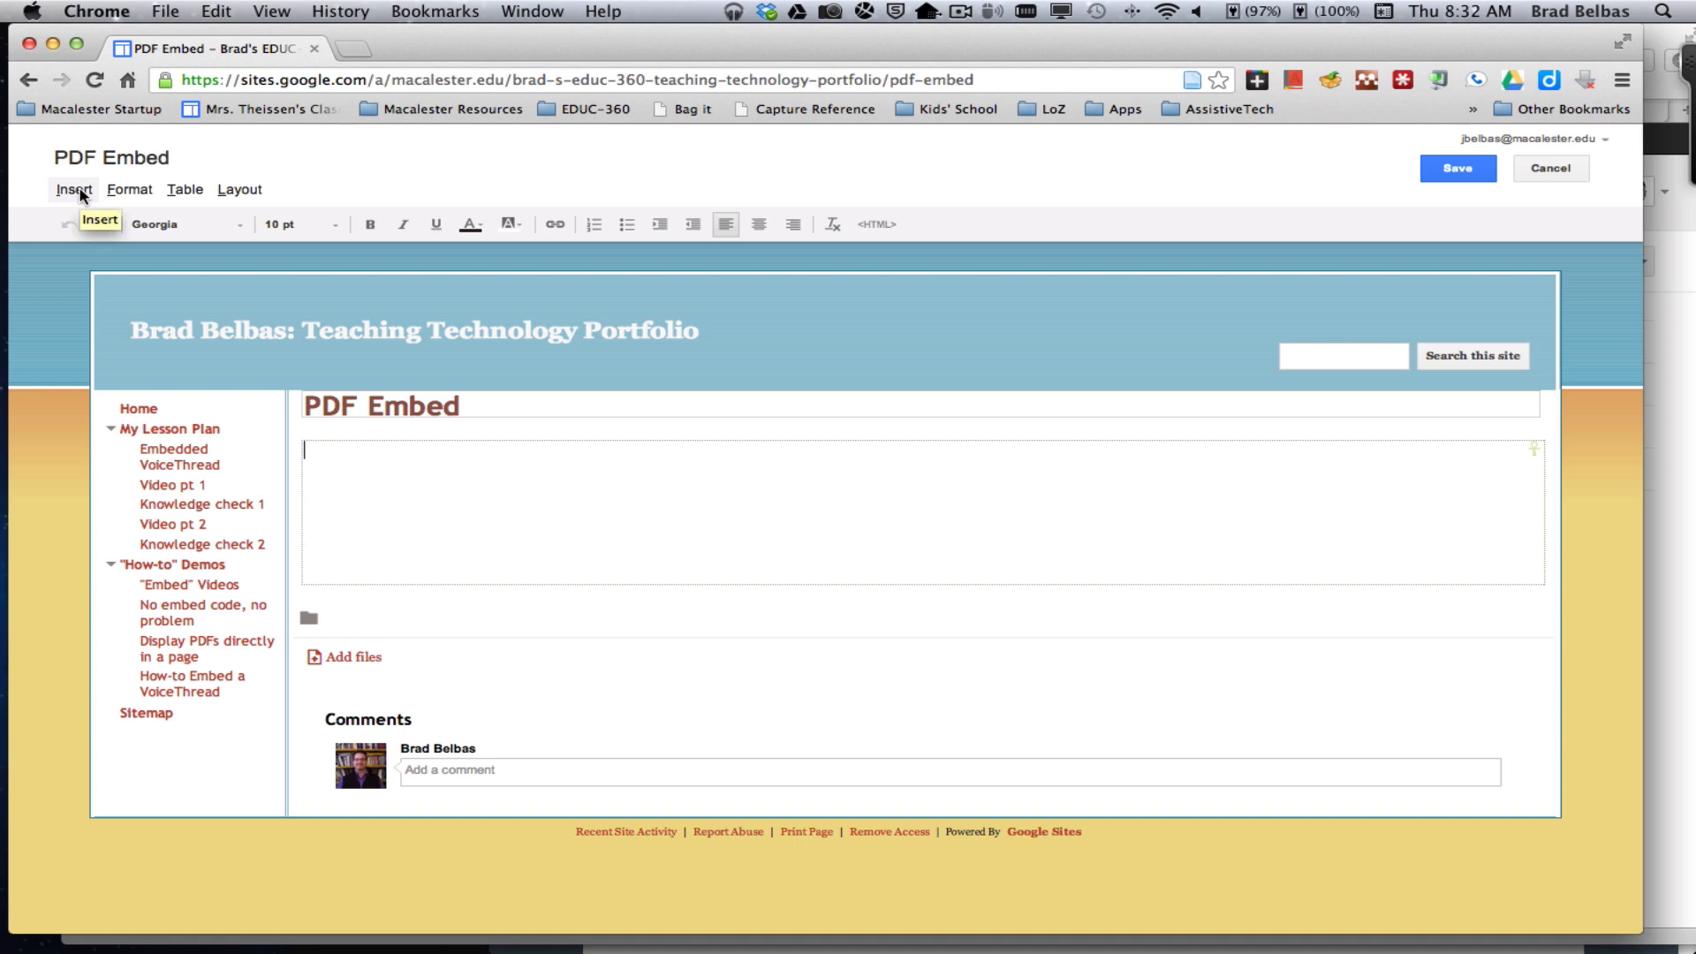
Show the Include gadget (iframe) details via Insert > More gadgets in the gallery
click(73, 189)
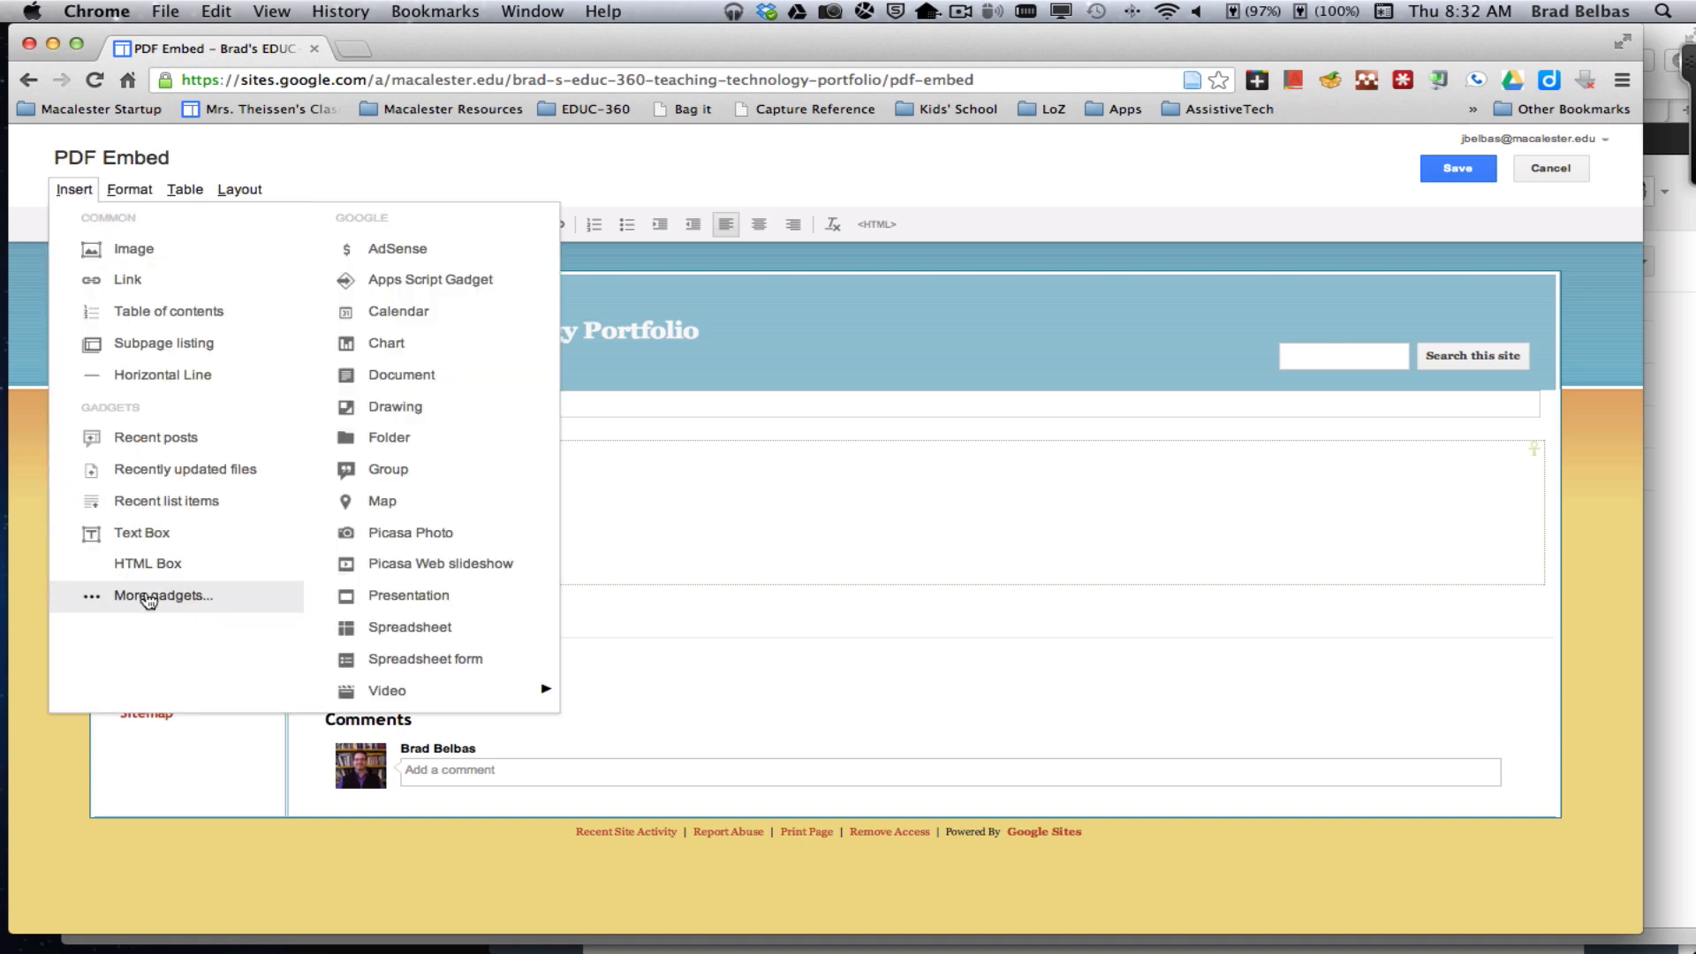
click(163, 595)
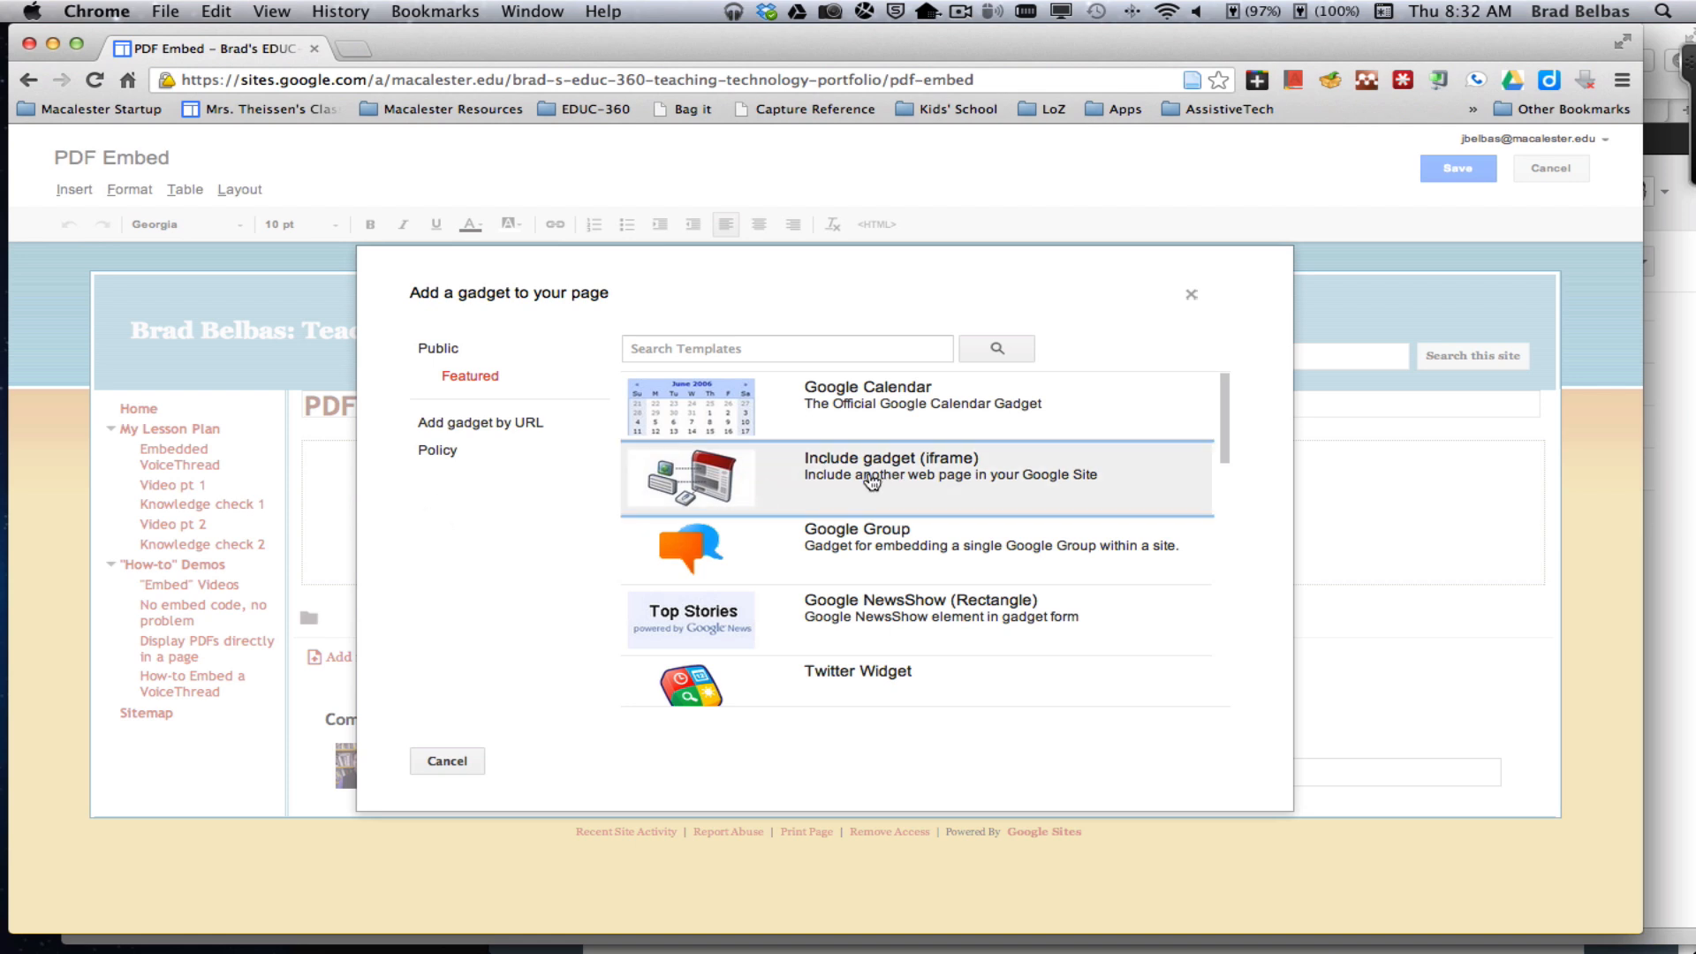
mouse_move(891, 473)
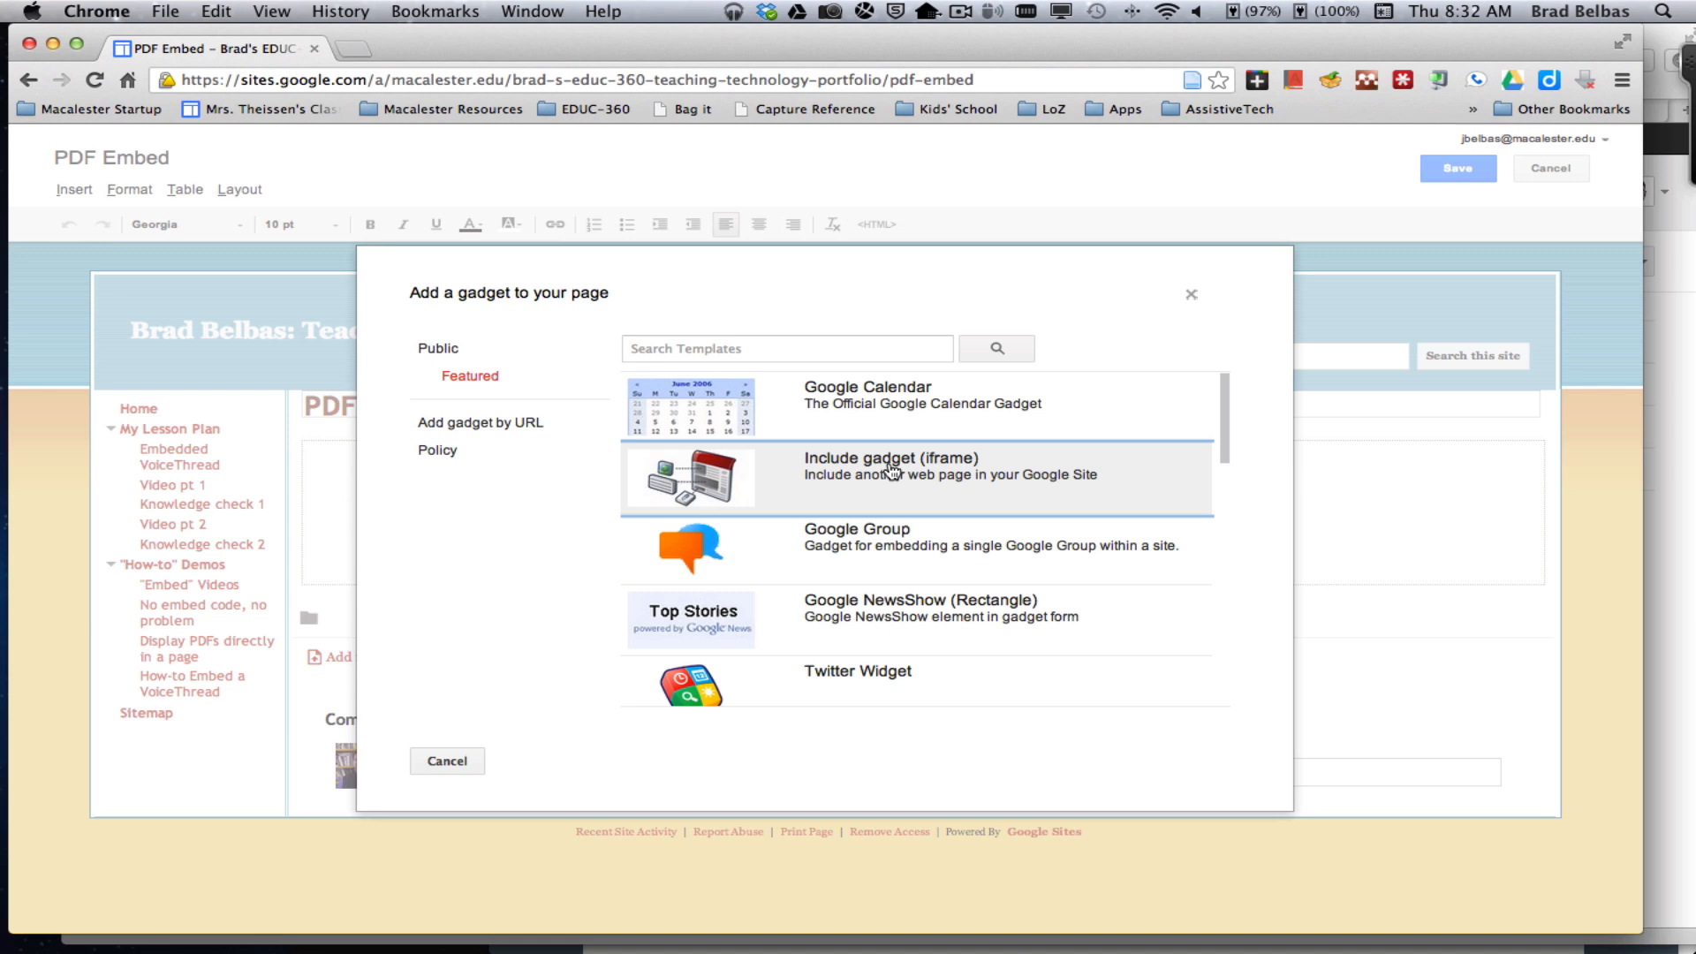
mouse_move(952, 472)
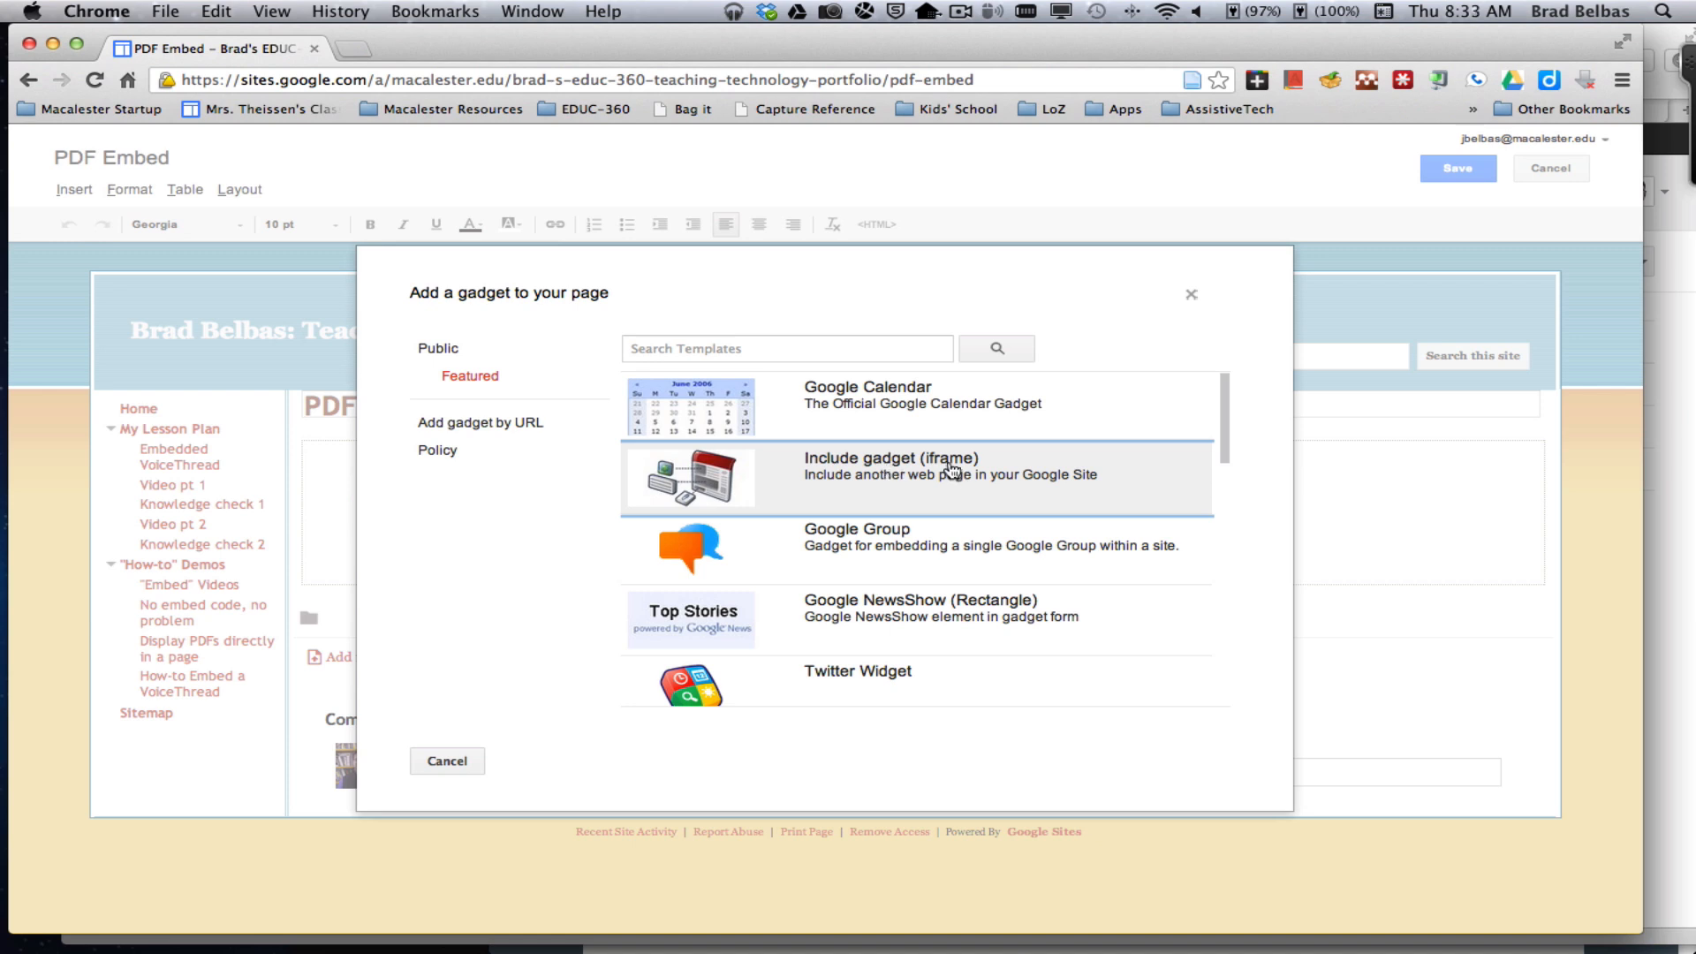
click(949, 465)
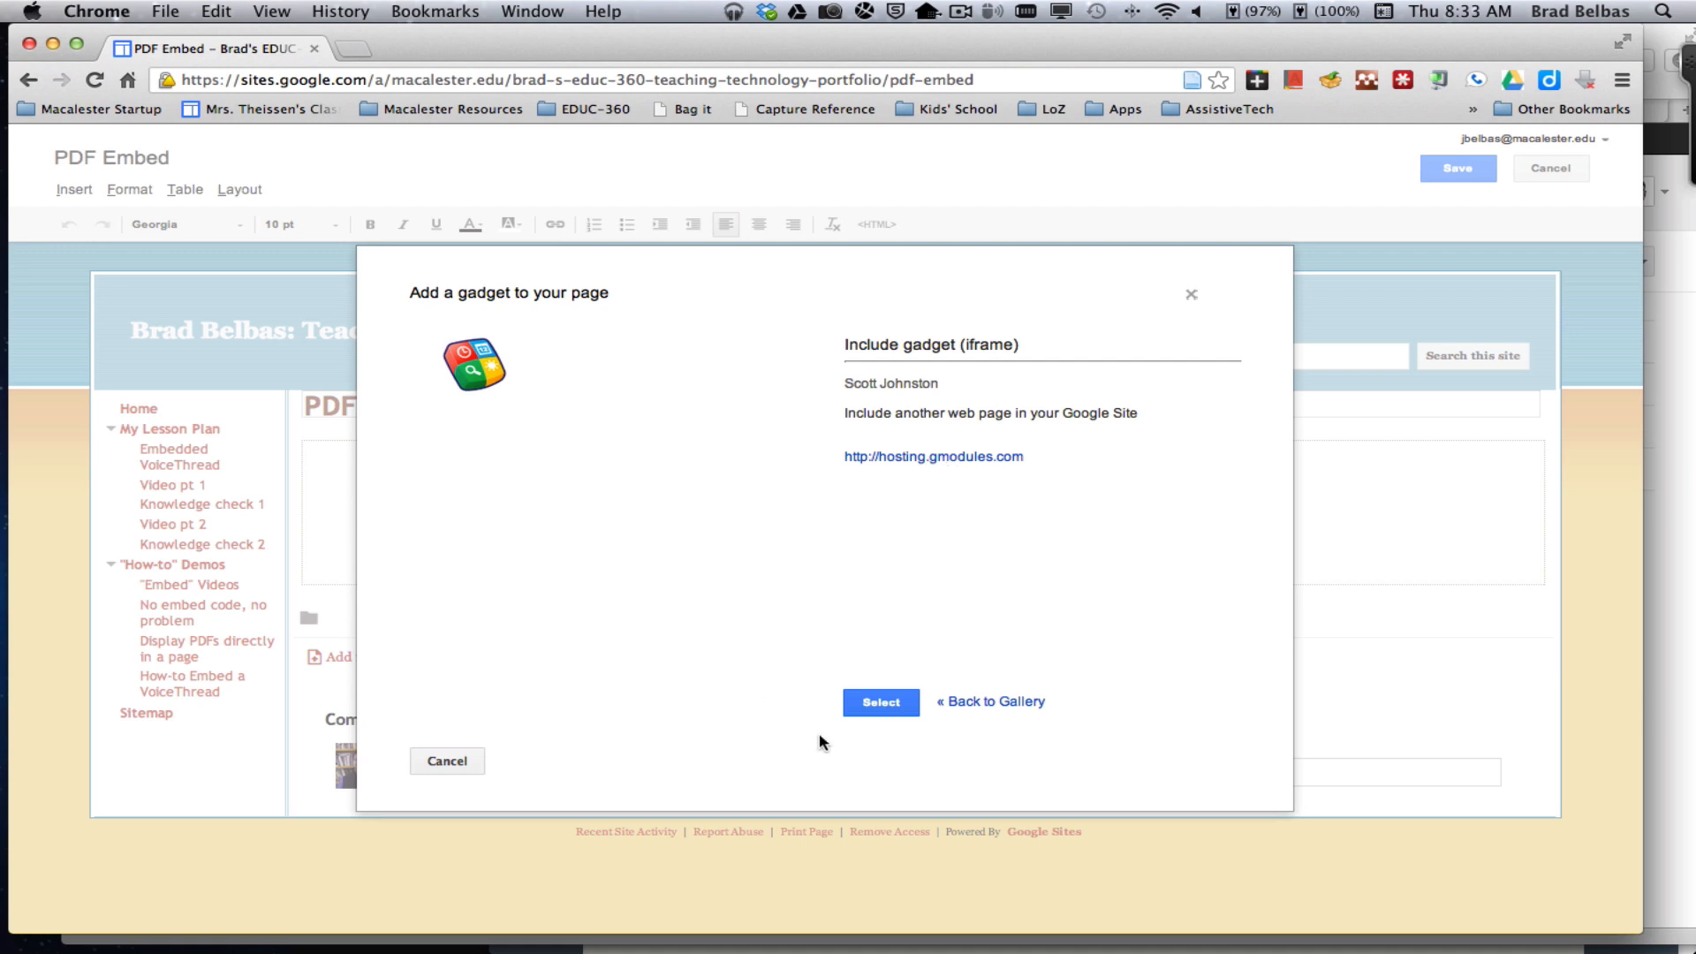
Select the Include gadget to bring up its settings form with a blank content URL
click(880, 702)
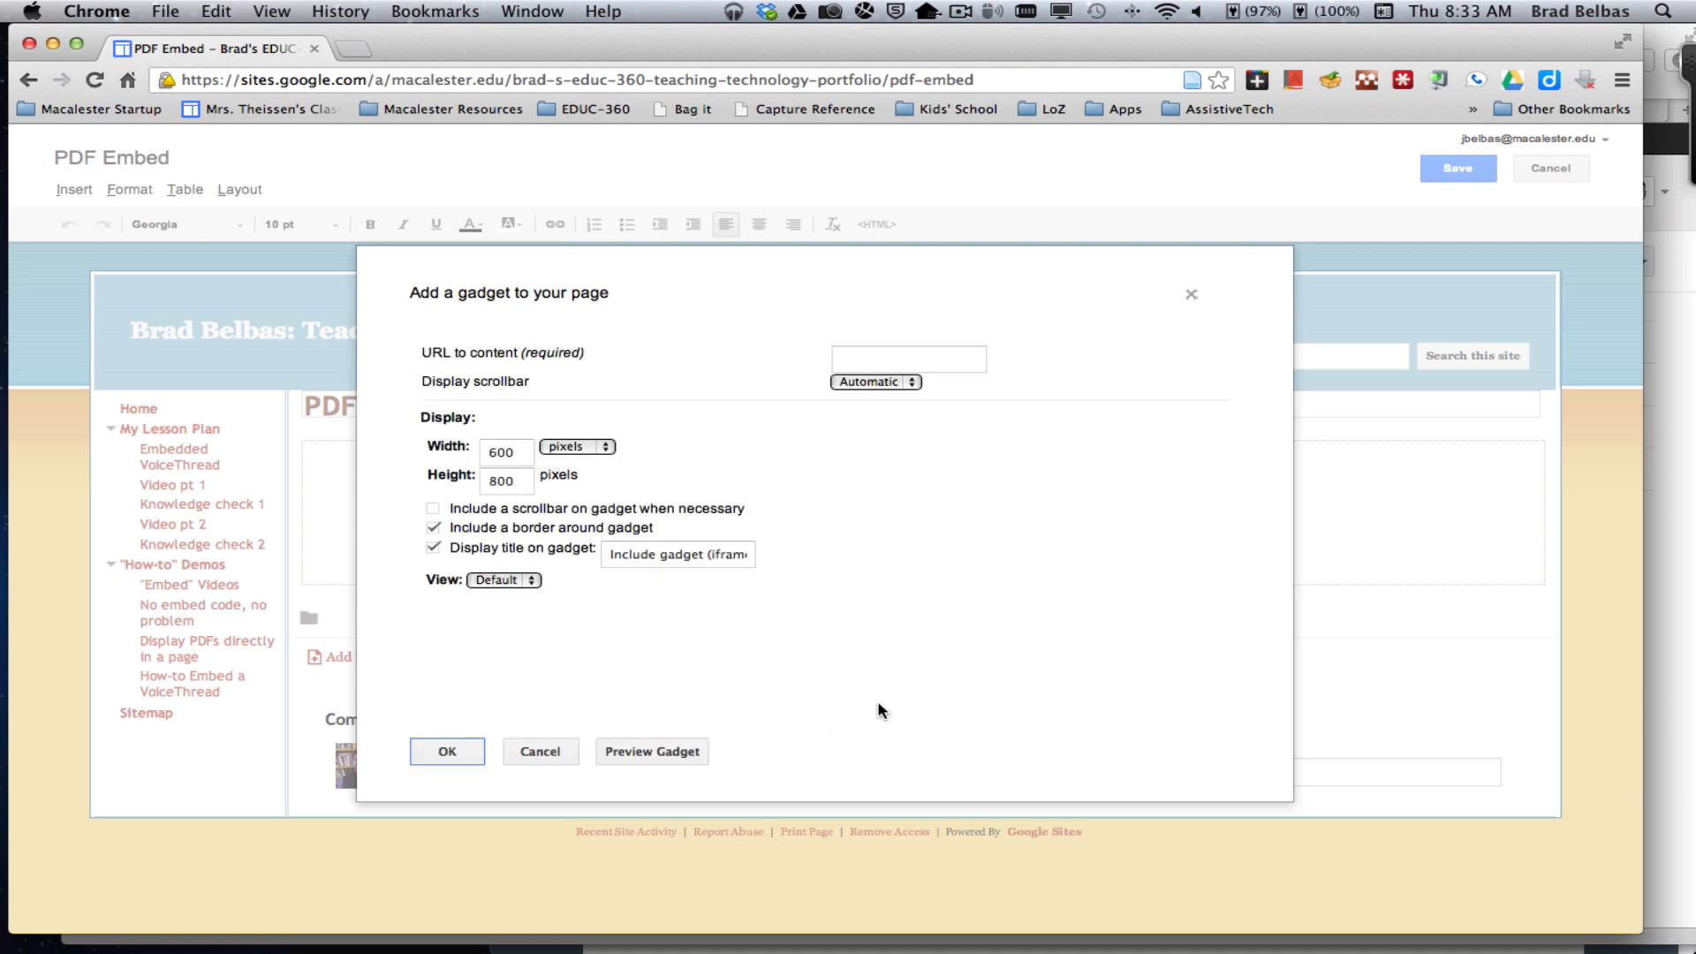
mouse_move(895, 541)
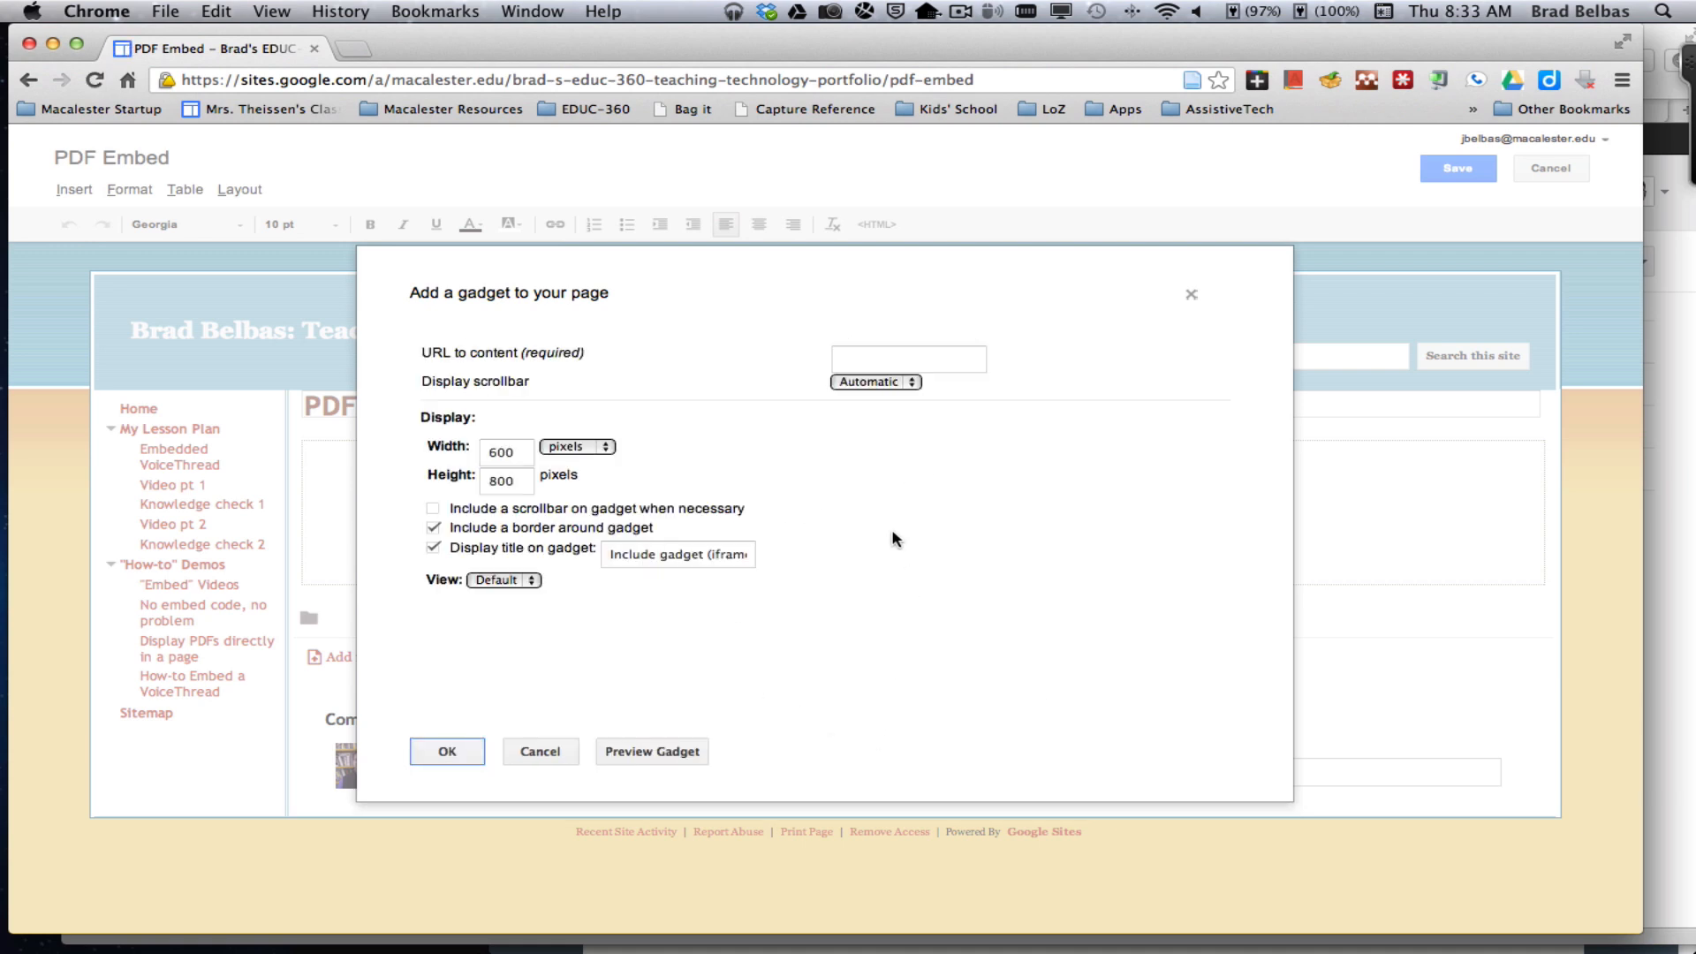
mouse_move(906, 537)
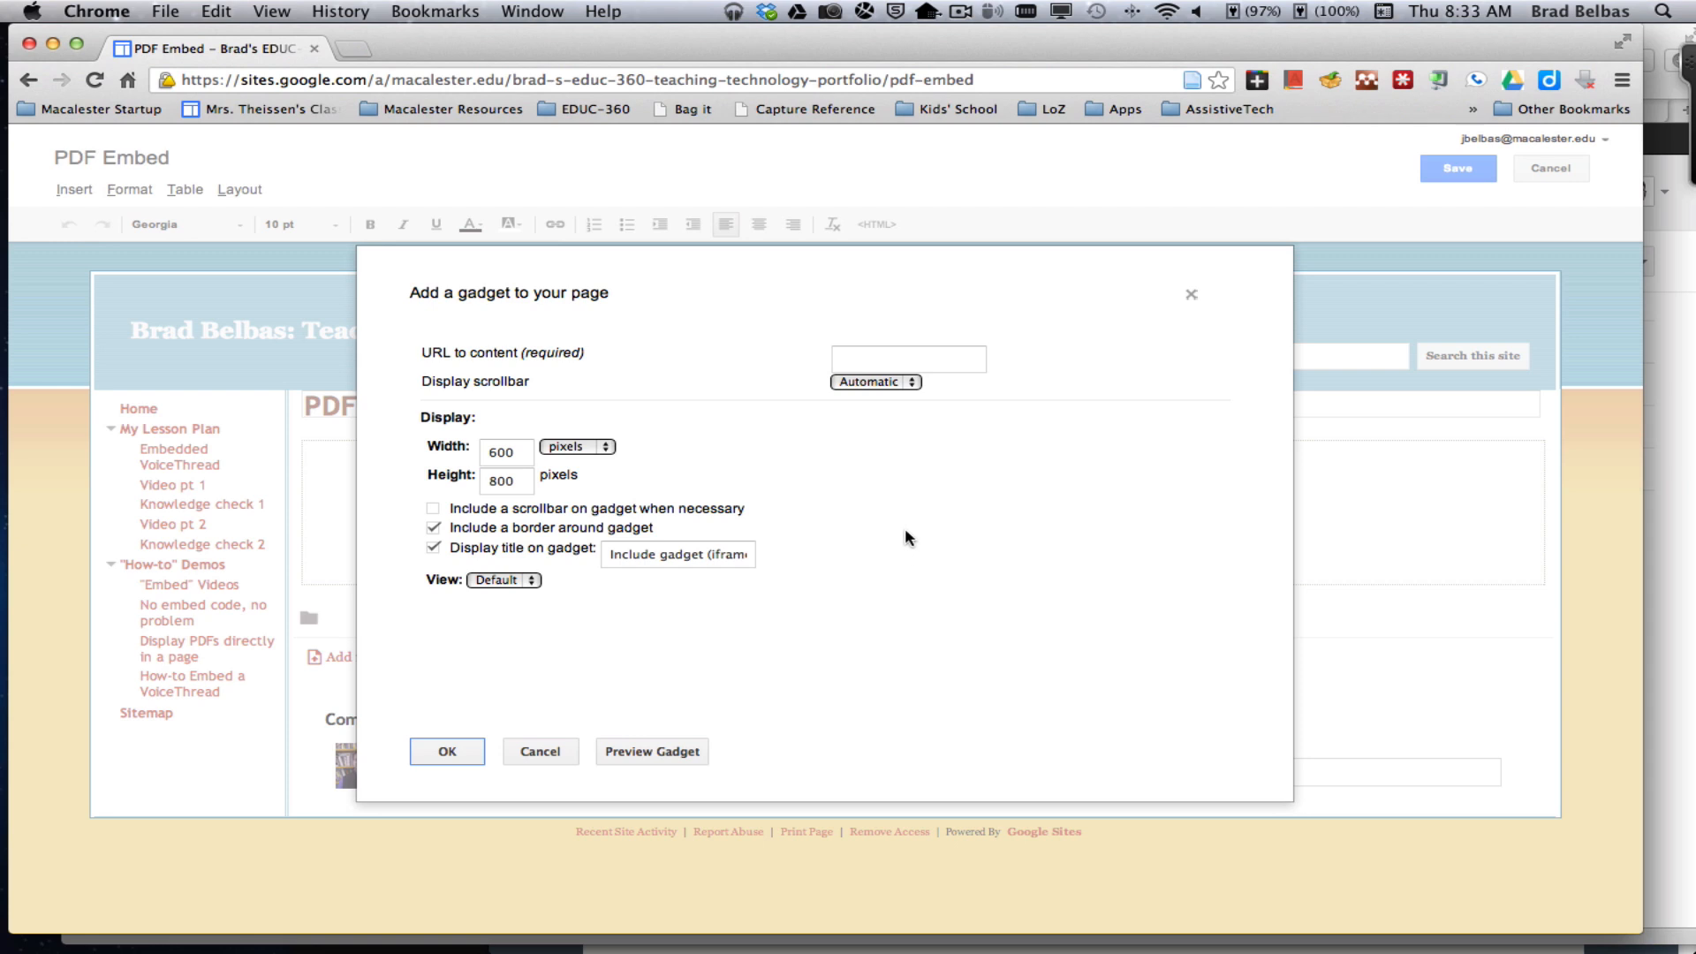
mouse_move(1504, 461)
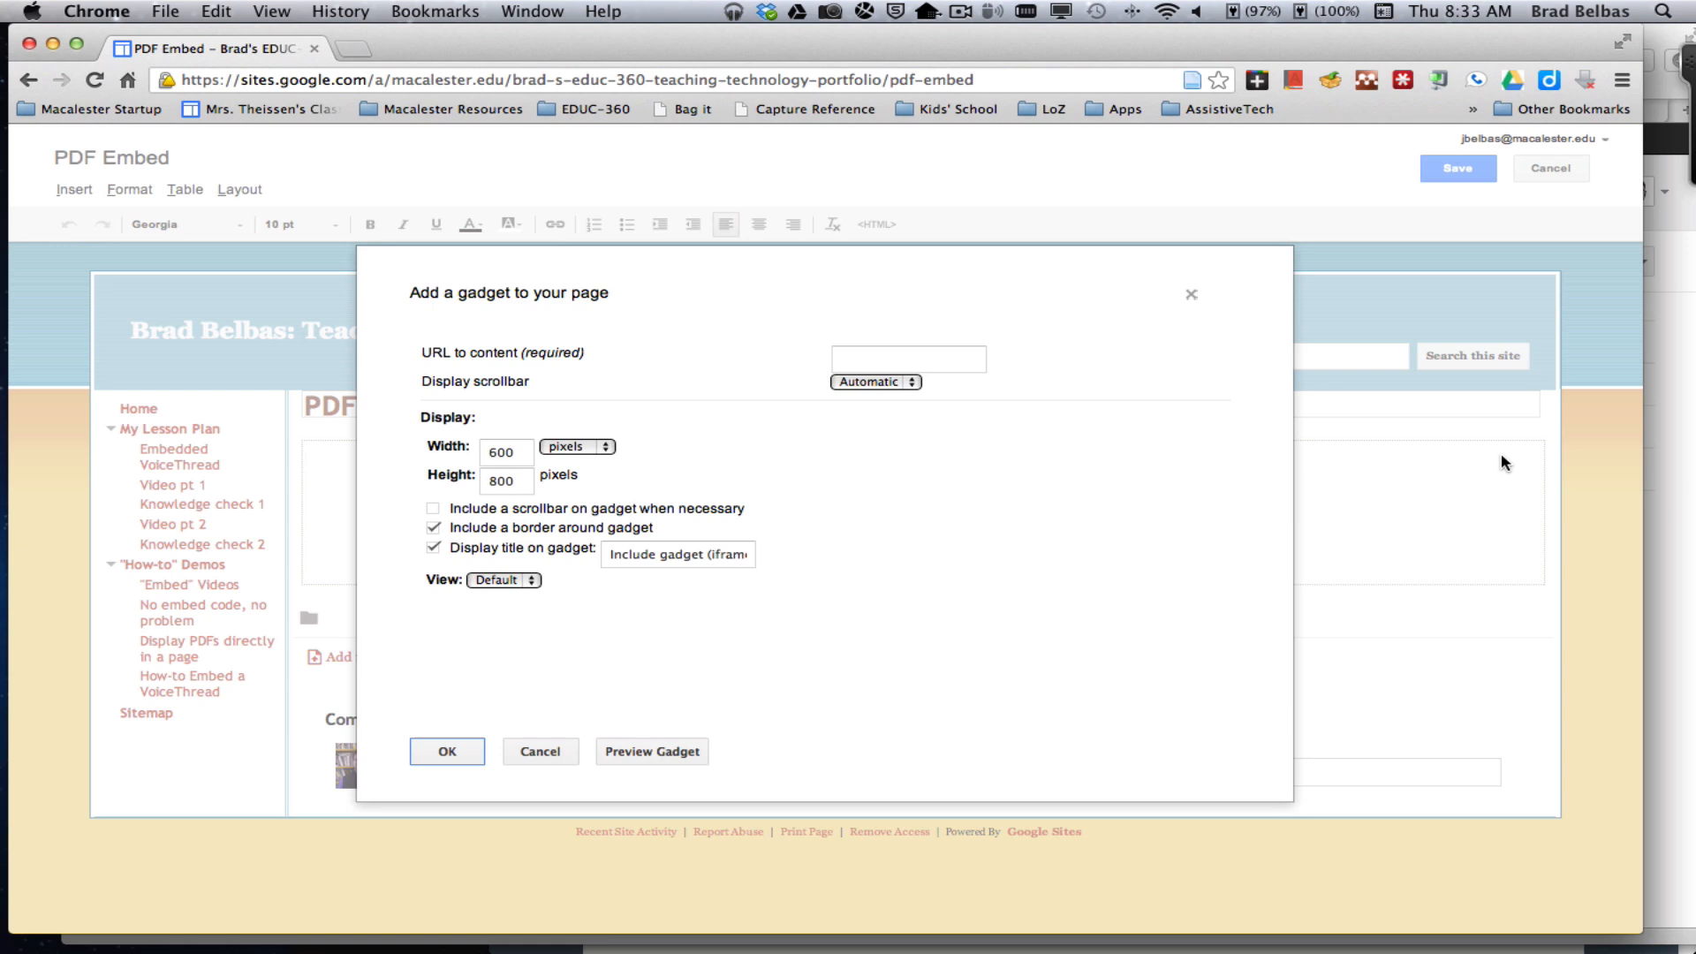
mouse_move(1669, 481)
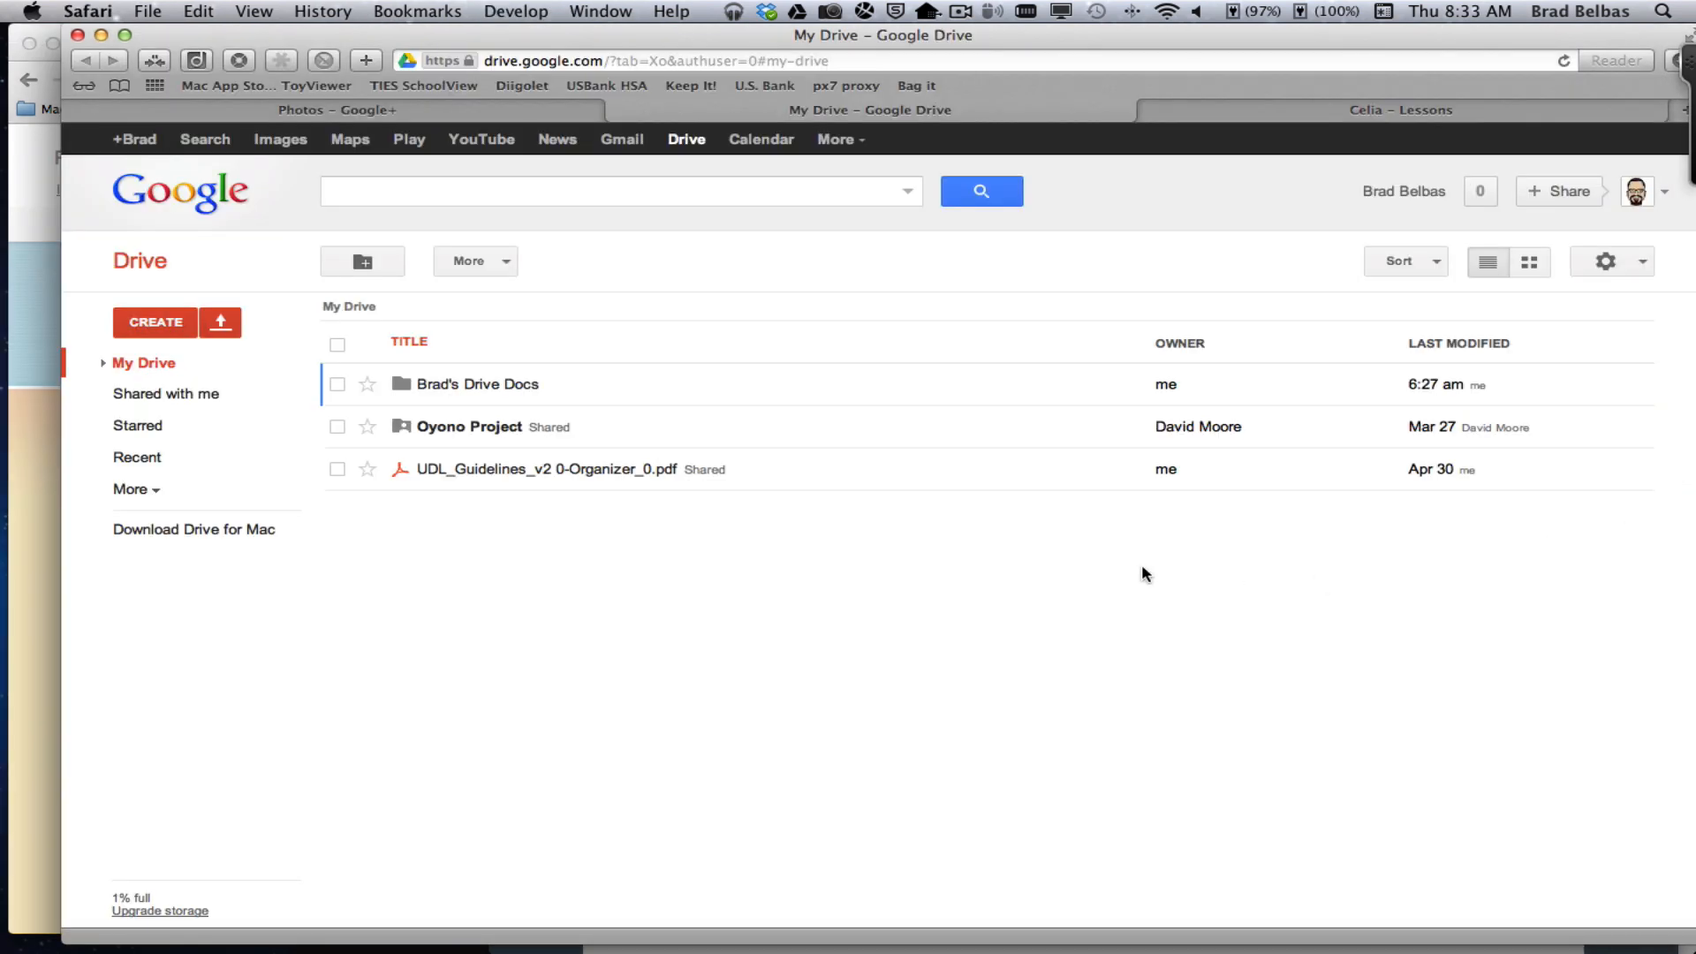
mouse_move(620, 615)
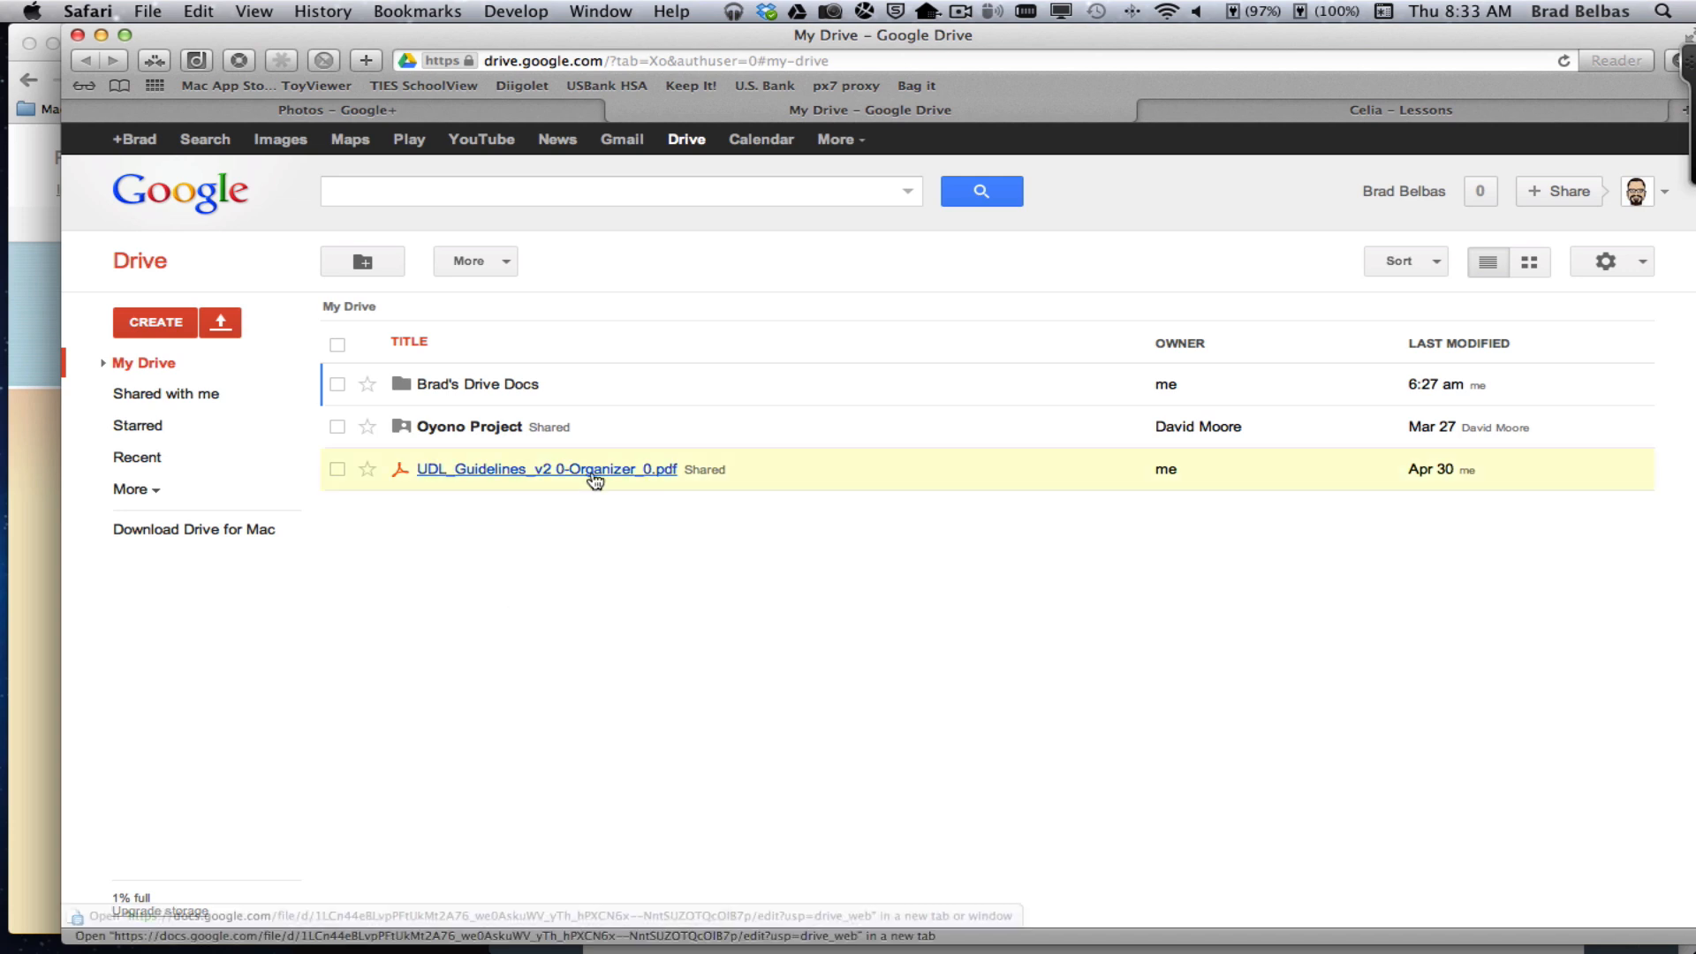
mouse_move(339, 475)
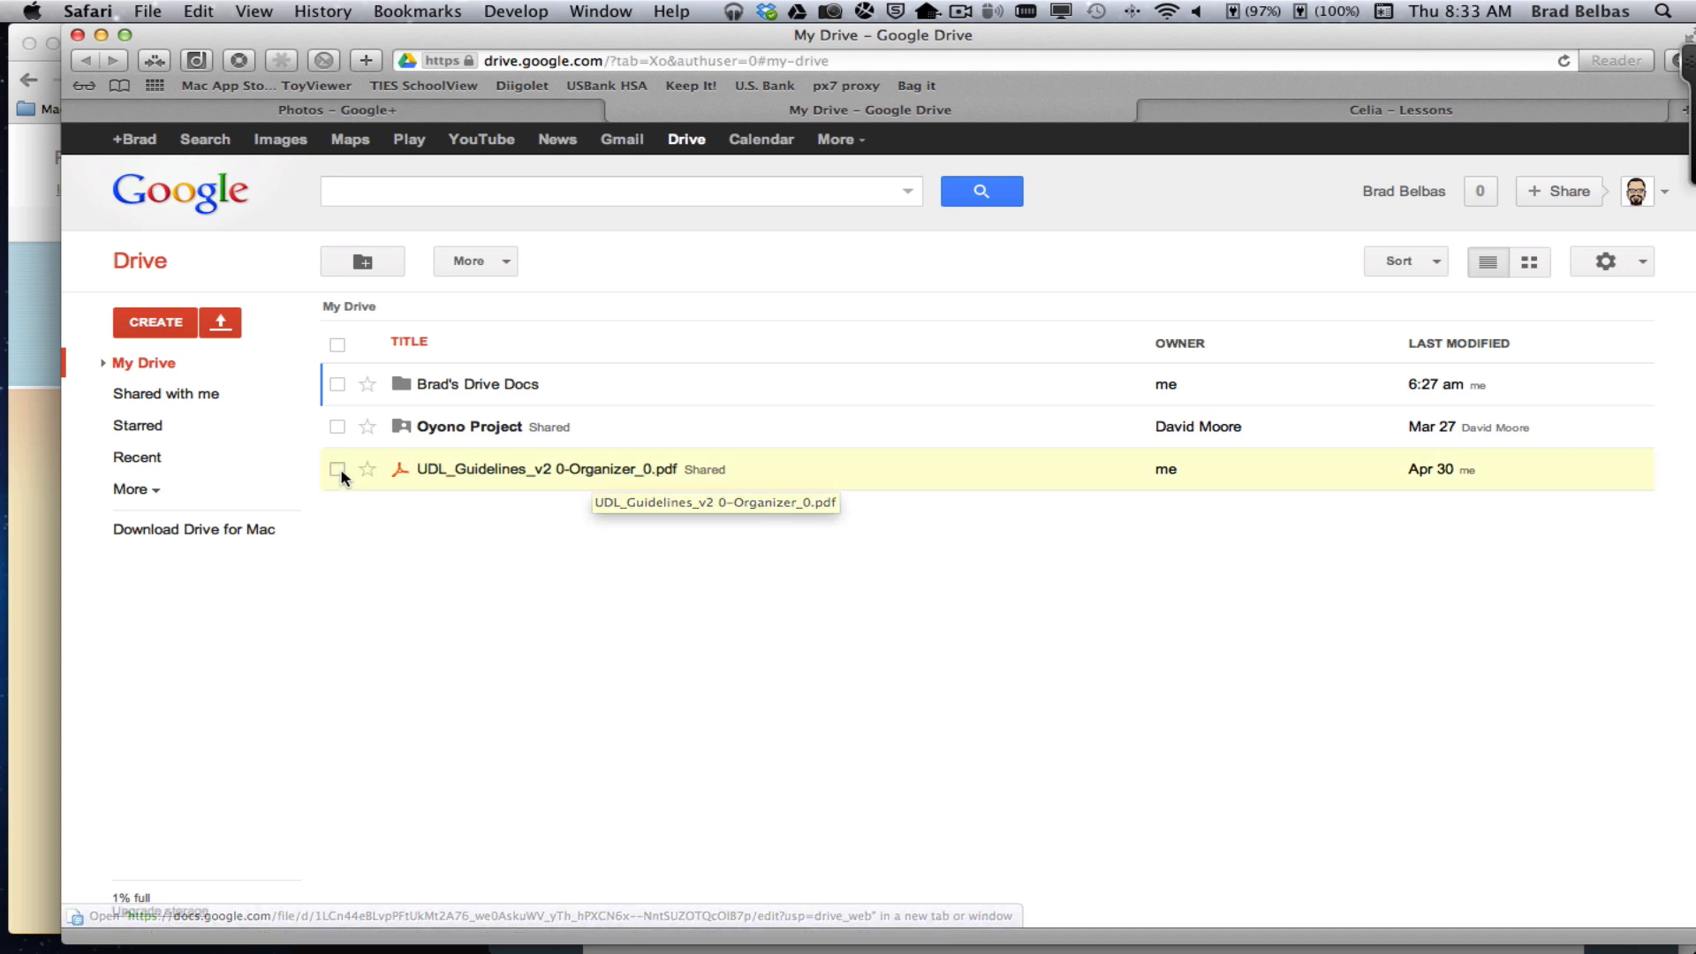
Bring up the Drive sharing settings for the UDL_Guidelines PDF via More > Share
click(335, 470)
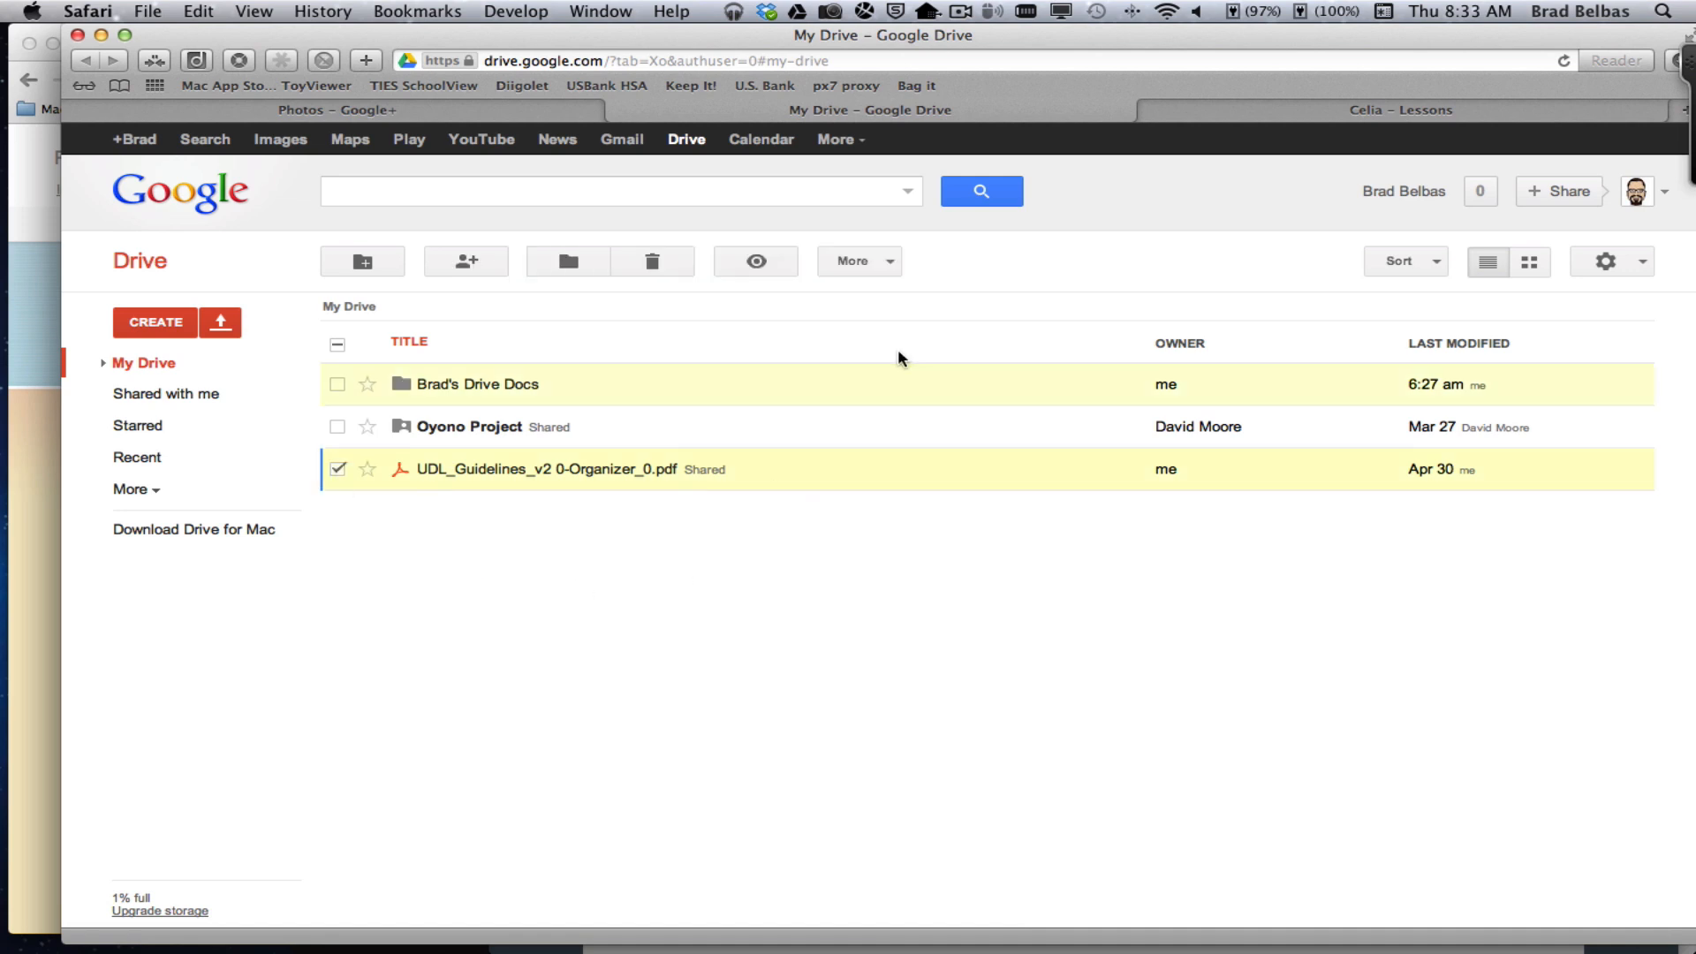
click(855, 262)
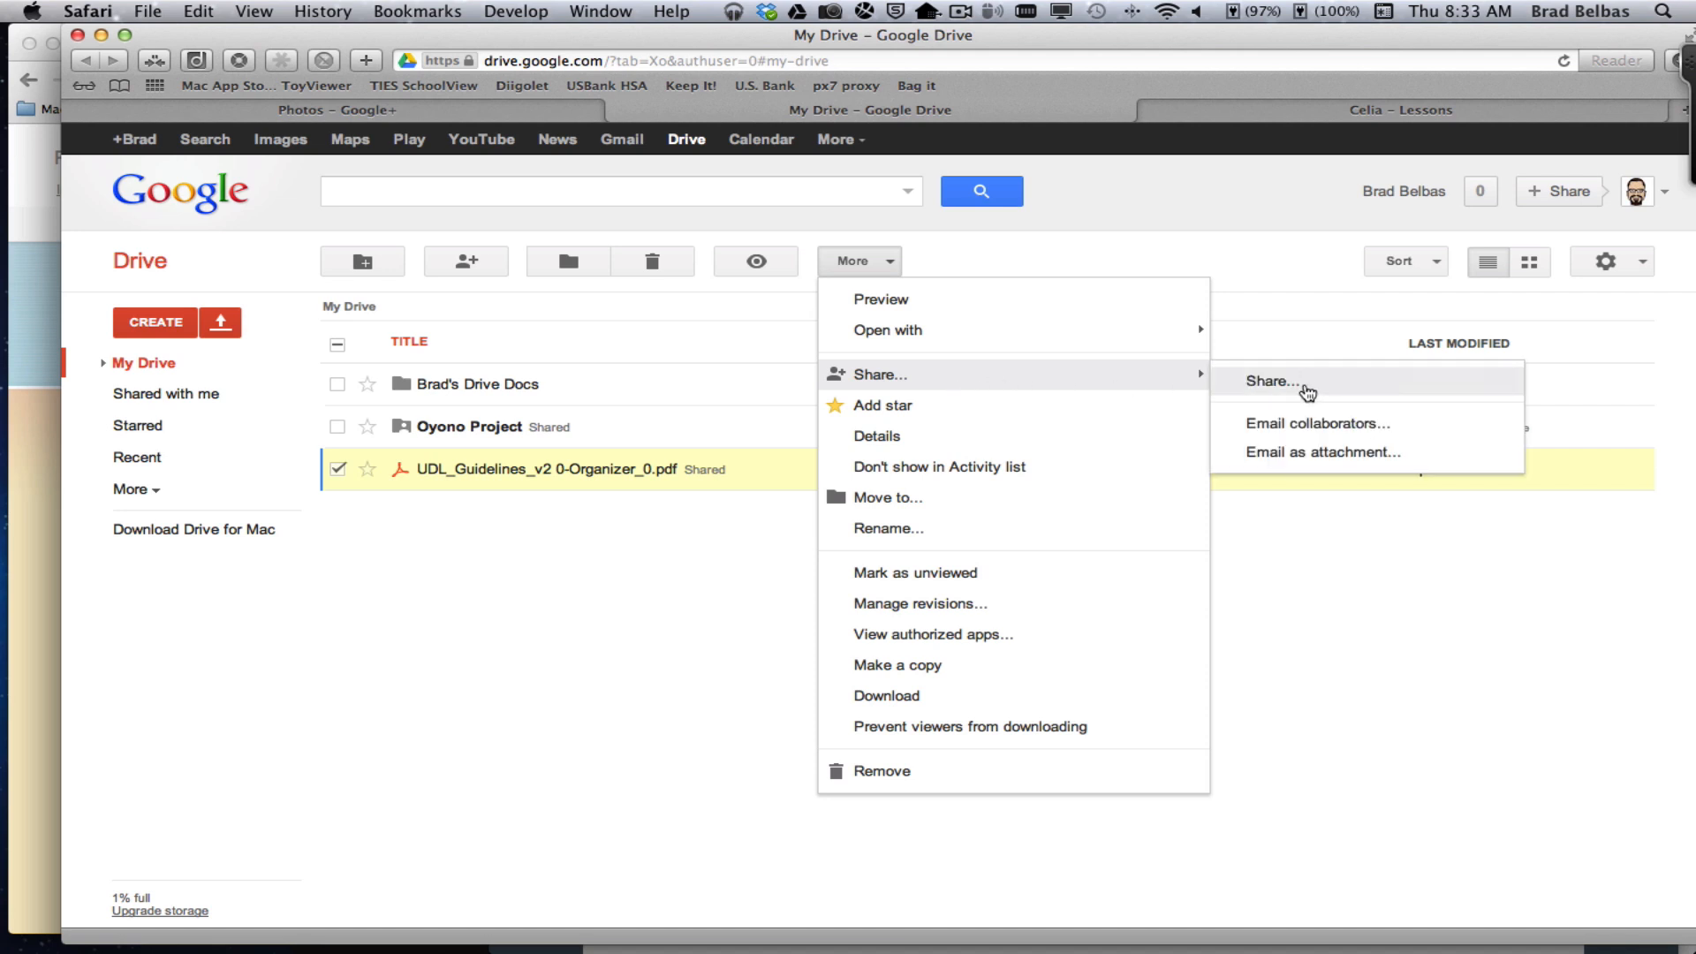
click(1268, 382)
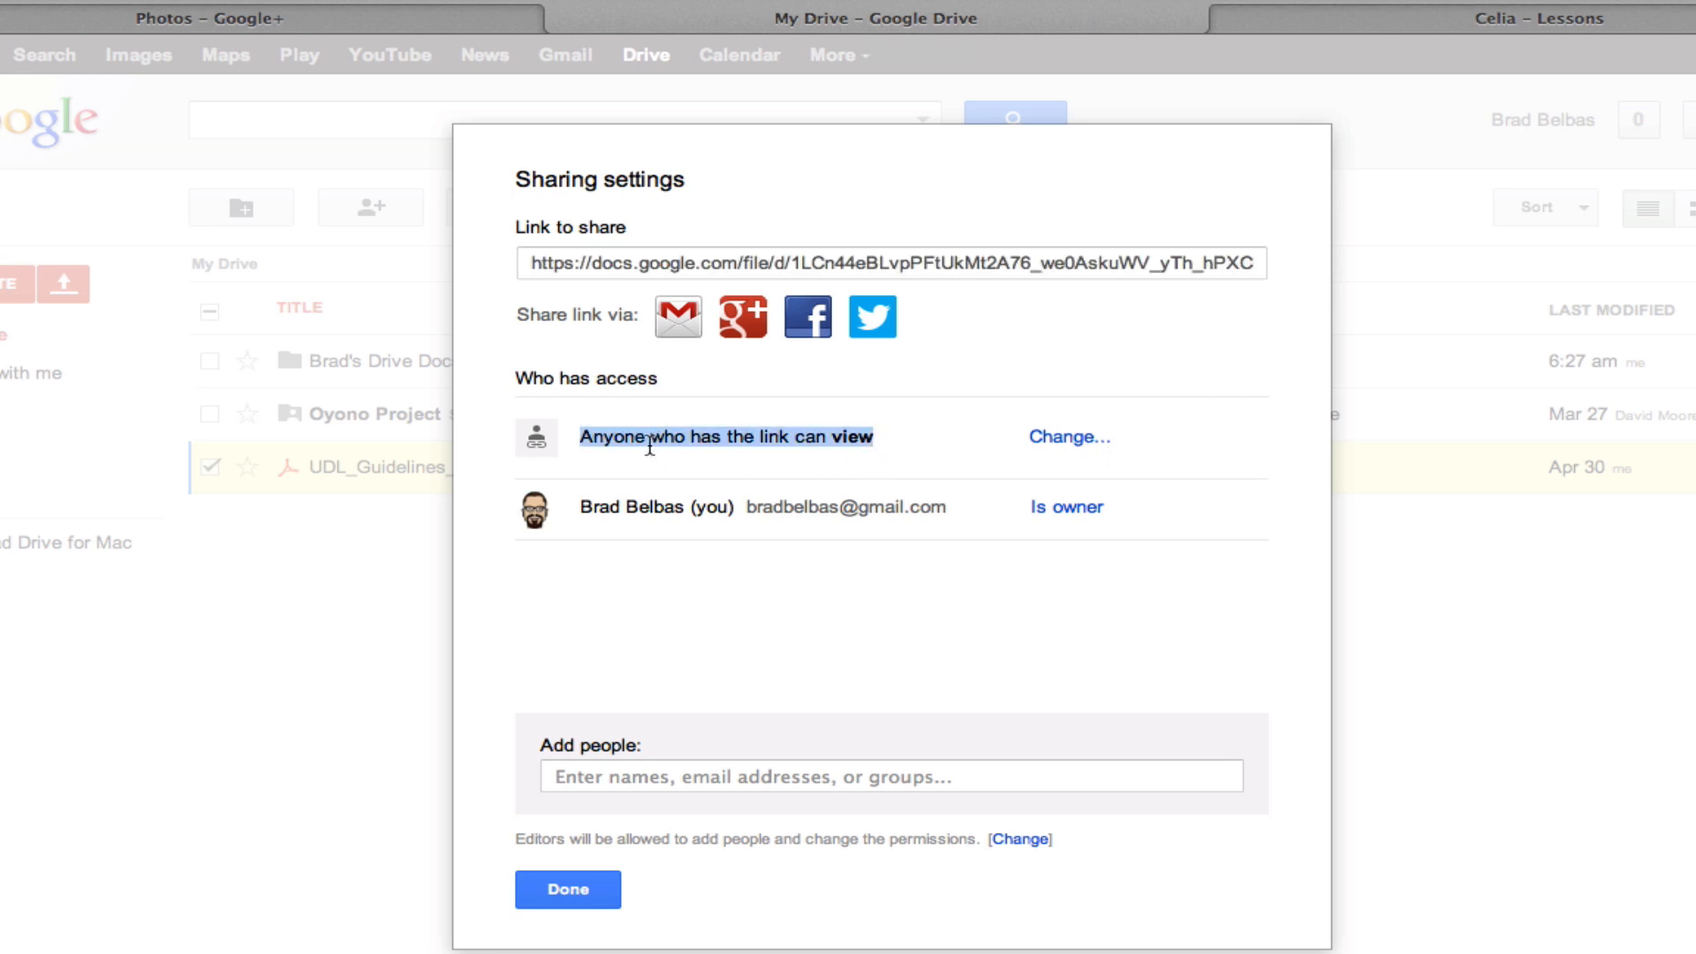
mouse_move(914, 456)
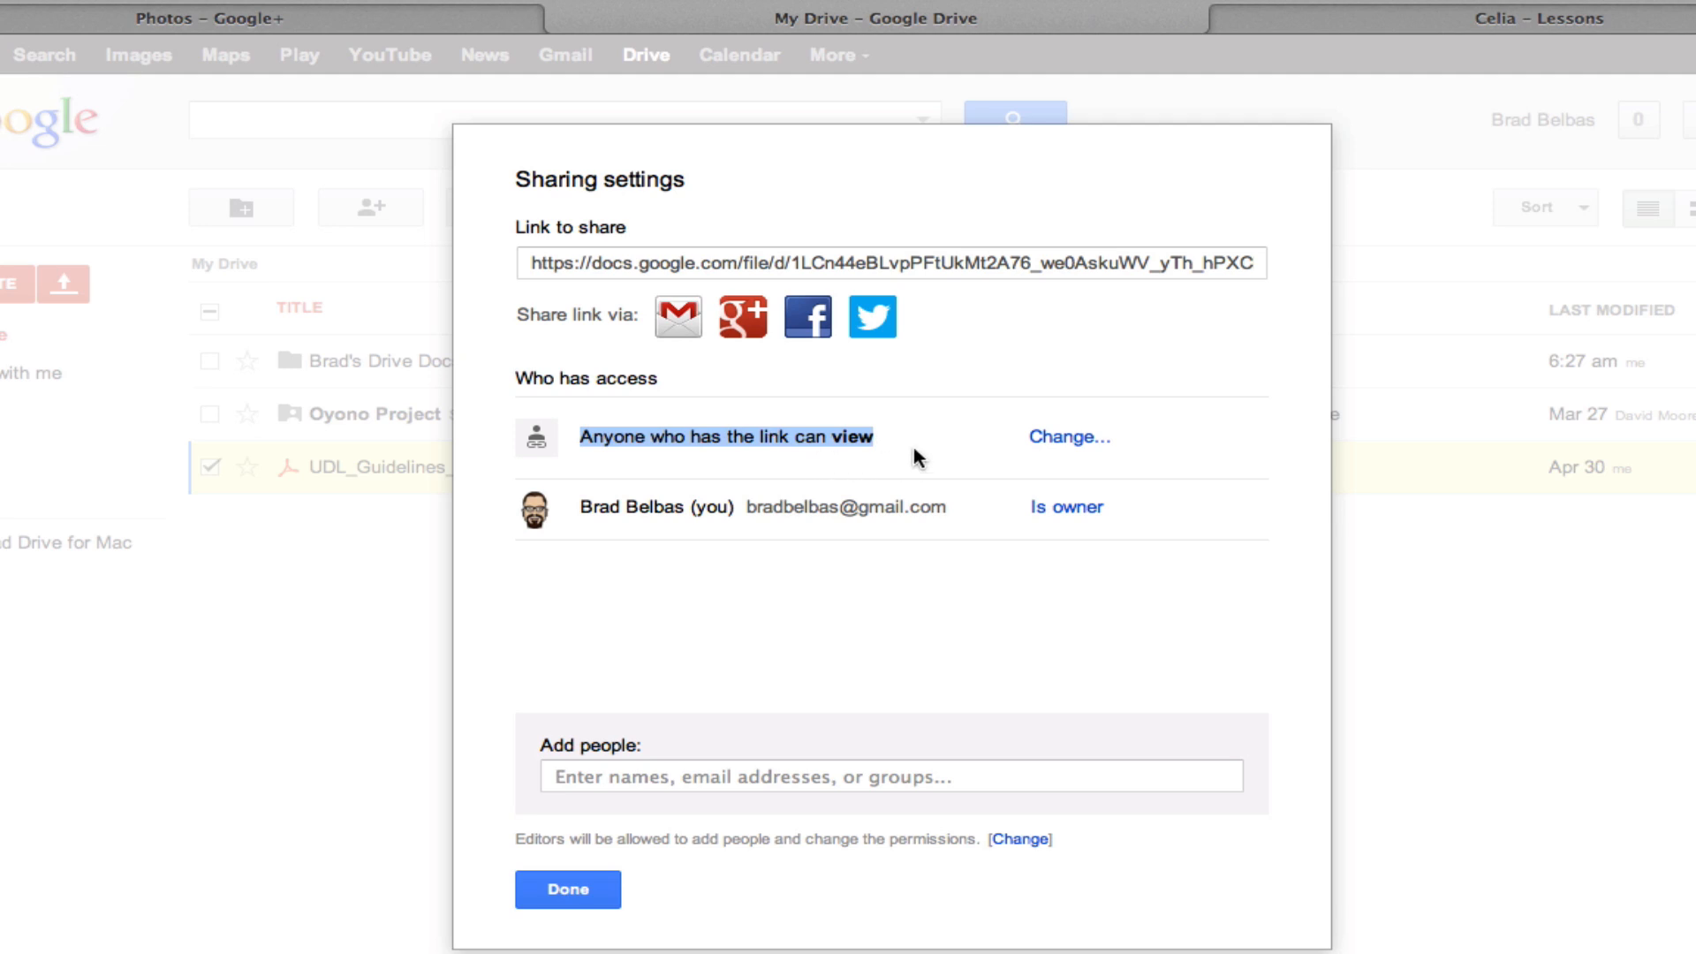
Share the PDF as 'Anyone with the link' with 'Can view' access and save
click(1064, 436)
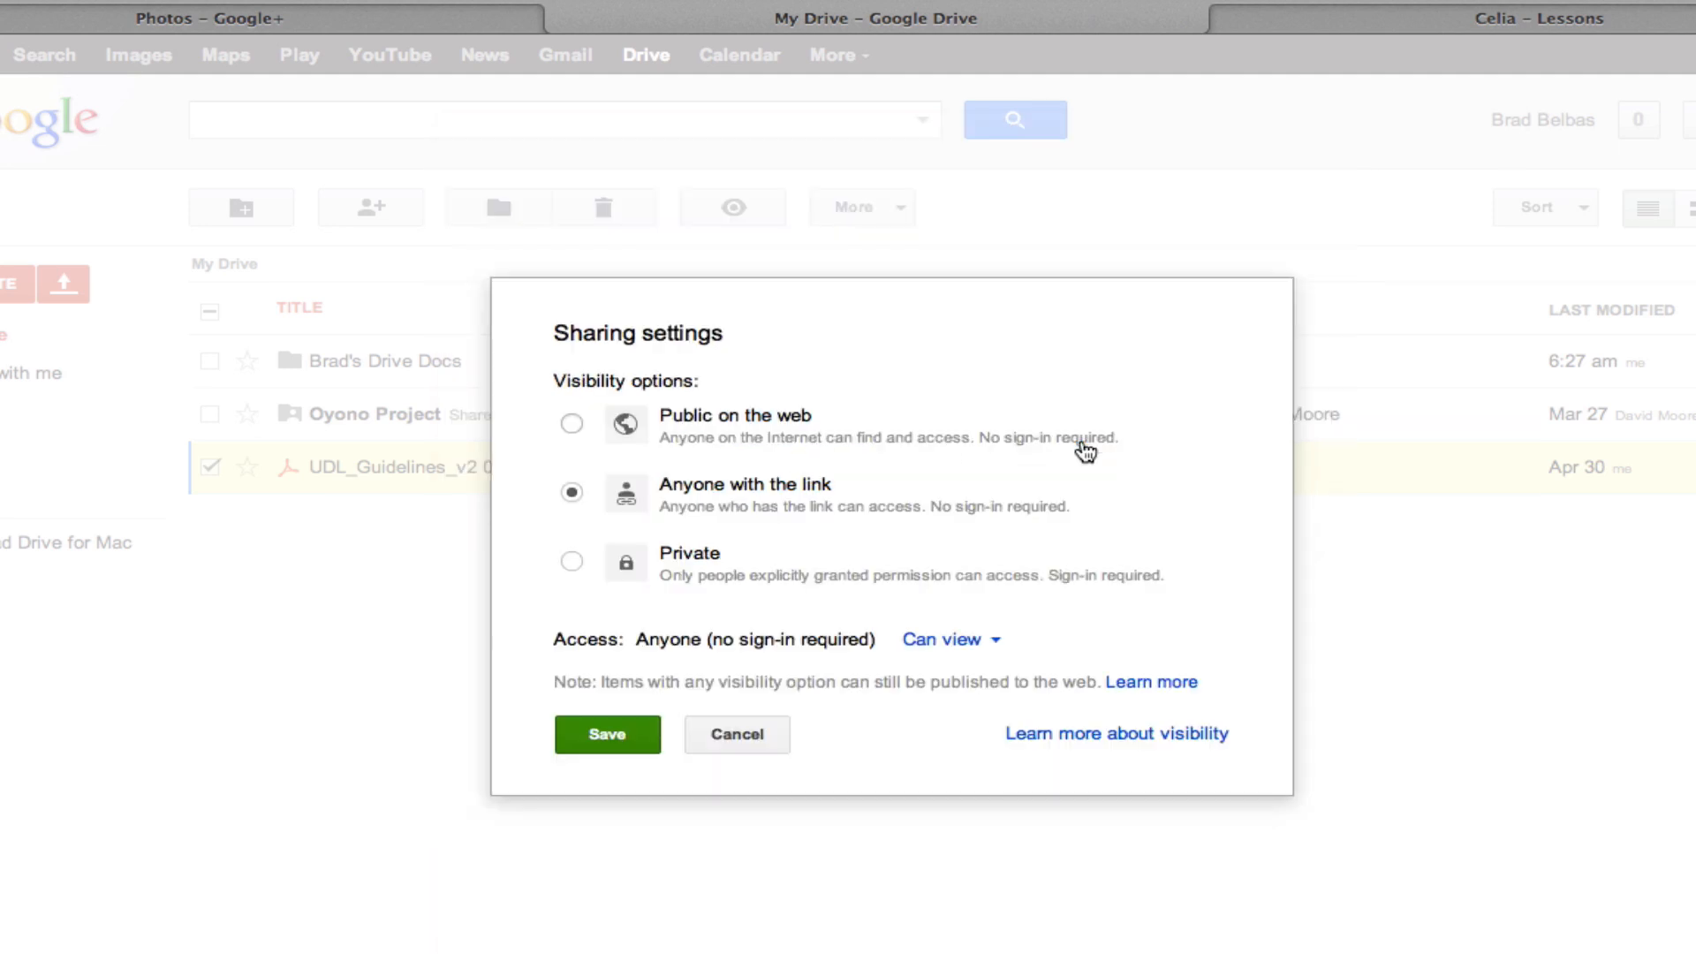
mouse_move(798, 443)
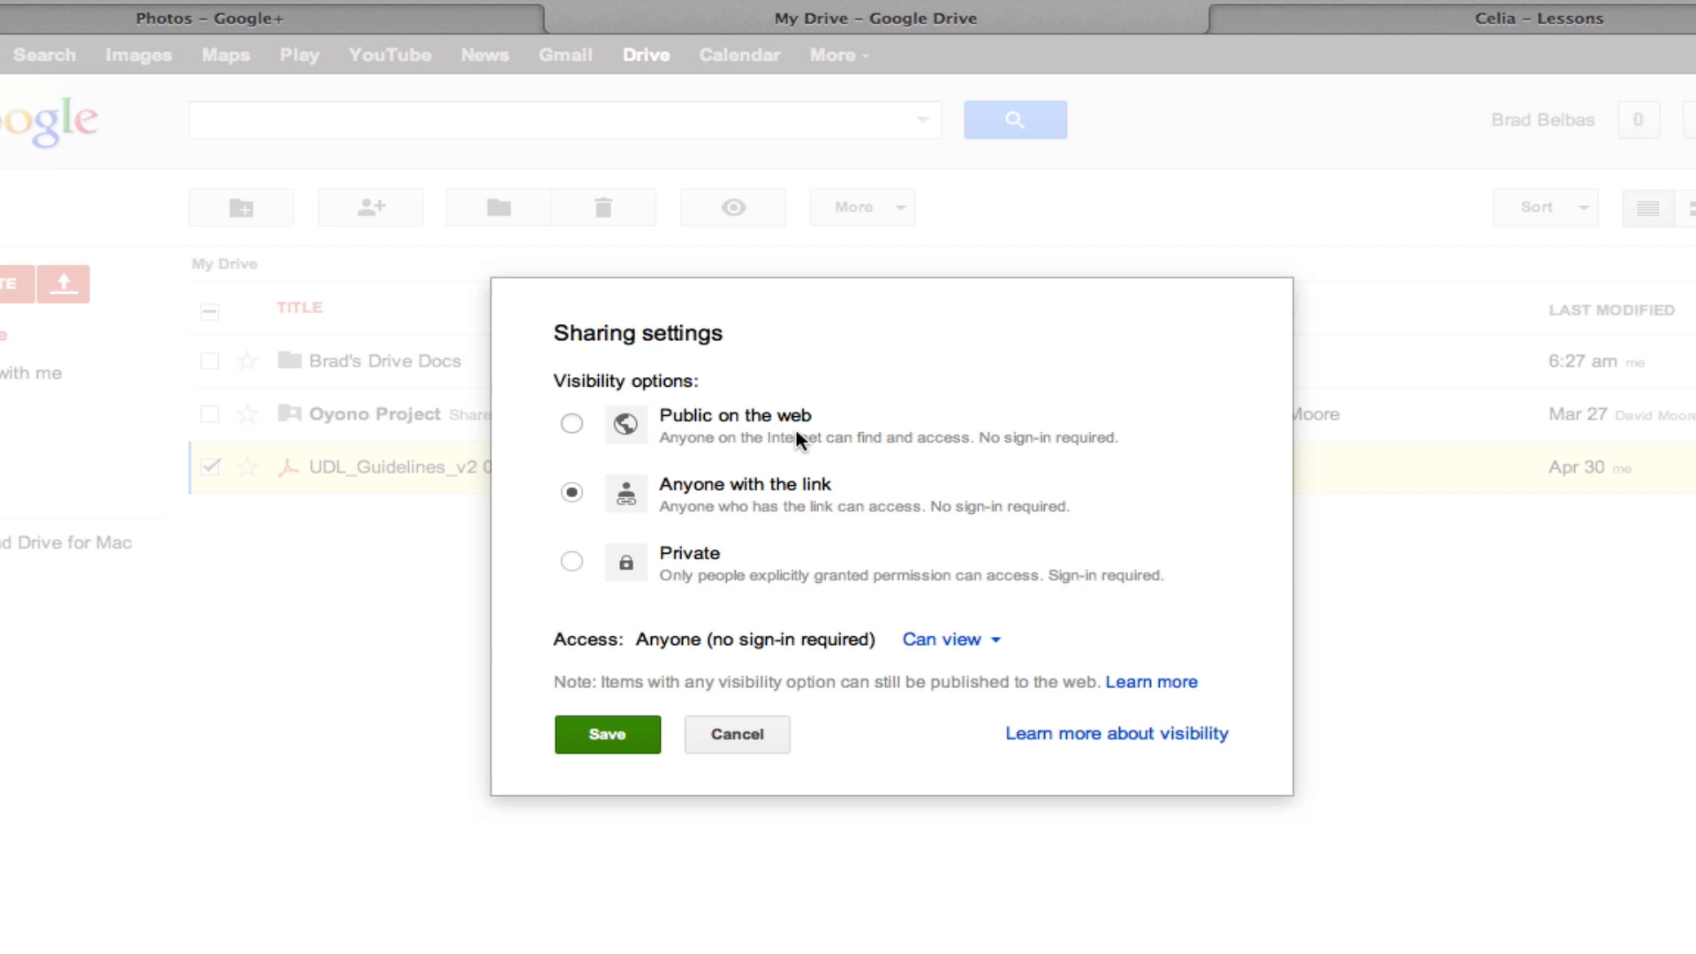
mouse_move(788, 495)
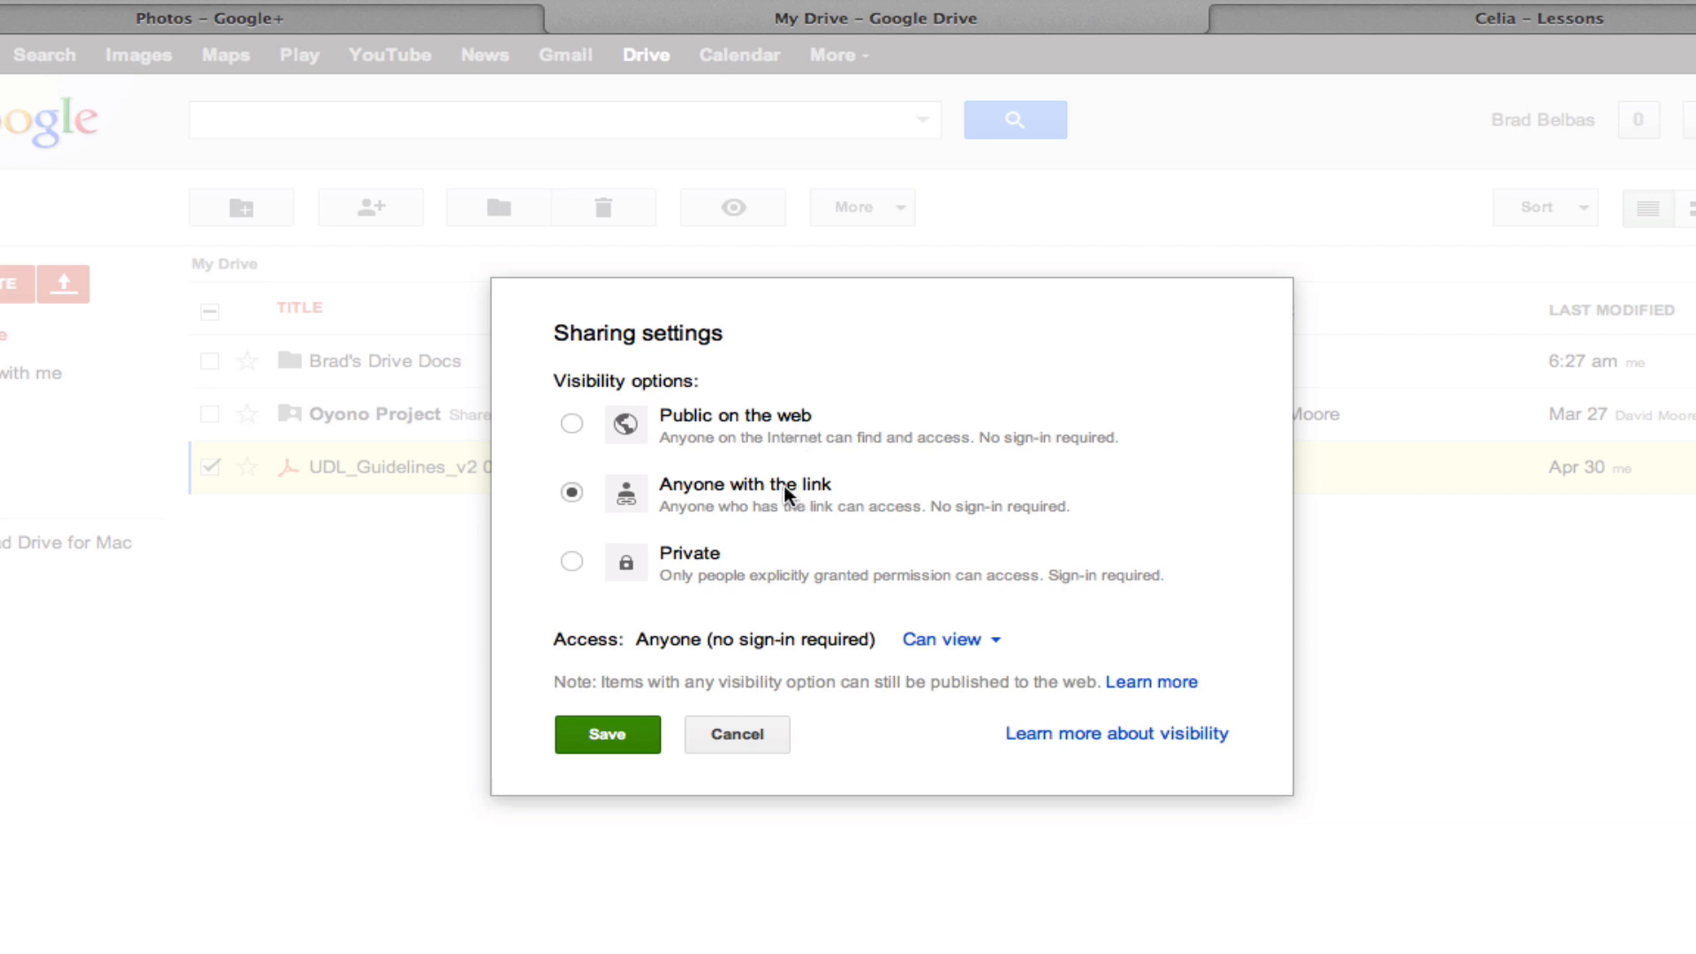
mouse_move(774, 493)
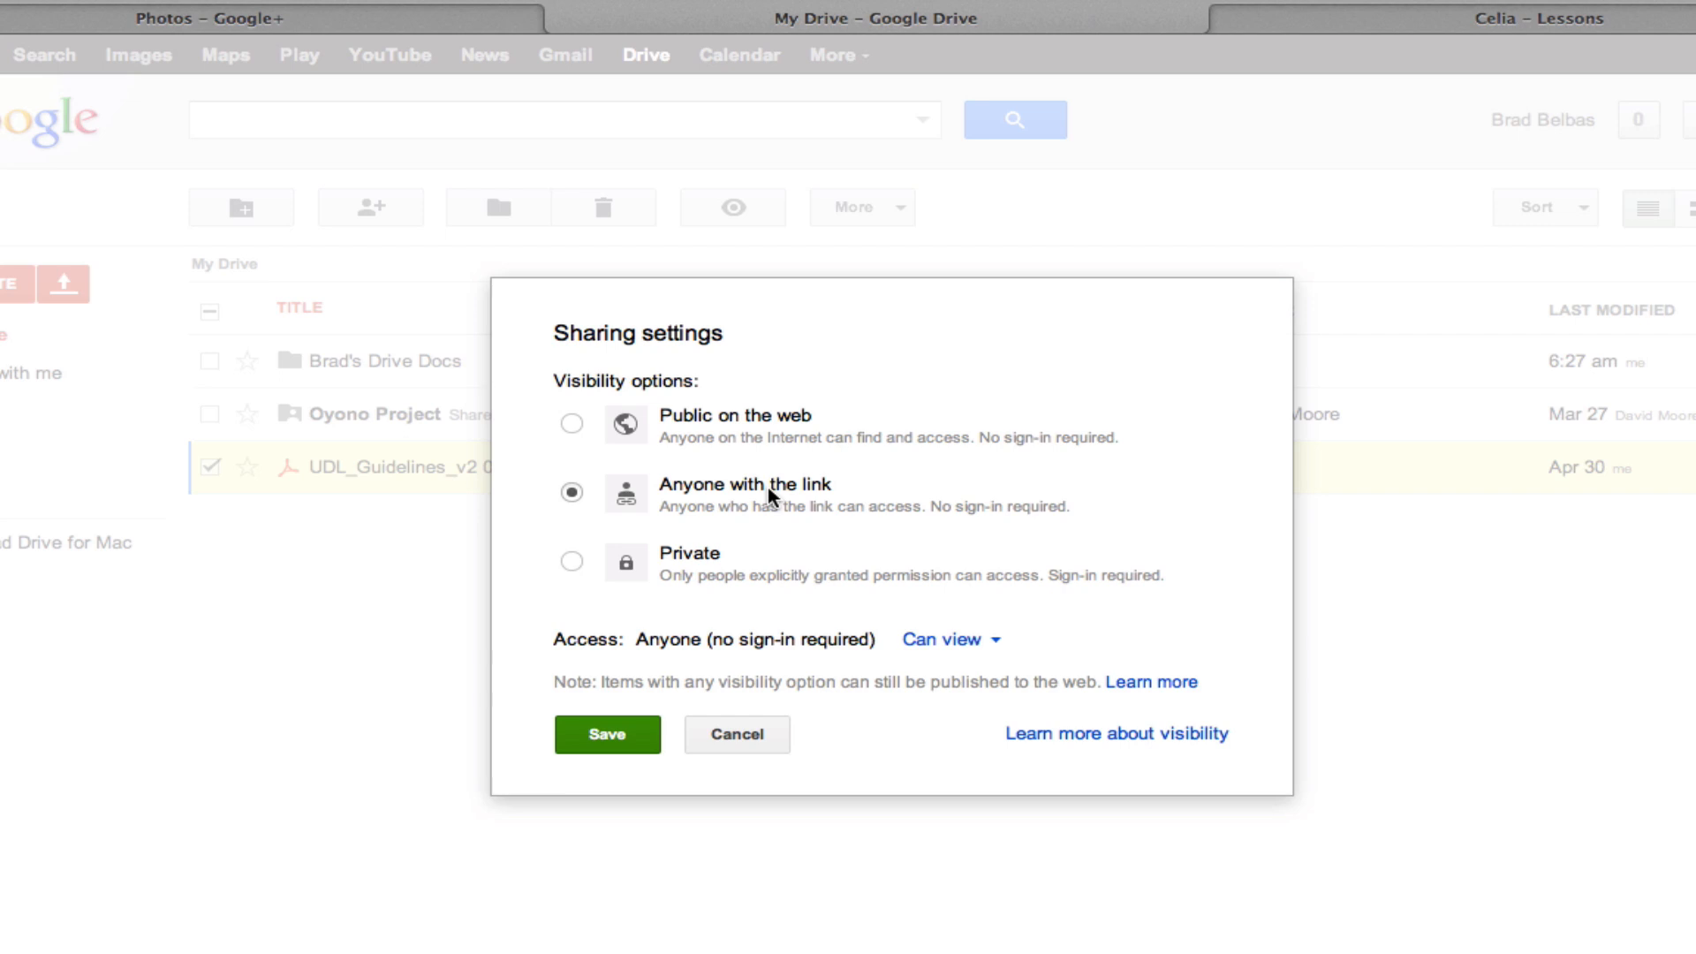
mouse_move(951, 640)
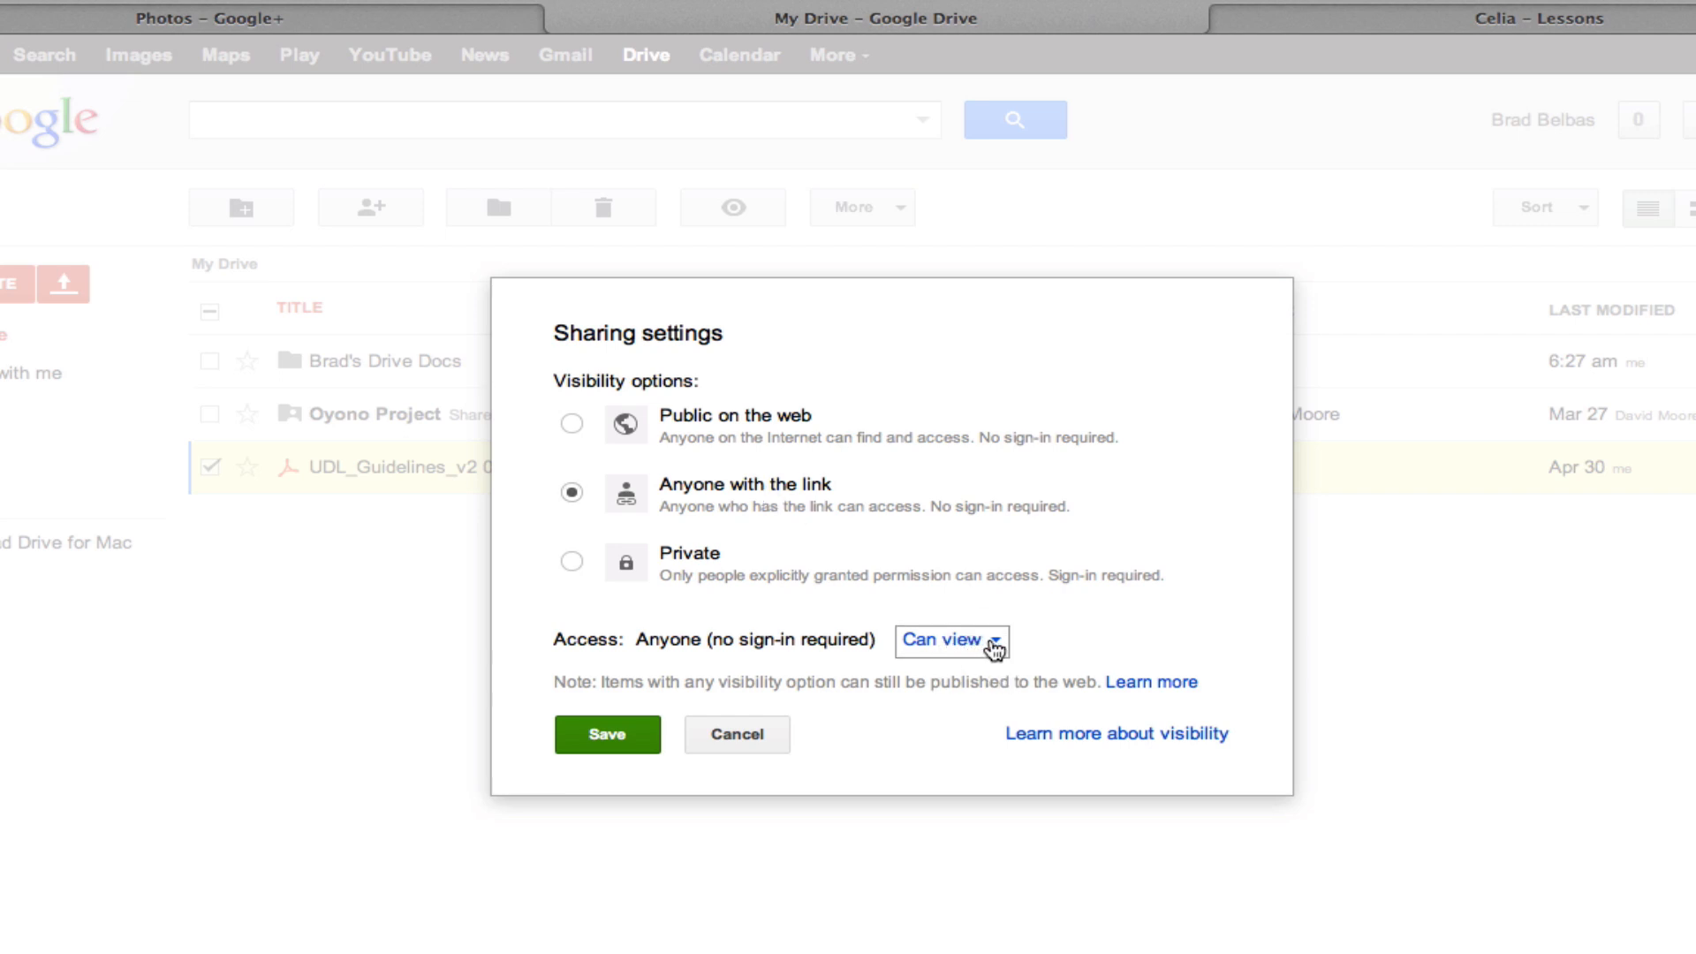
click(948, 639)
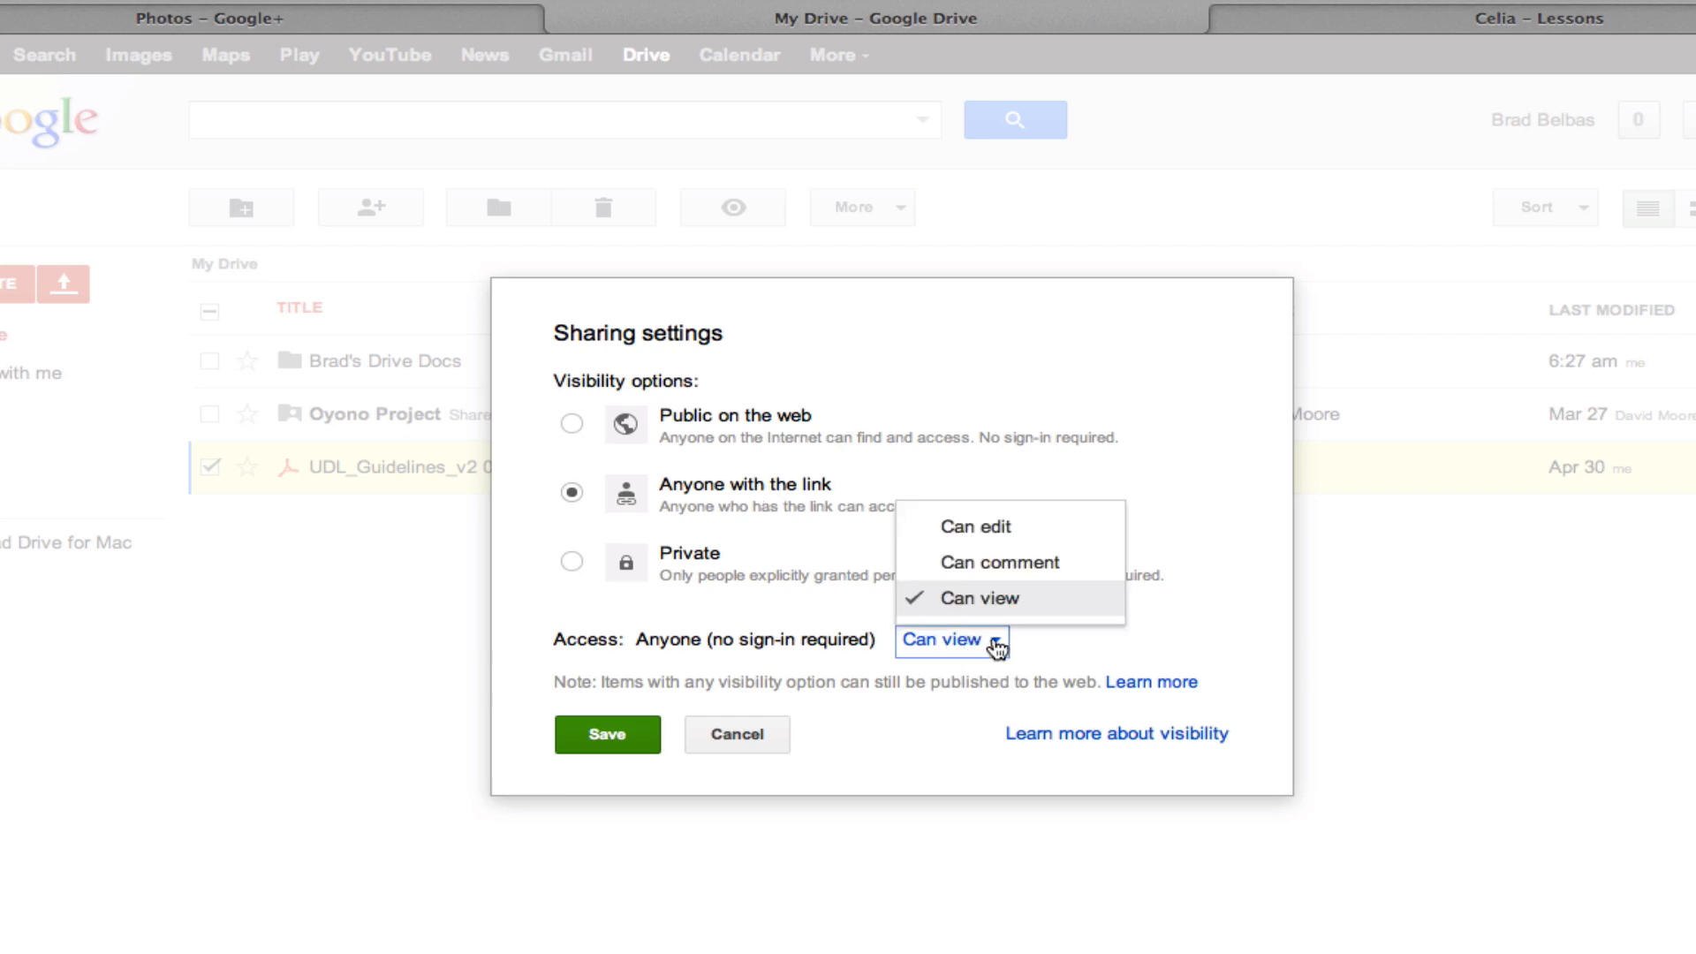
mouse_move(1083, 614)
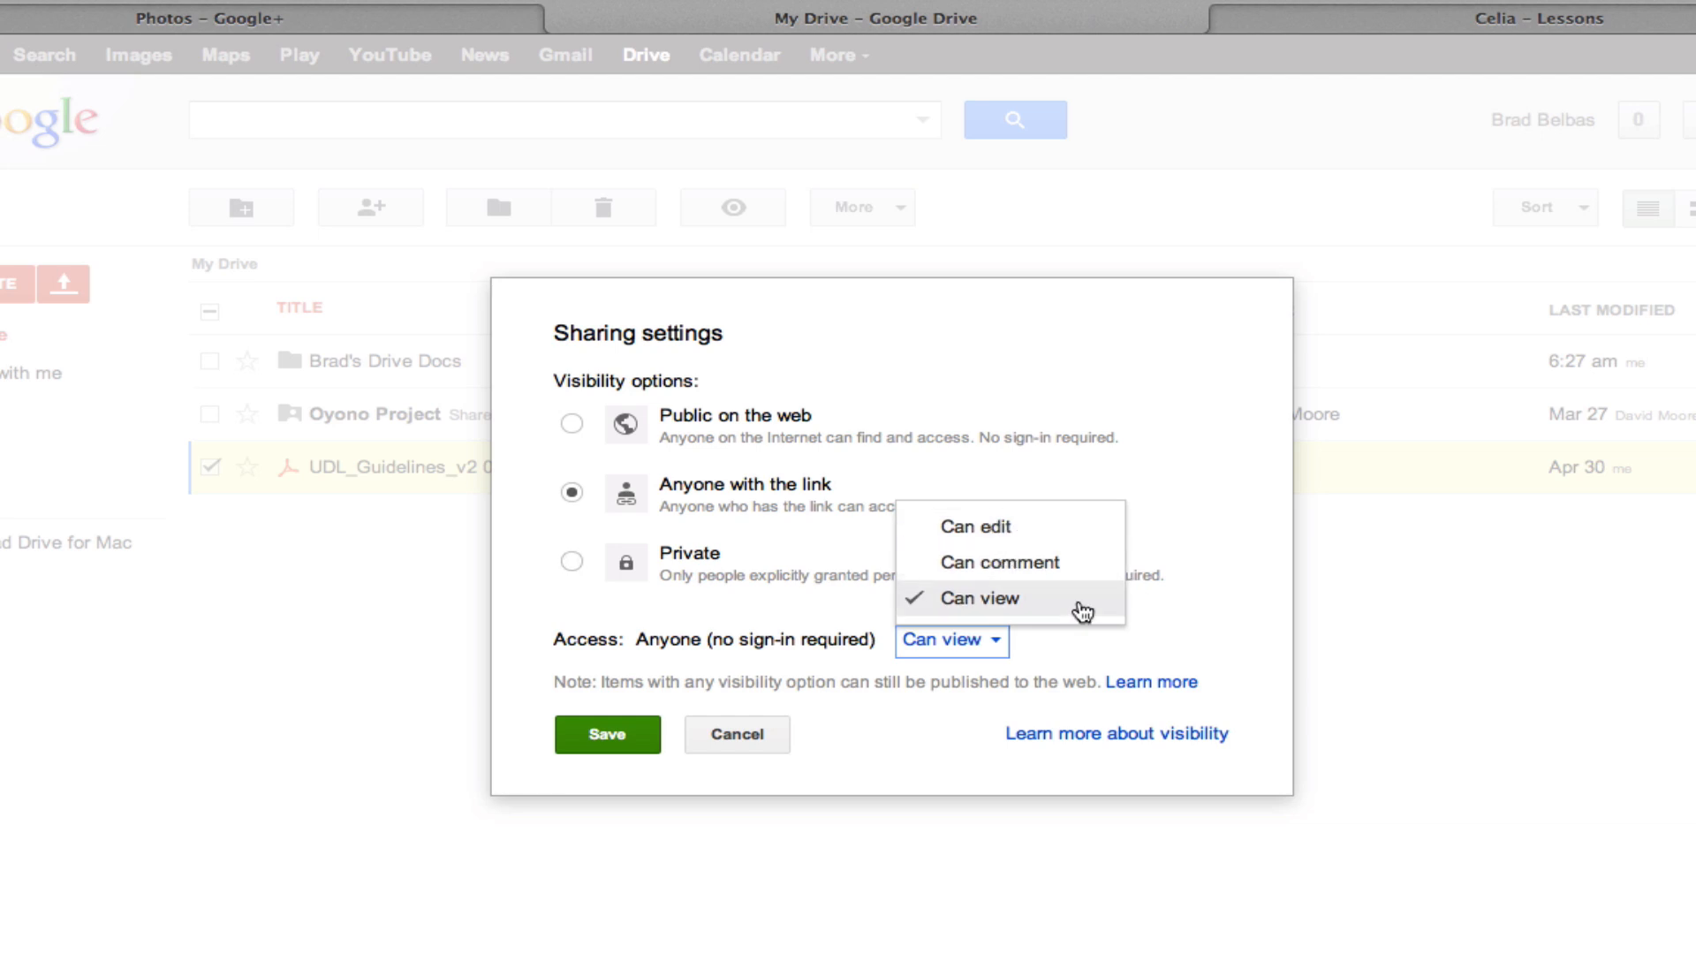
click(606, 735)
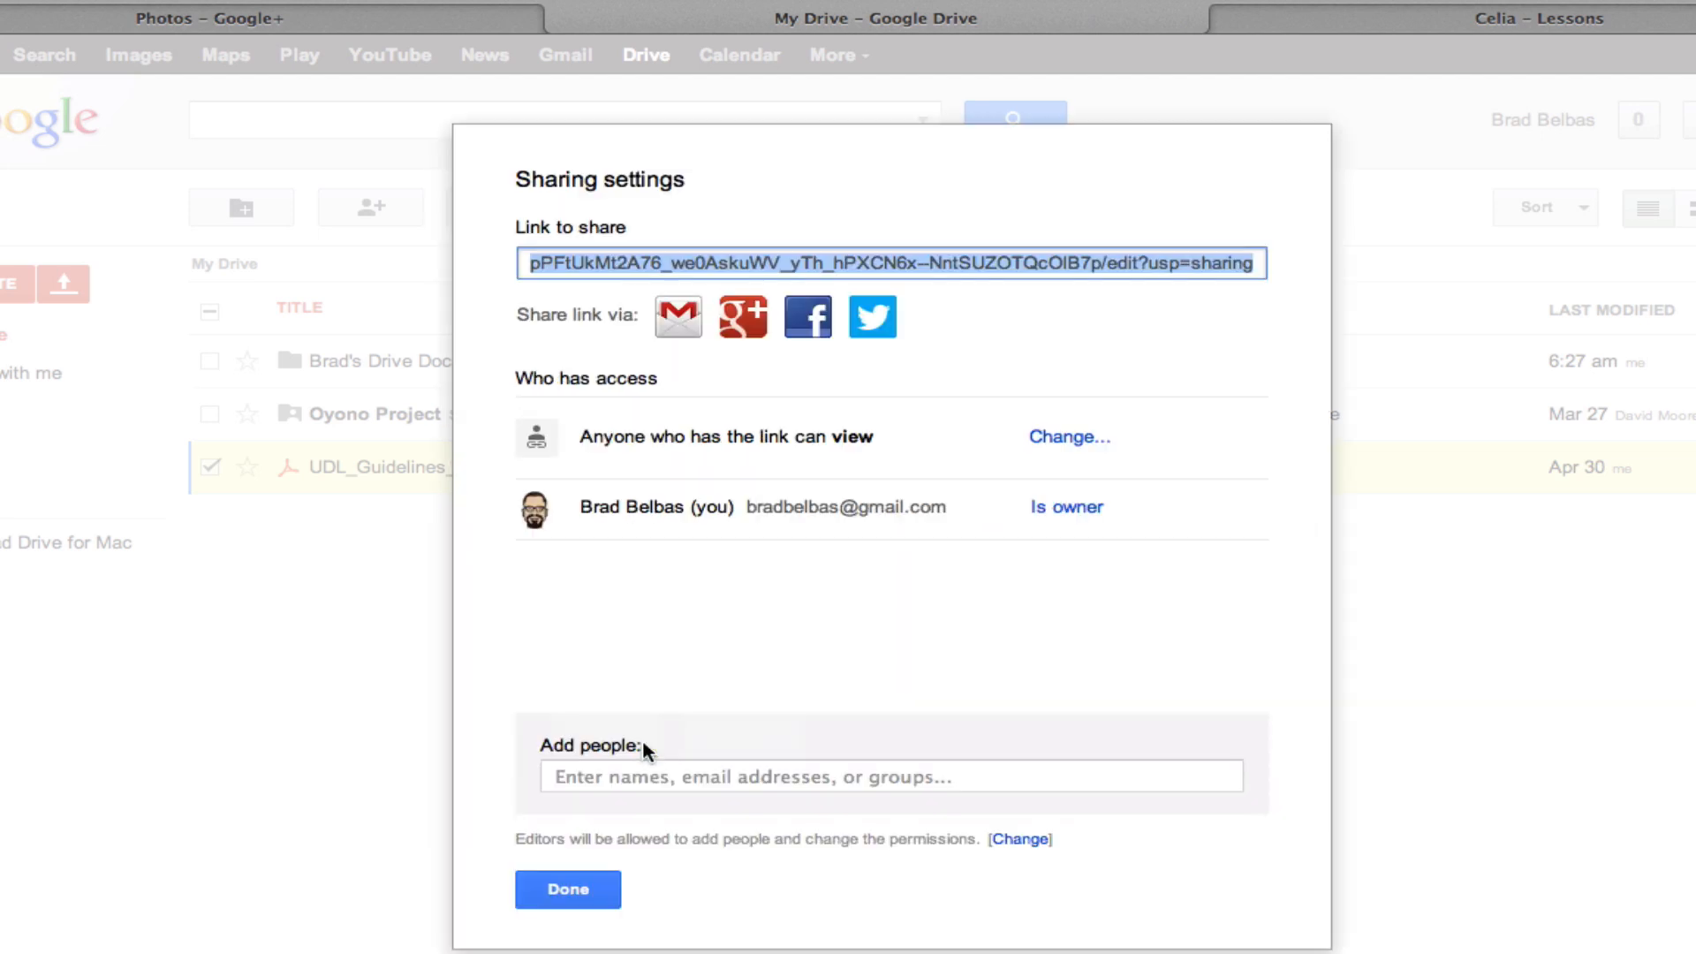
mouse_move(1035, 479)
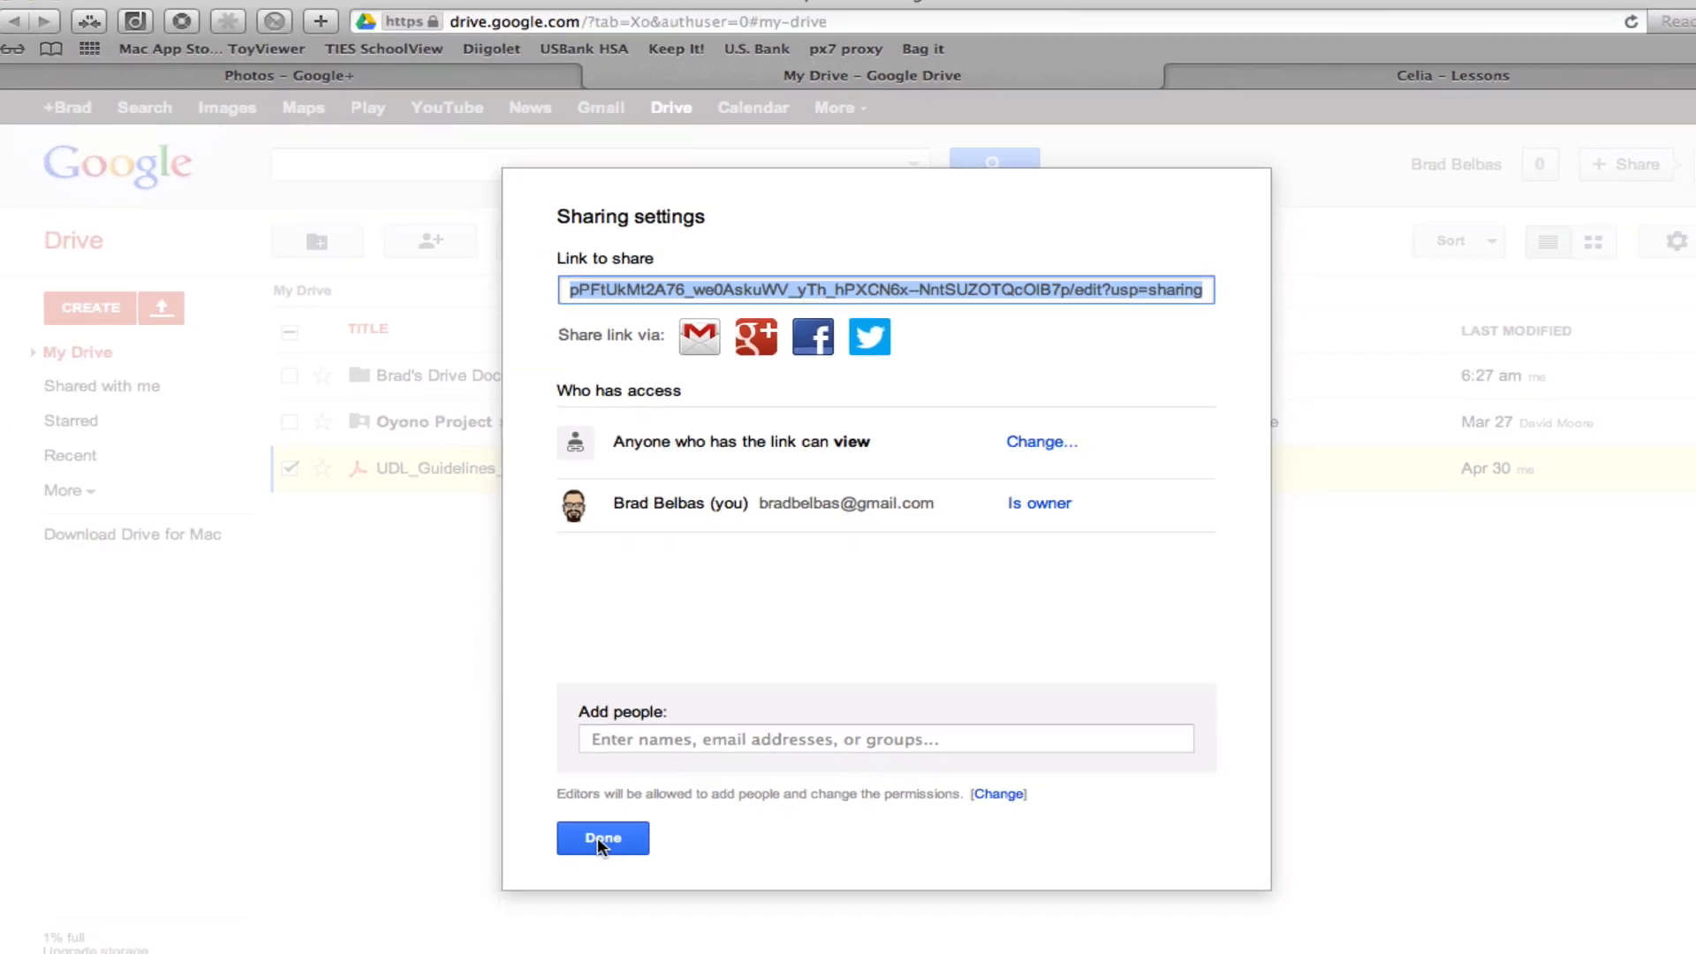
Copy the share link and close the Sharing settings with Done
click(602, 837)
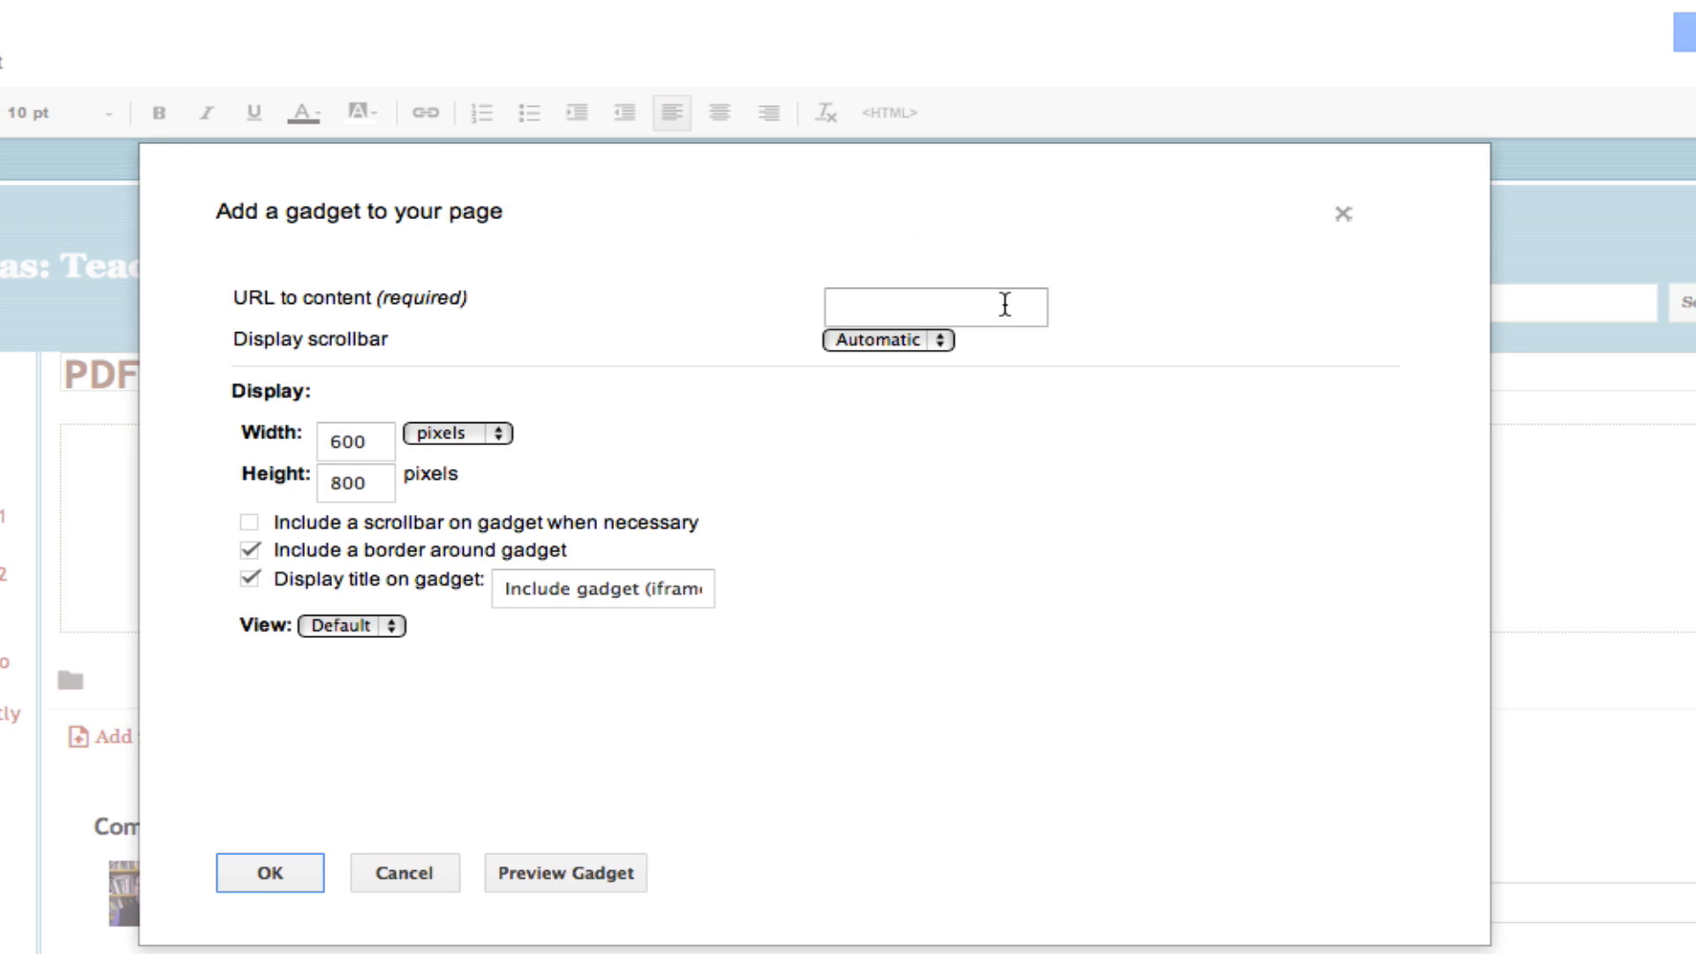
Paste the PDF's Docs link as the content URL and set the width to 100 percent
click(933, 308)
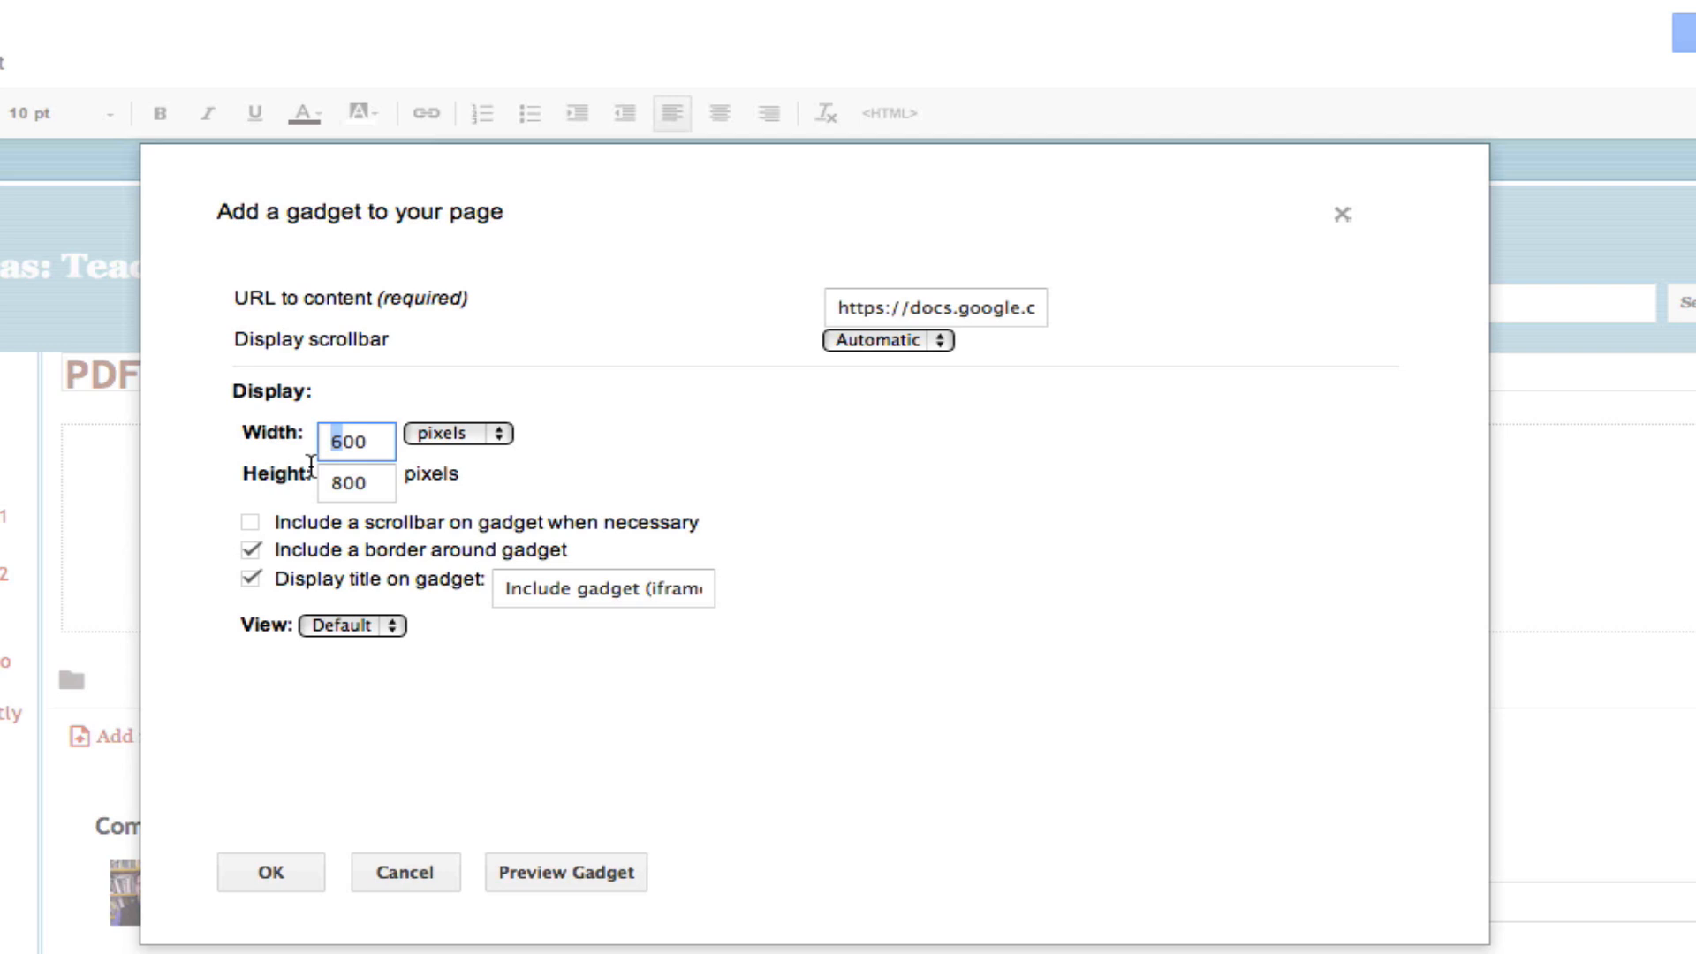
text(100)
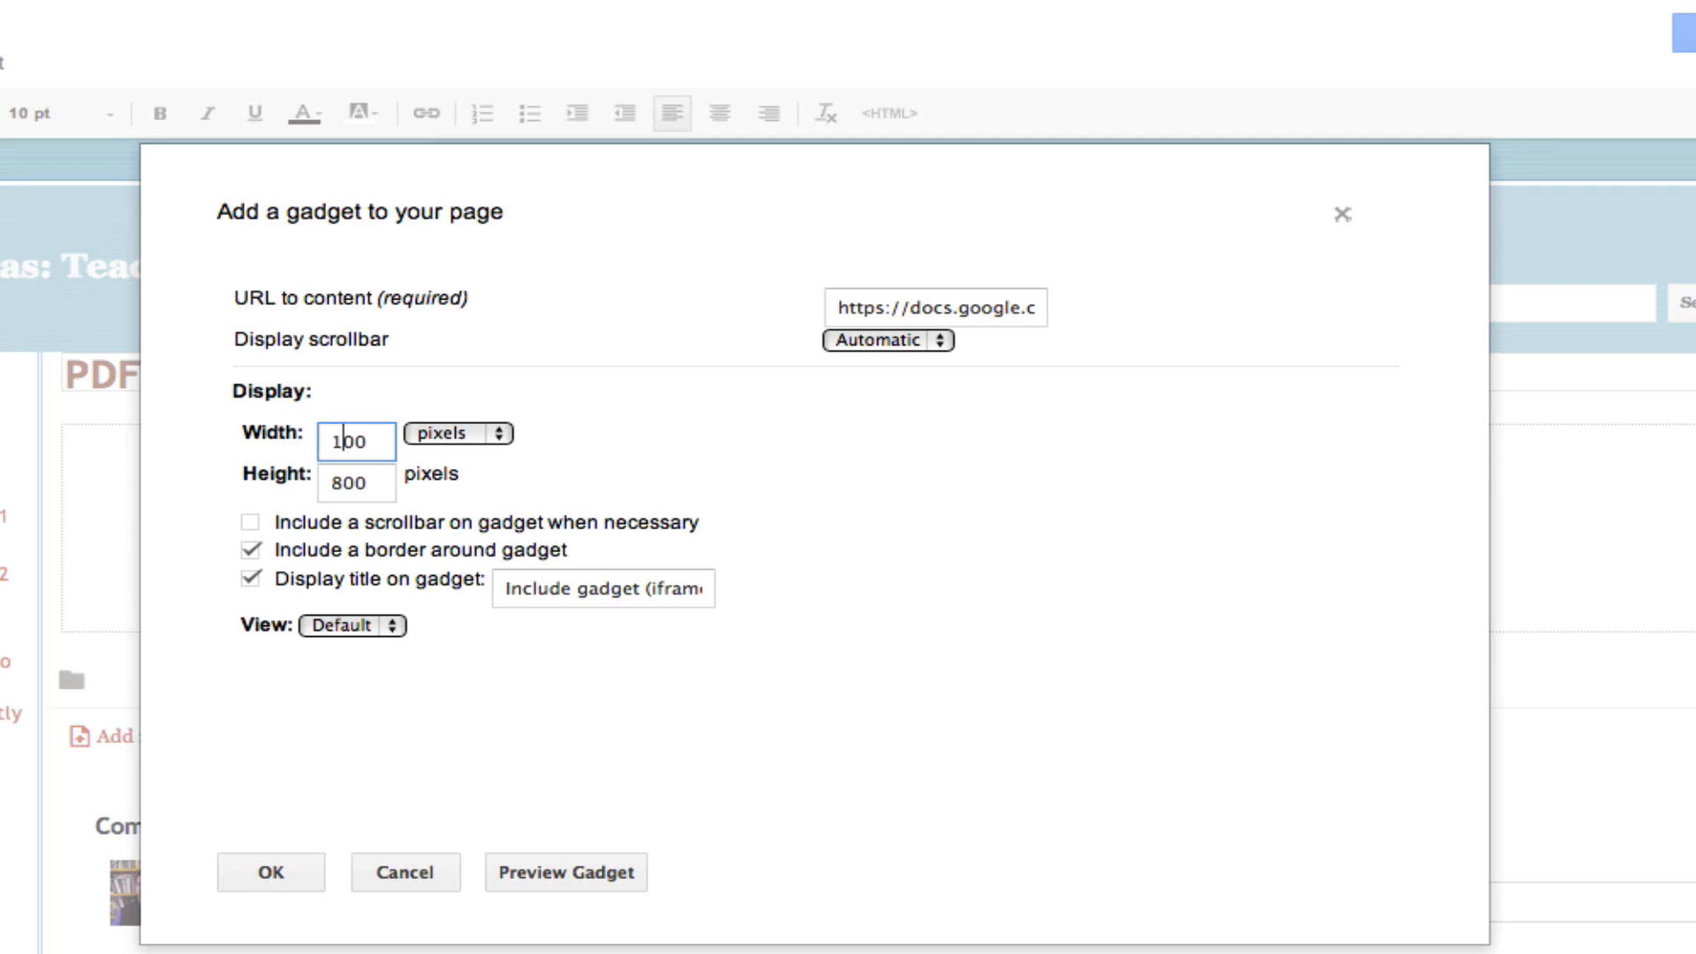
mouse_move(490, 454)
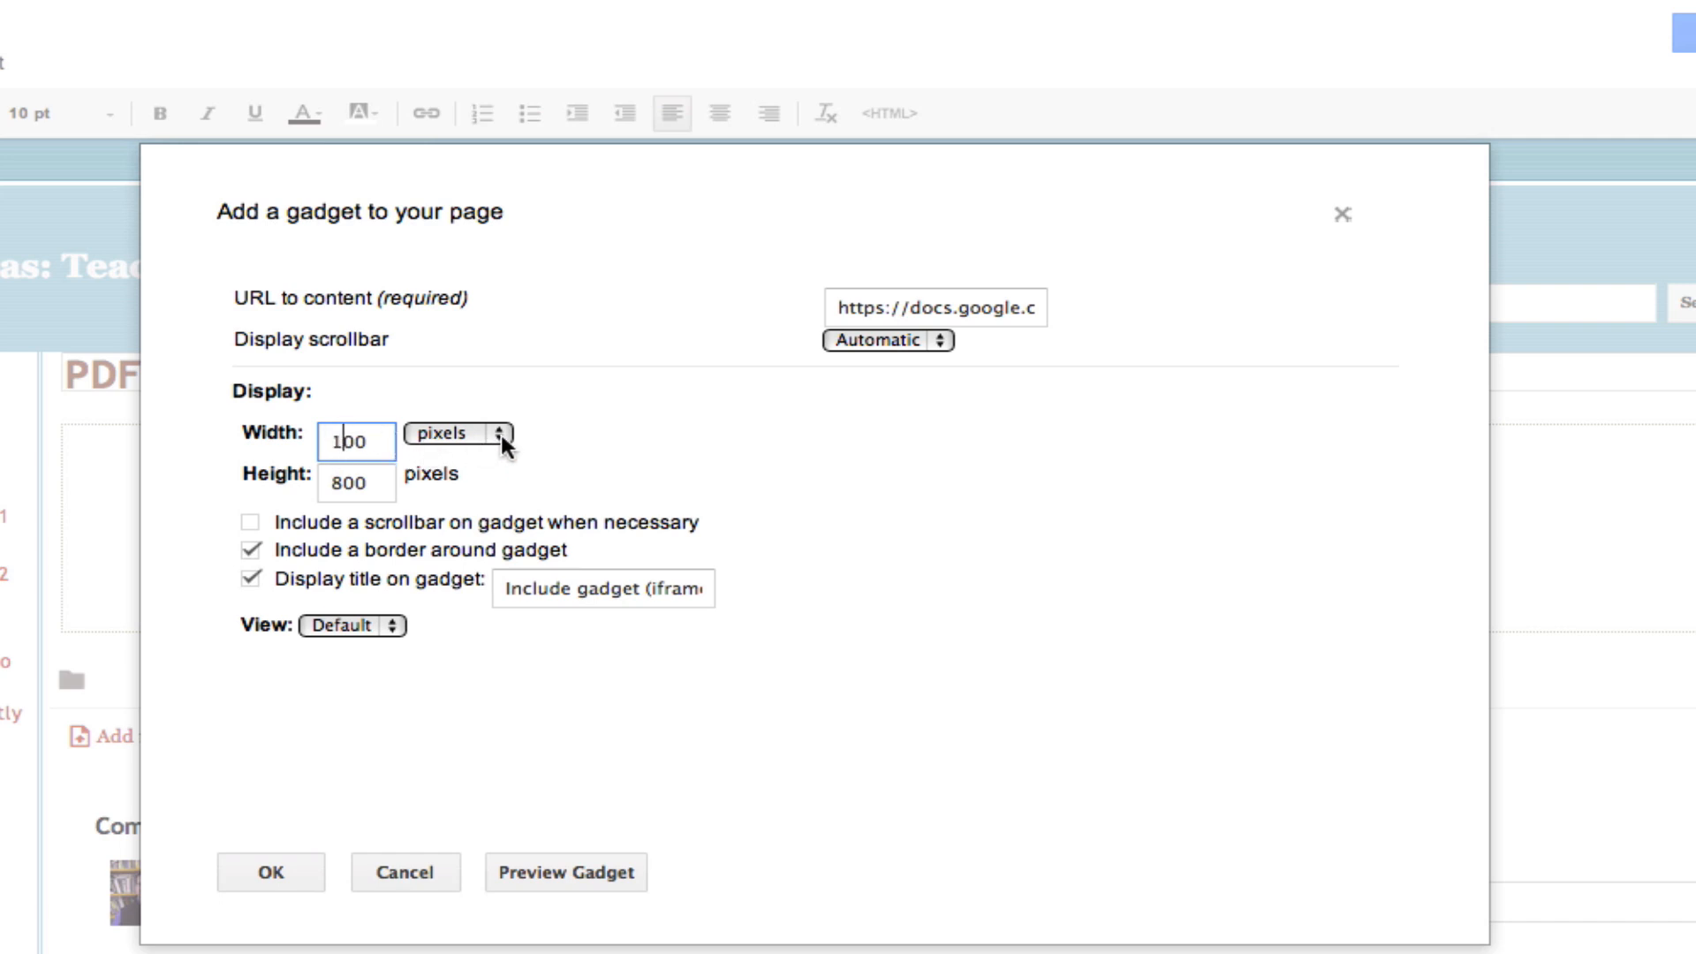
click(459, 435)
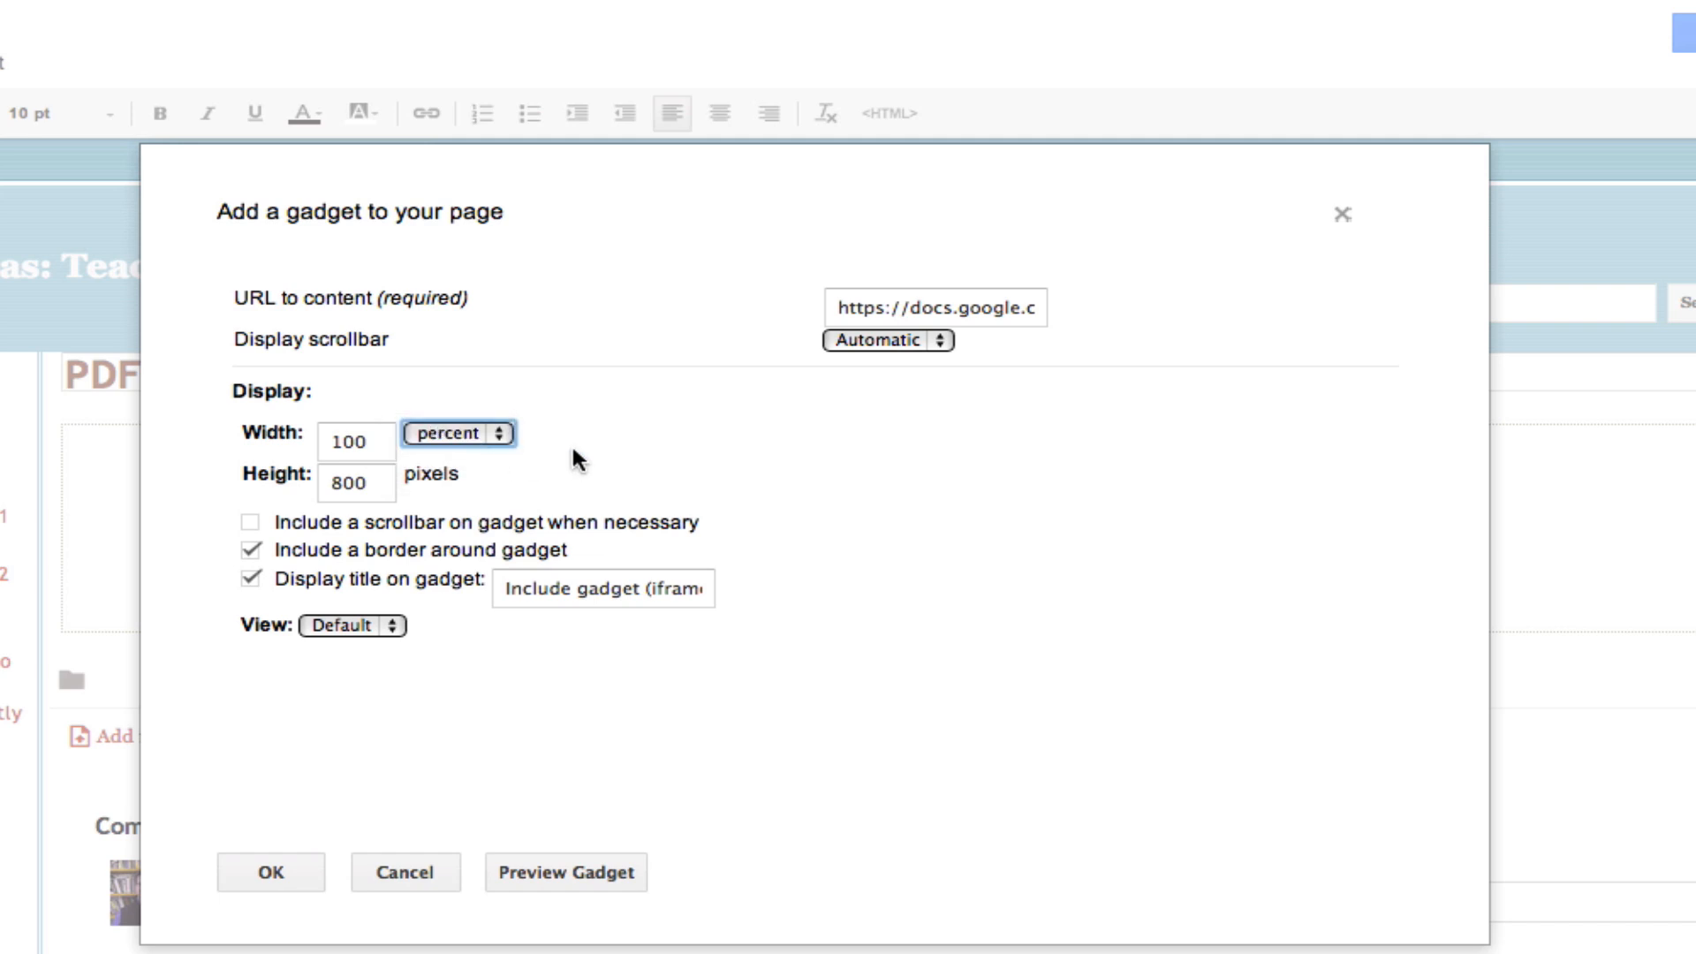
click(355, 482)
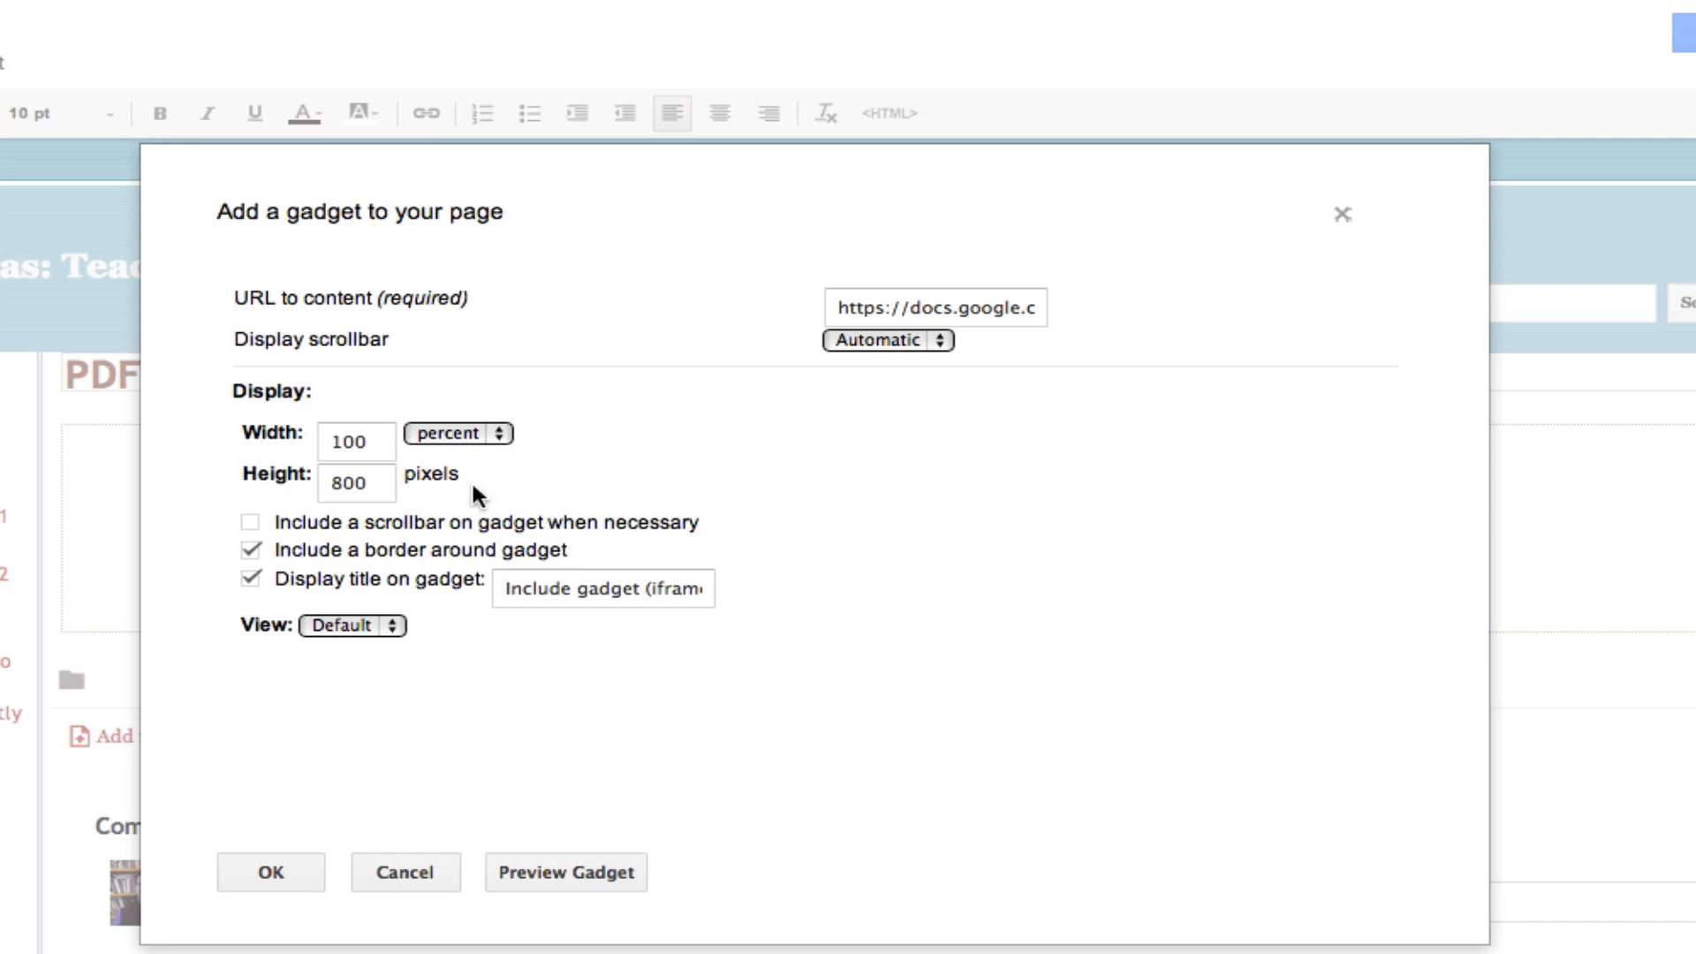
mouse_move(493, 484)
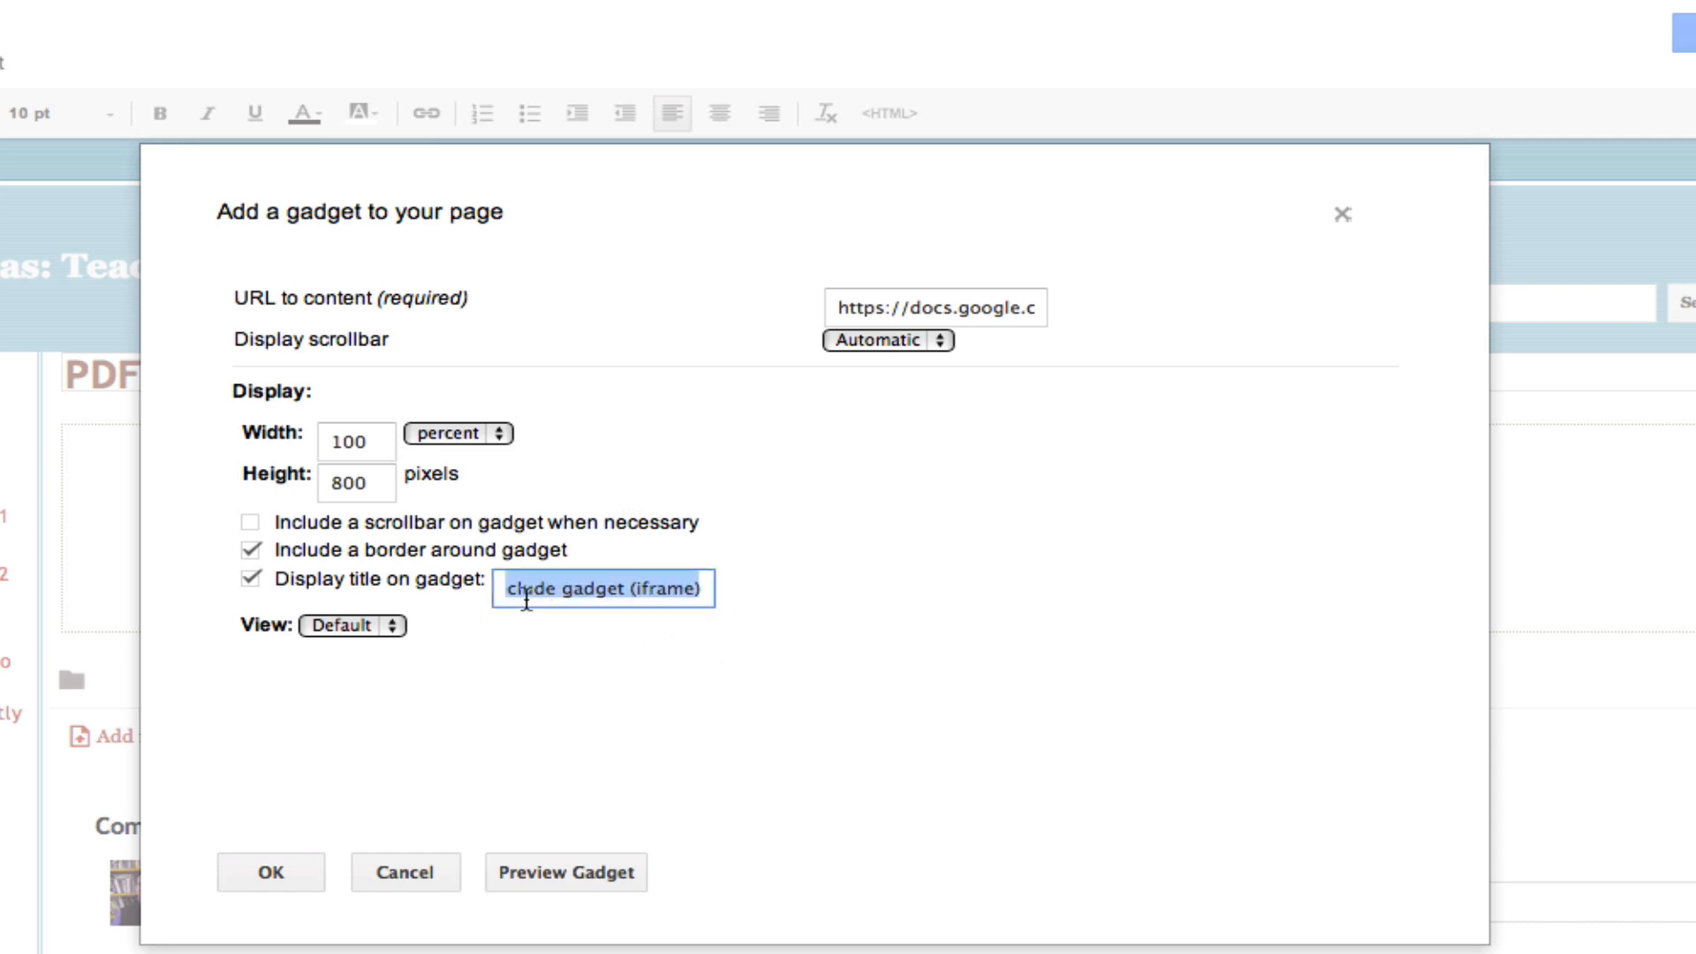
mouse_move(922, 532)
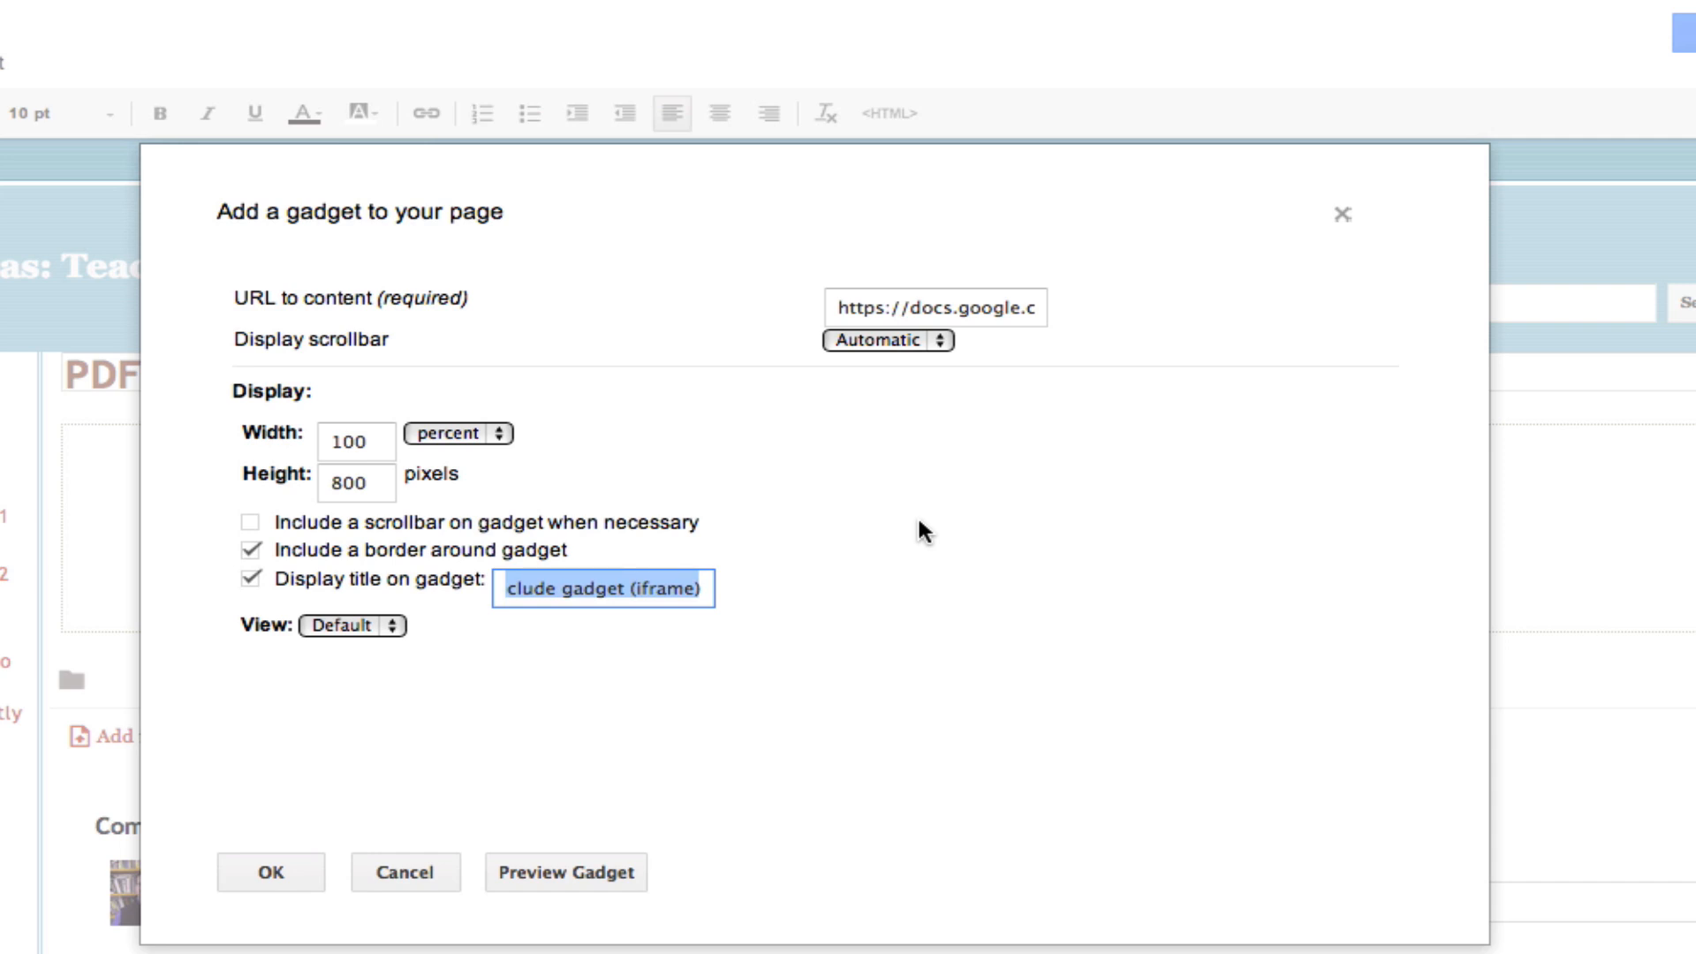
Title the gadget 'UDL Guidelines' and insert it into the page with OK
text(UDL G)
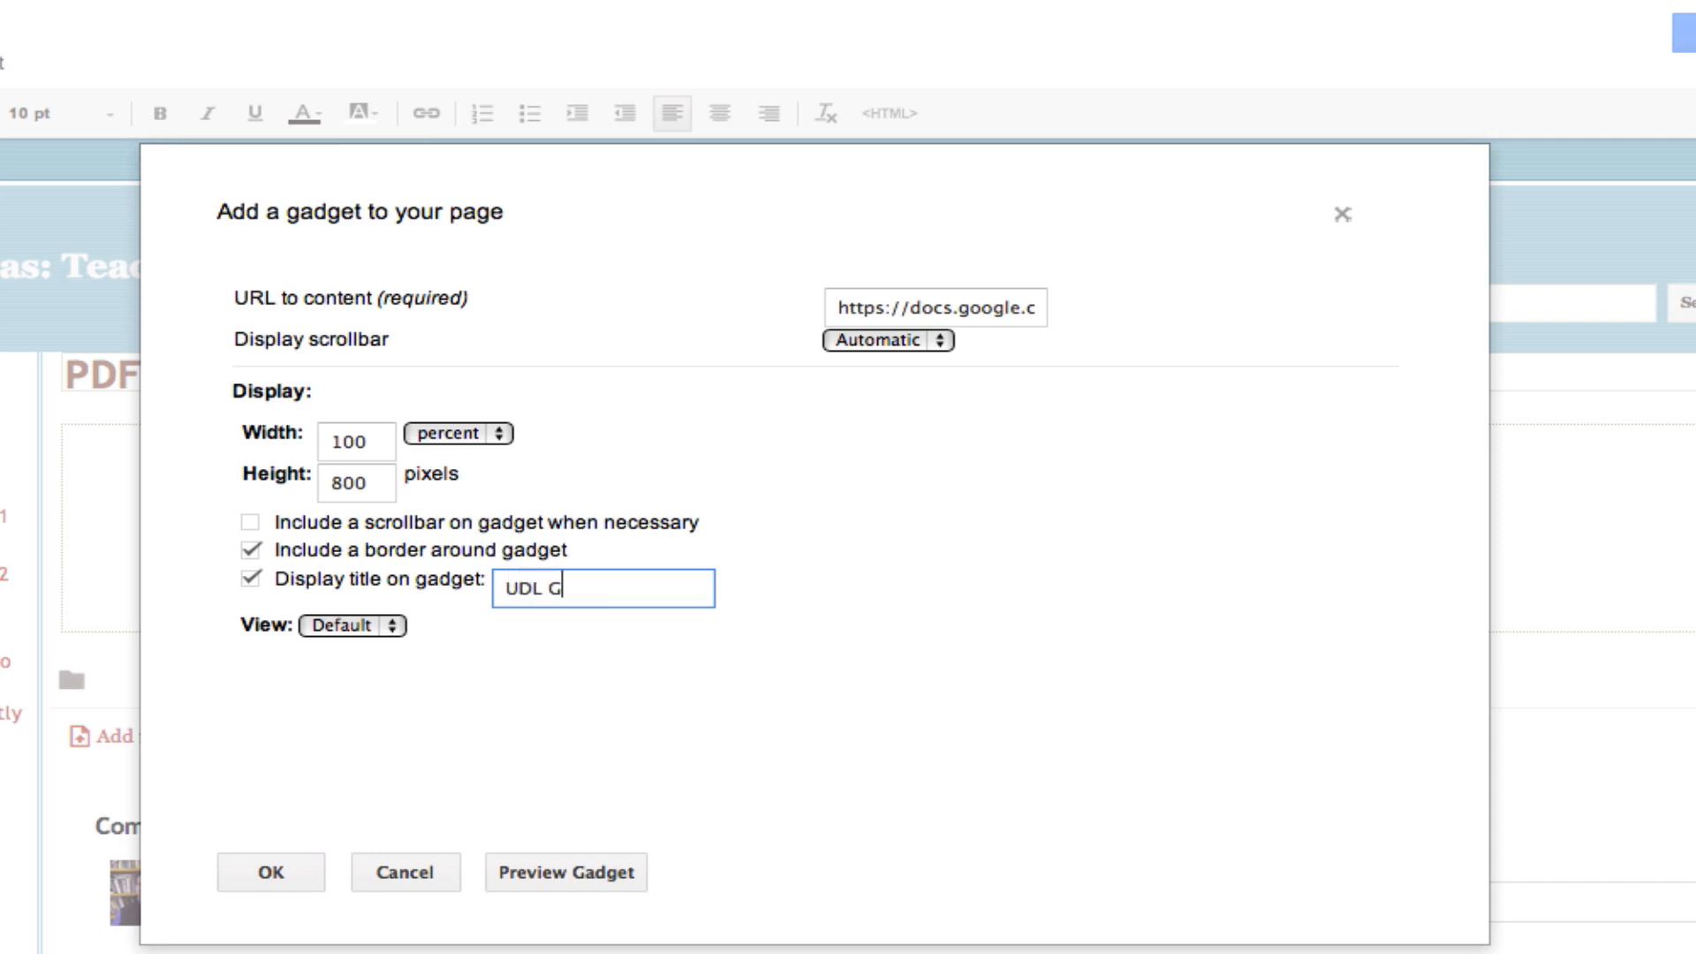
text(uidelines)
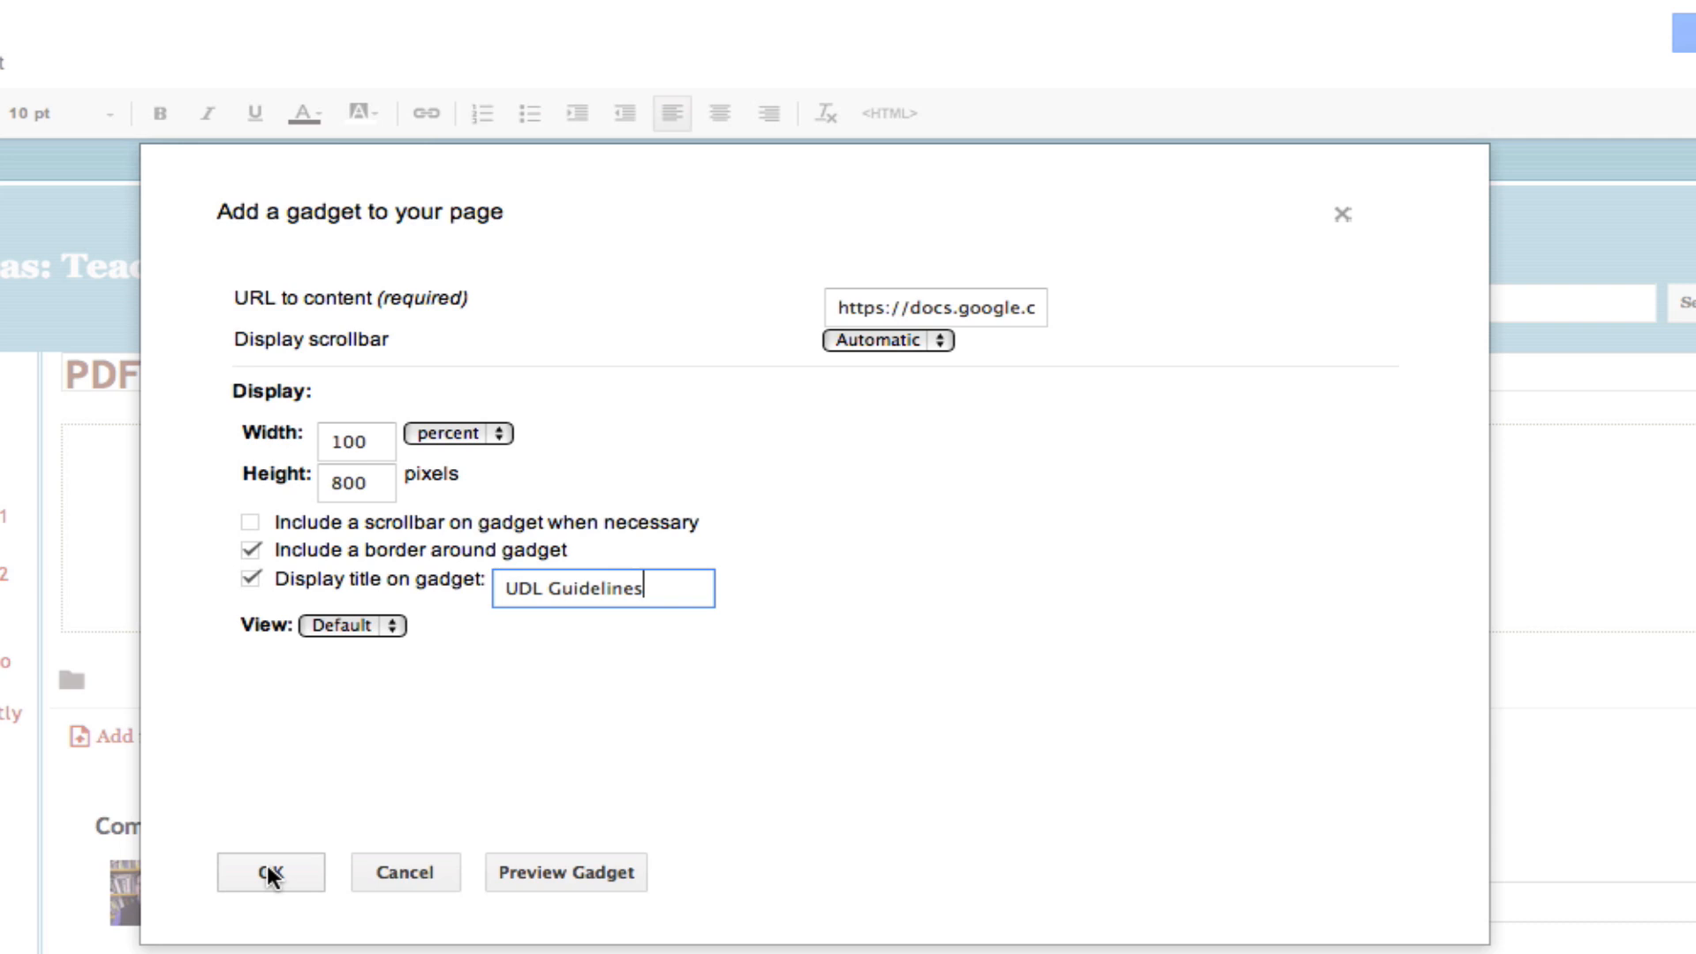
click(269, 871)
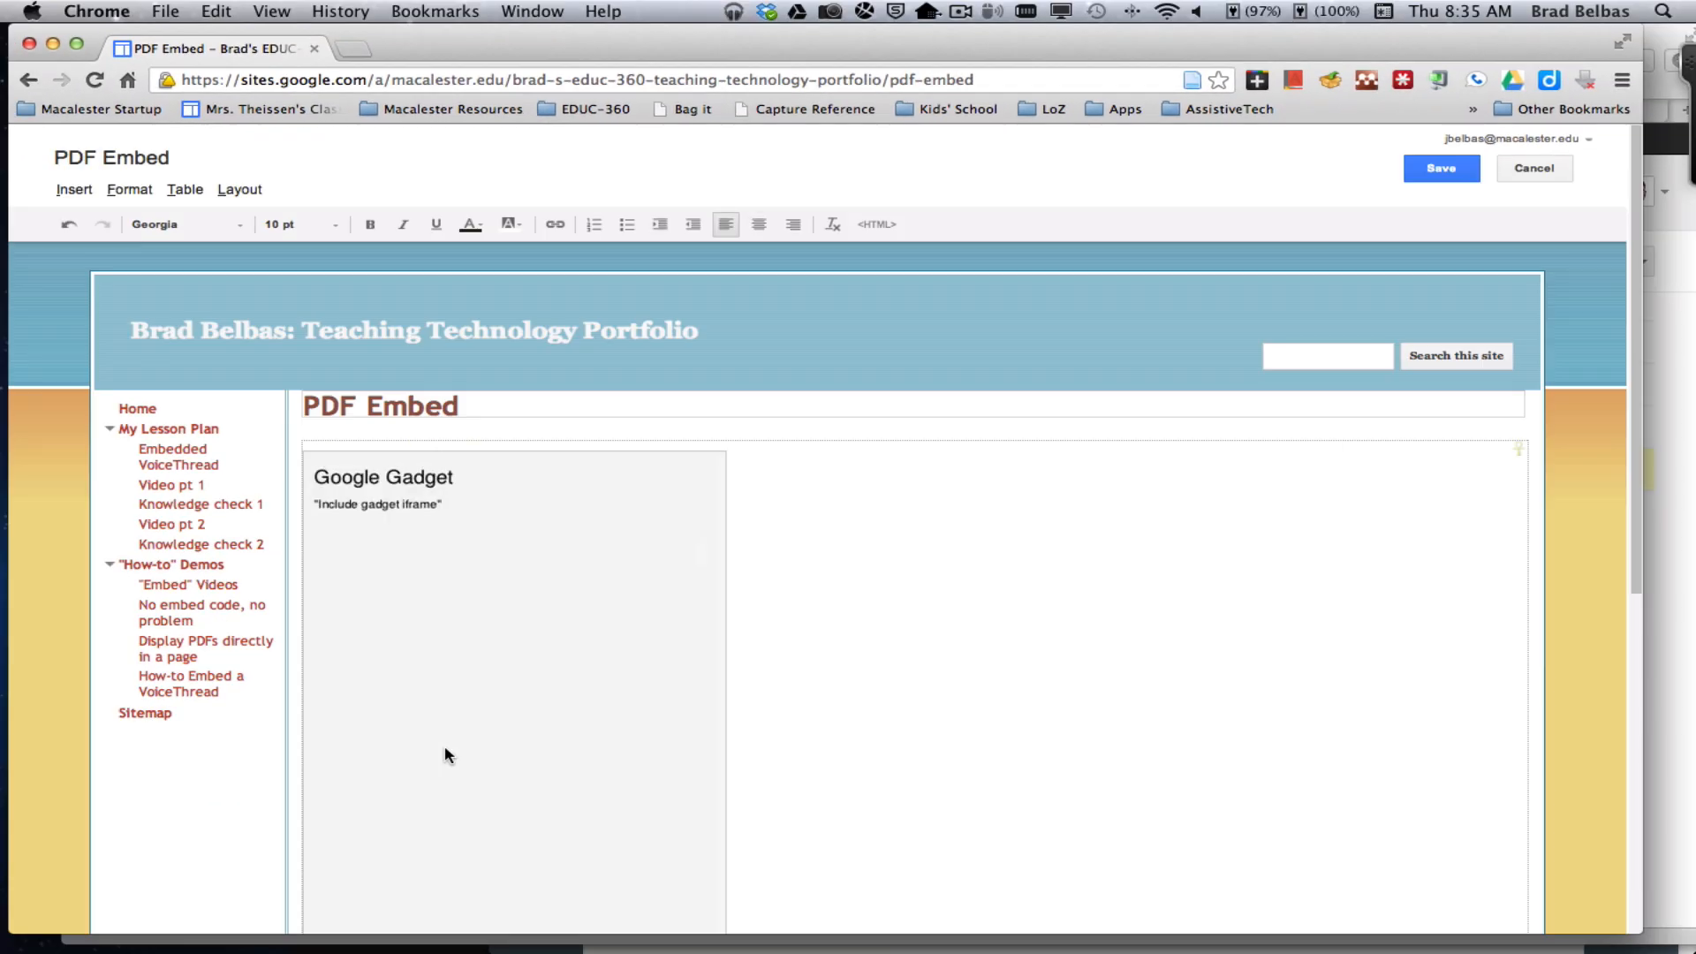
mouse_move(341, 593)
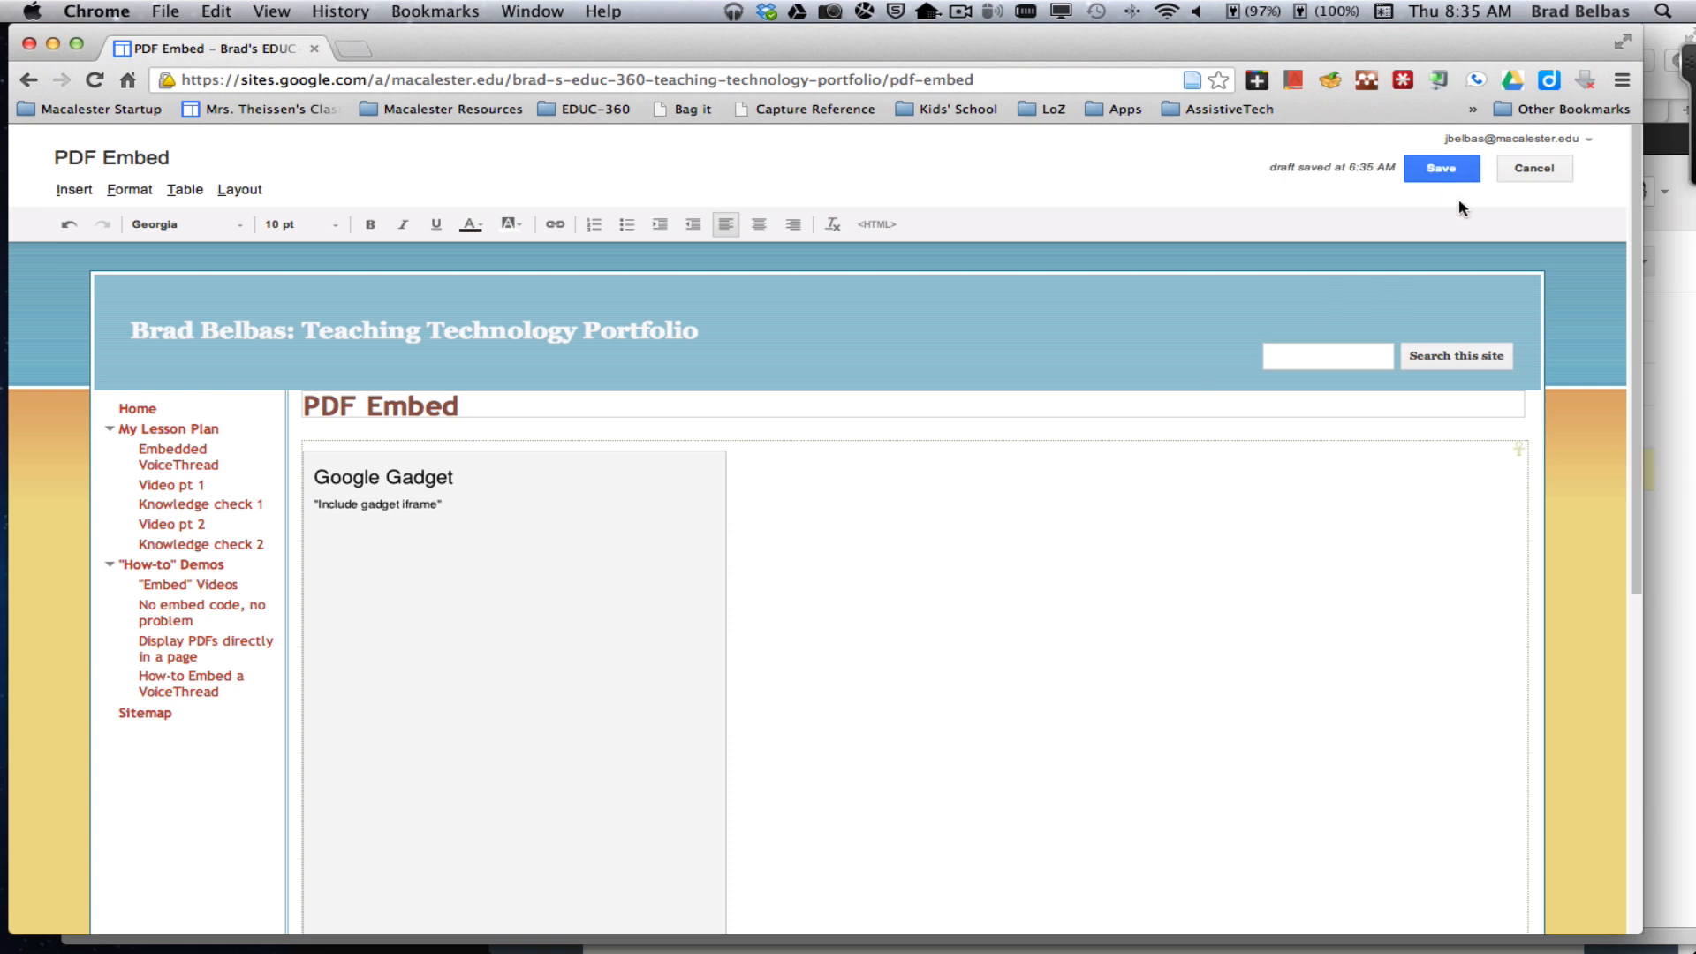
Save the PDF Embed page so the embedded UDL Guidelines PDF displays
click(1438, 170)
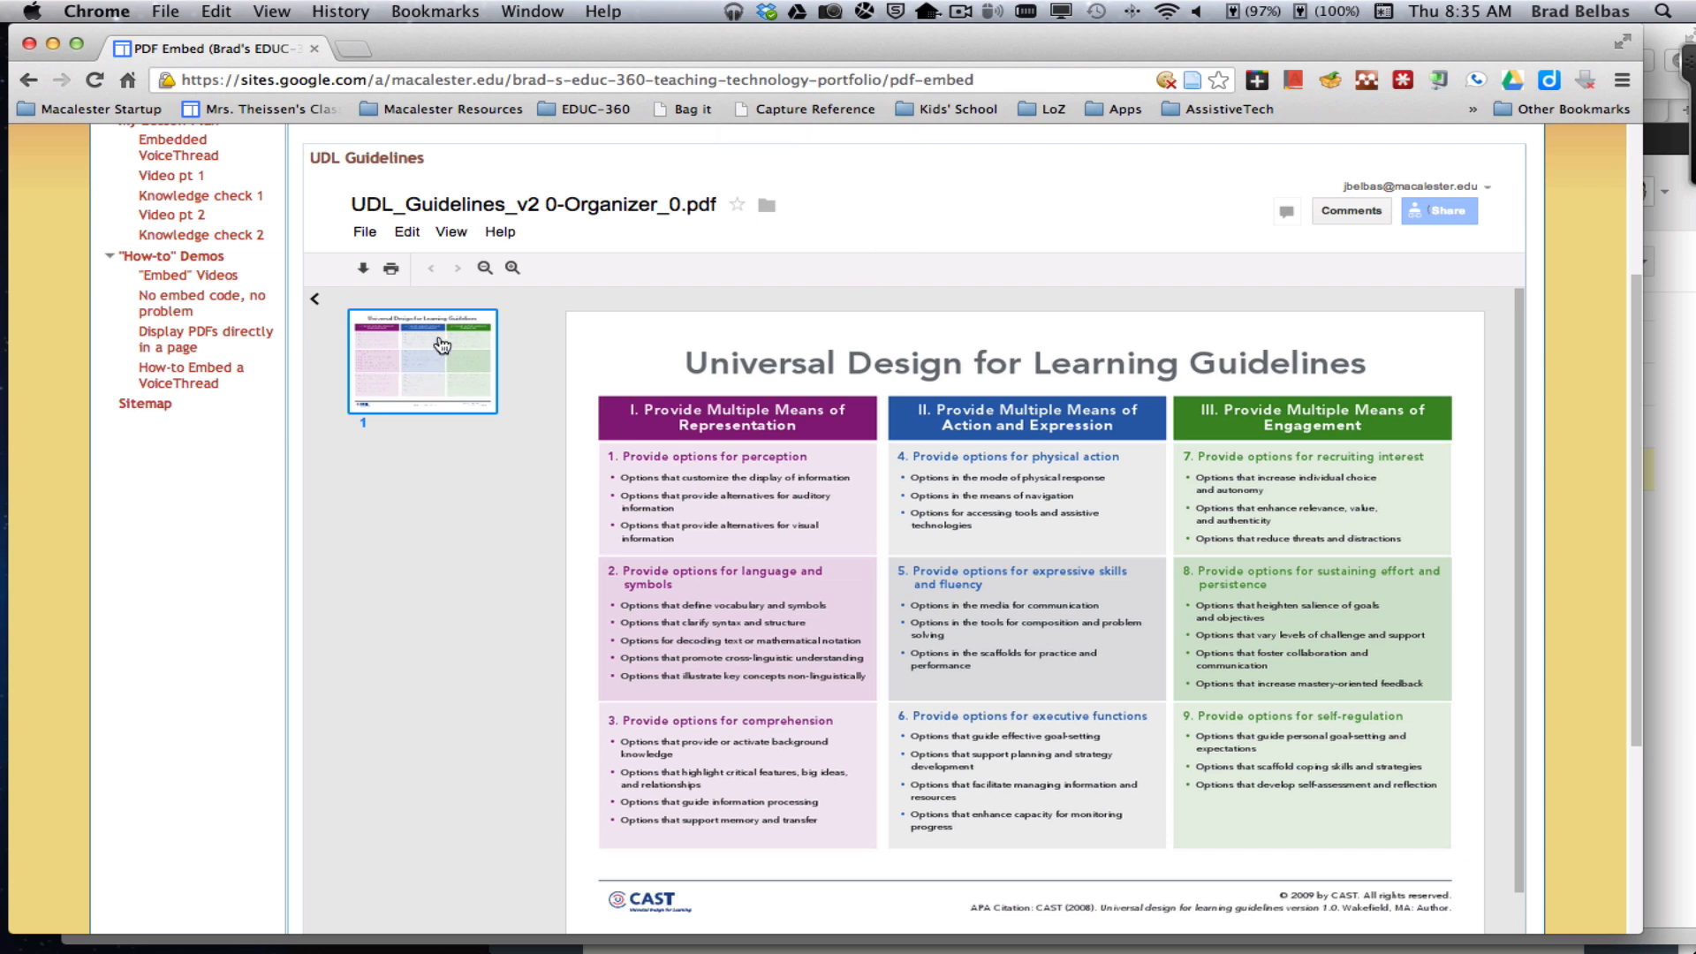
mouse_move(413, 367)
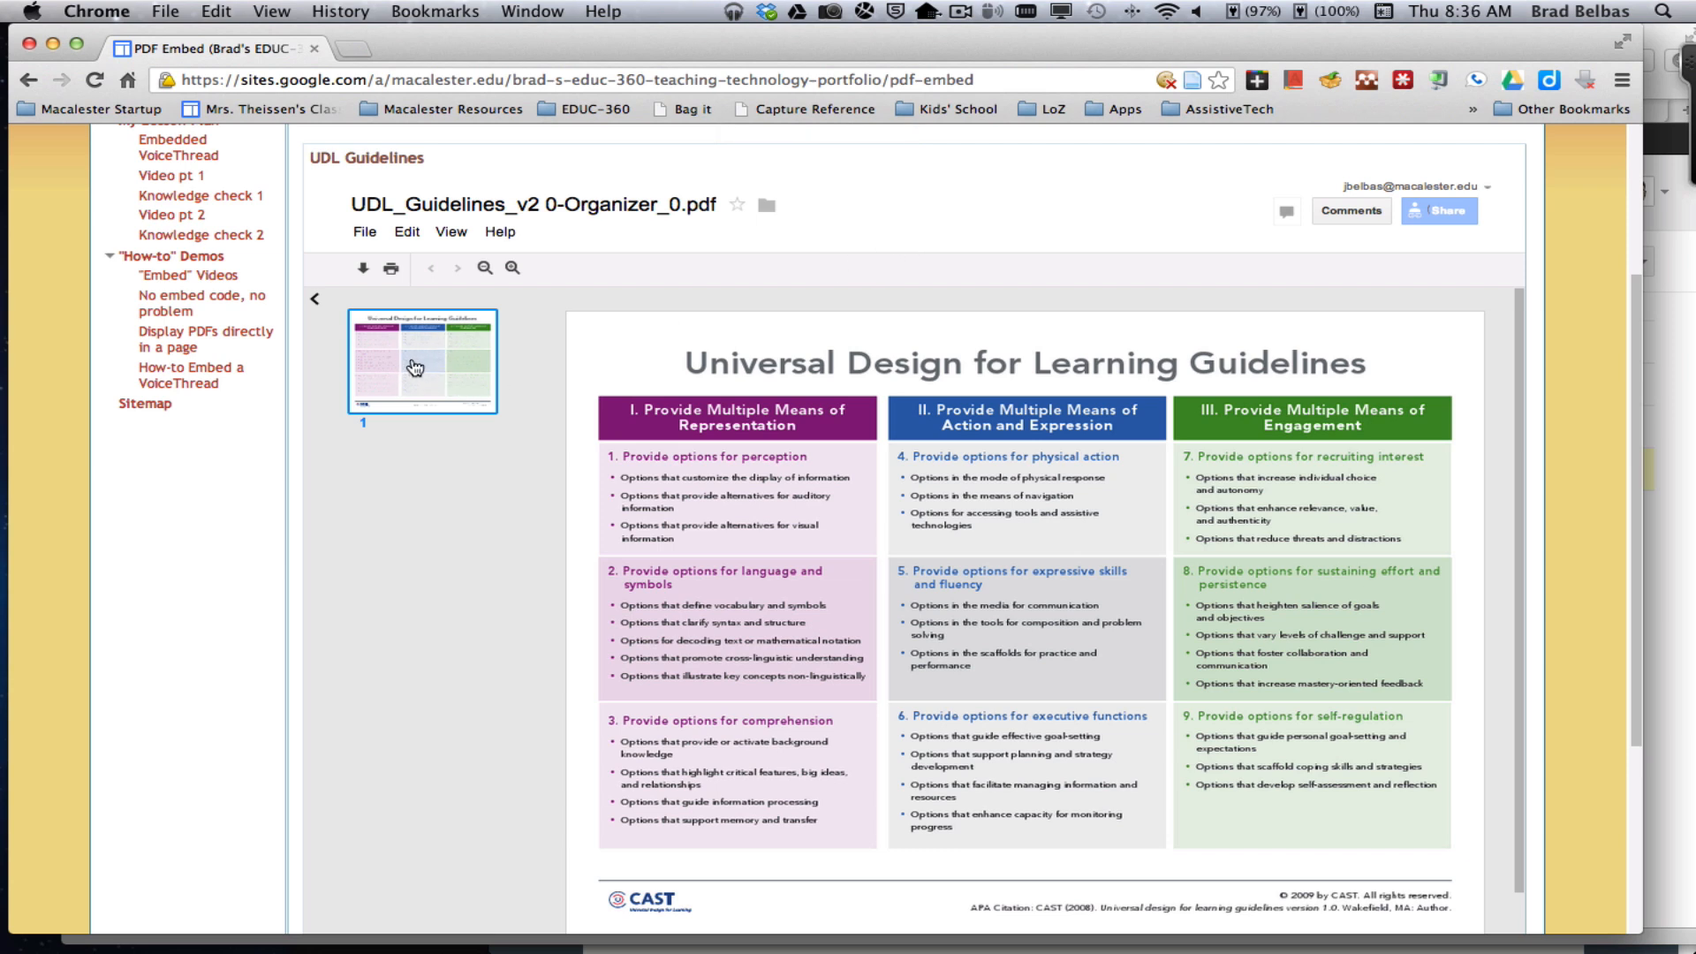
mouse_move(315, 309)
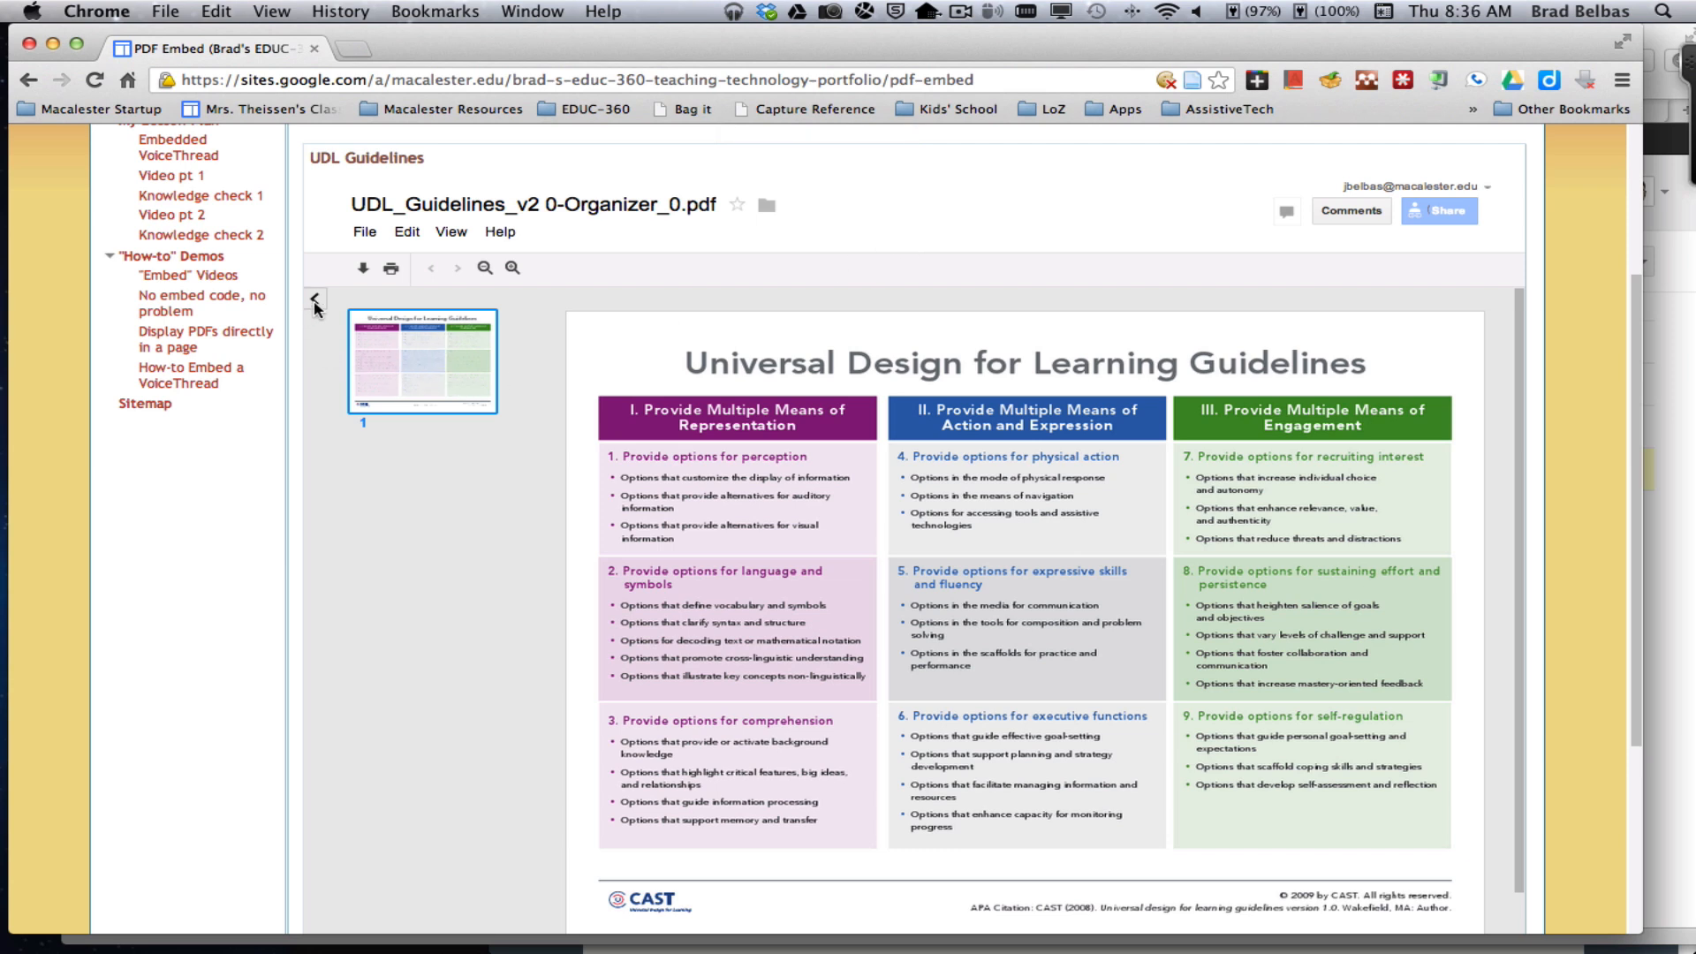
Hide the embedded viewer's page thumbnails so the PDF spans the gadget's full width
click(314, 300)
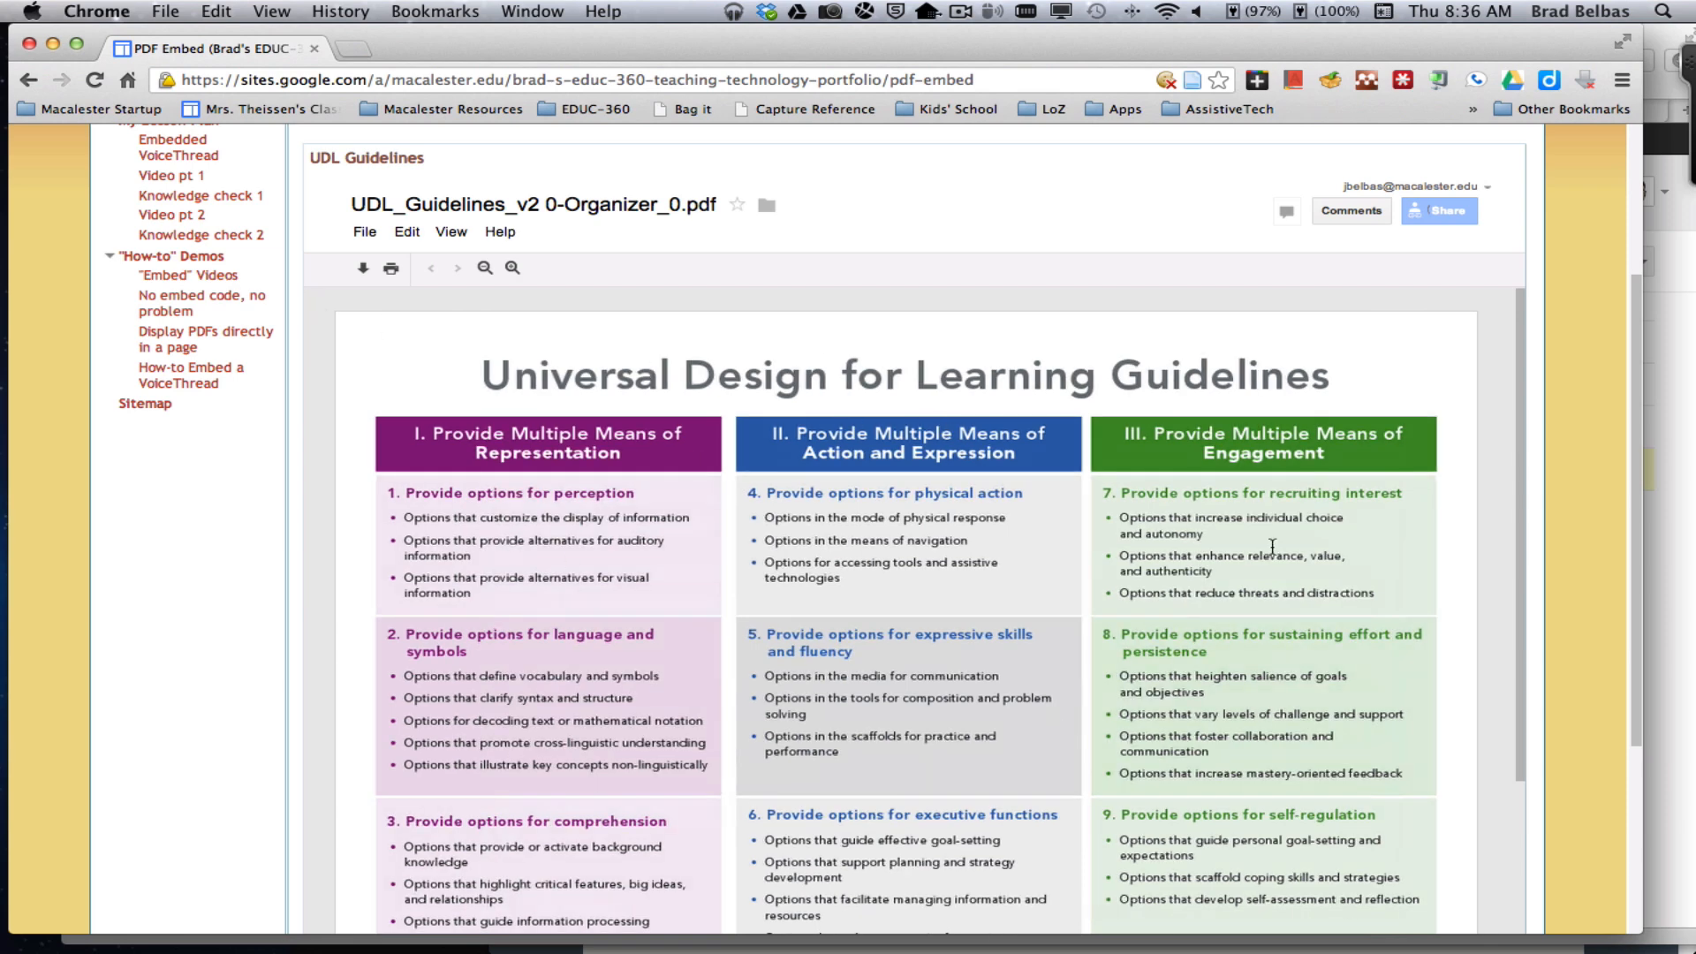
mouse_move(1049, 575)
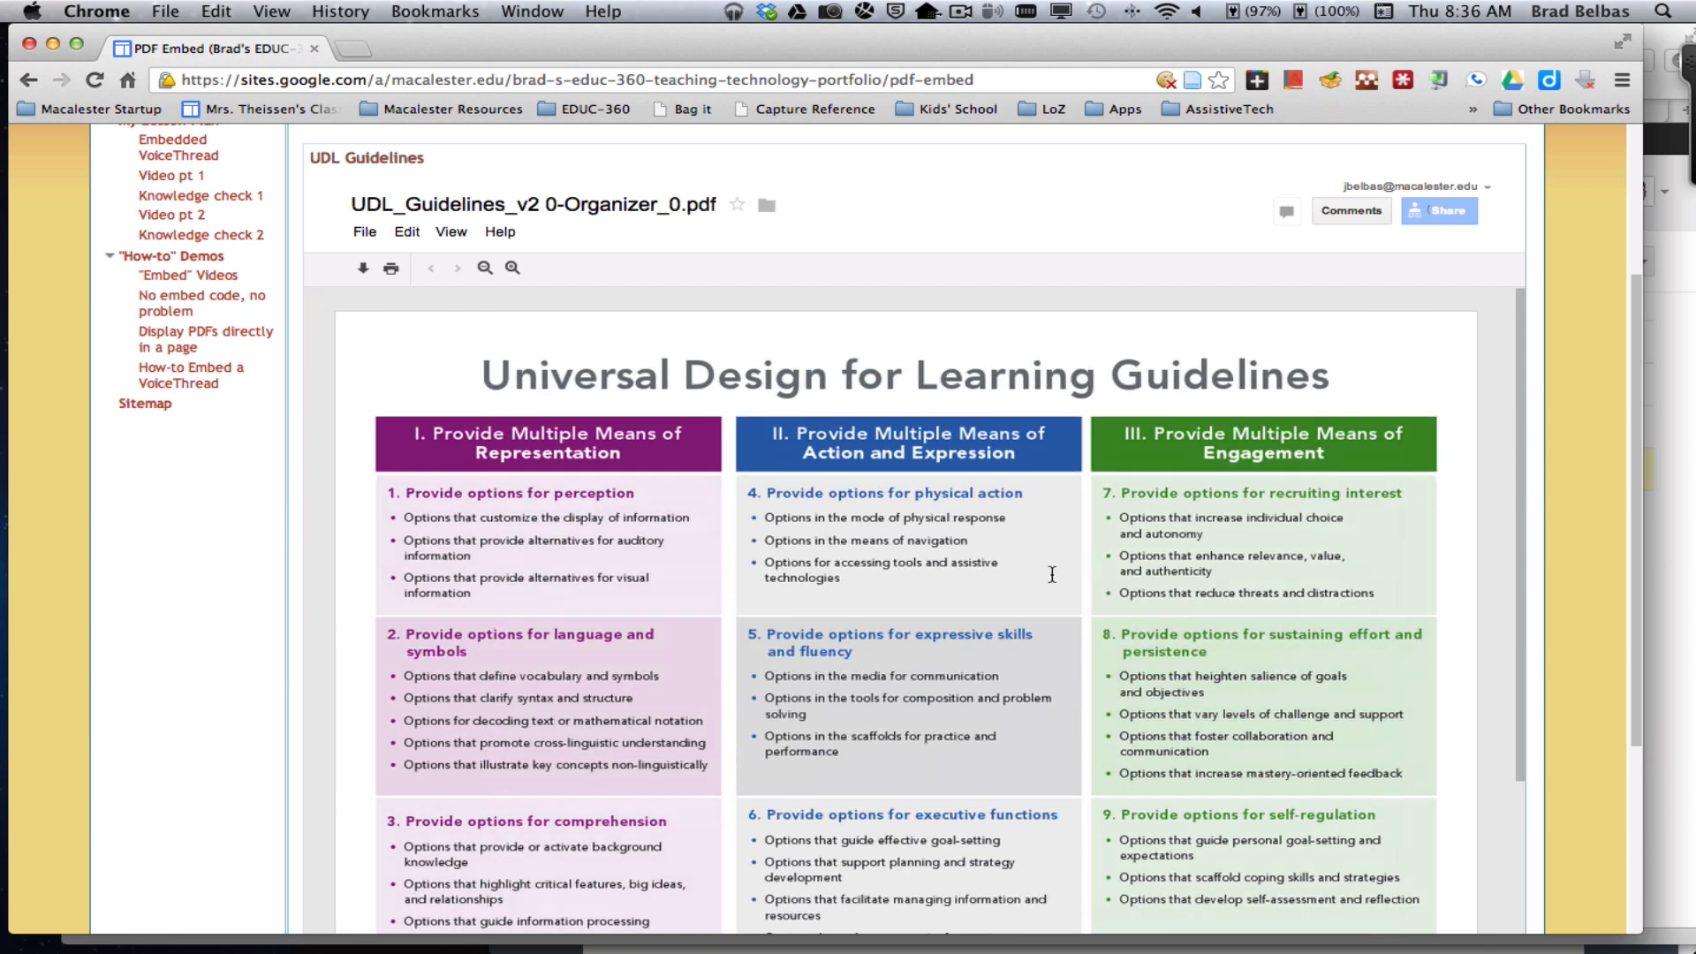
scroll(up, 3)
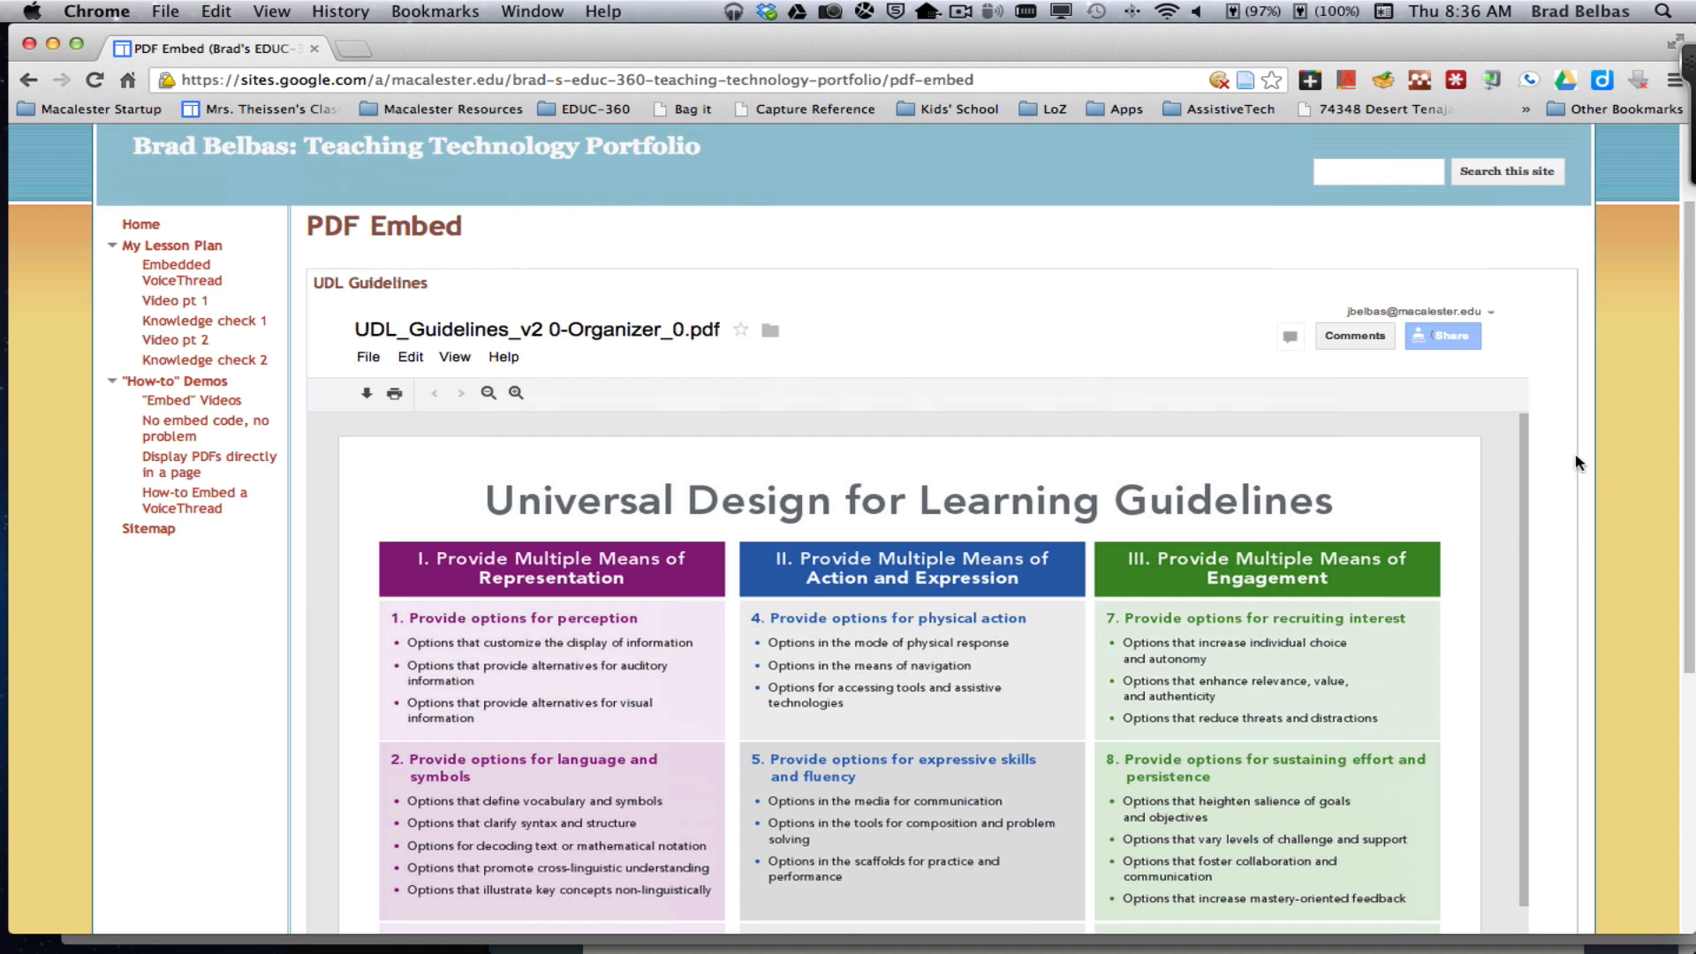
mouse_move(1355, 525)
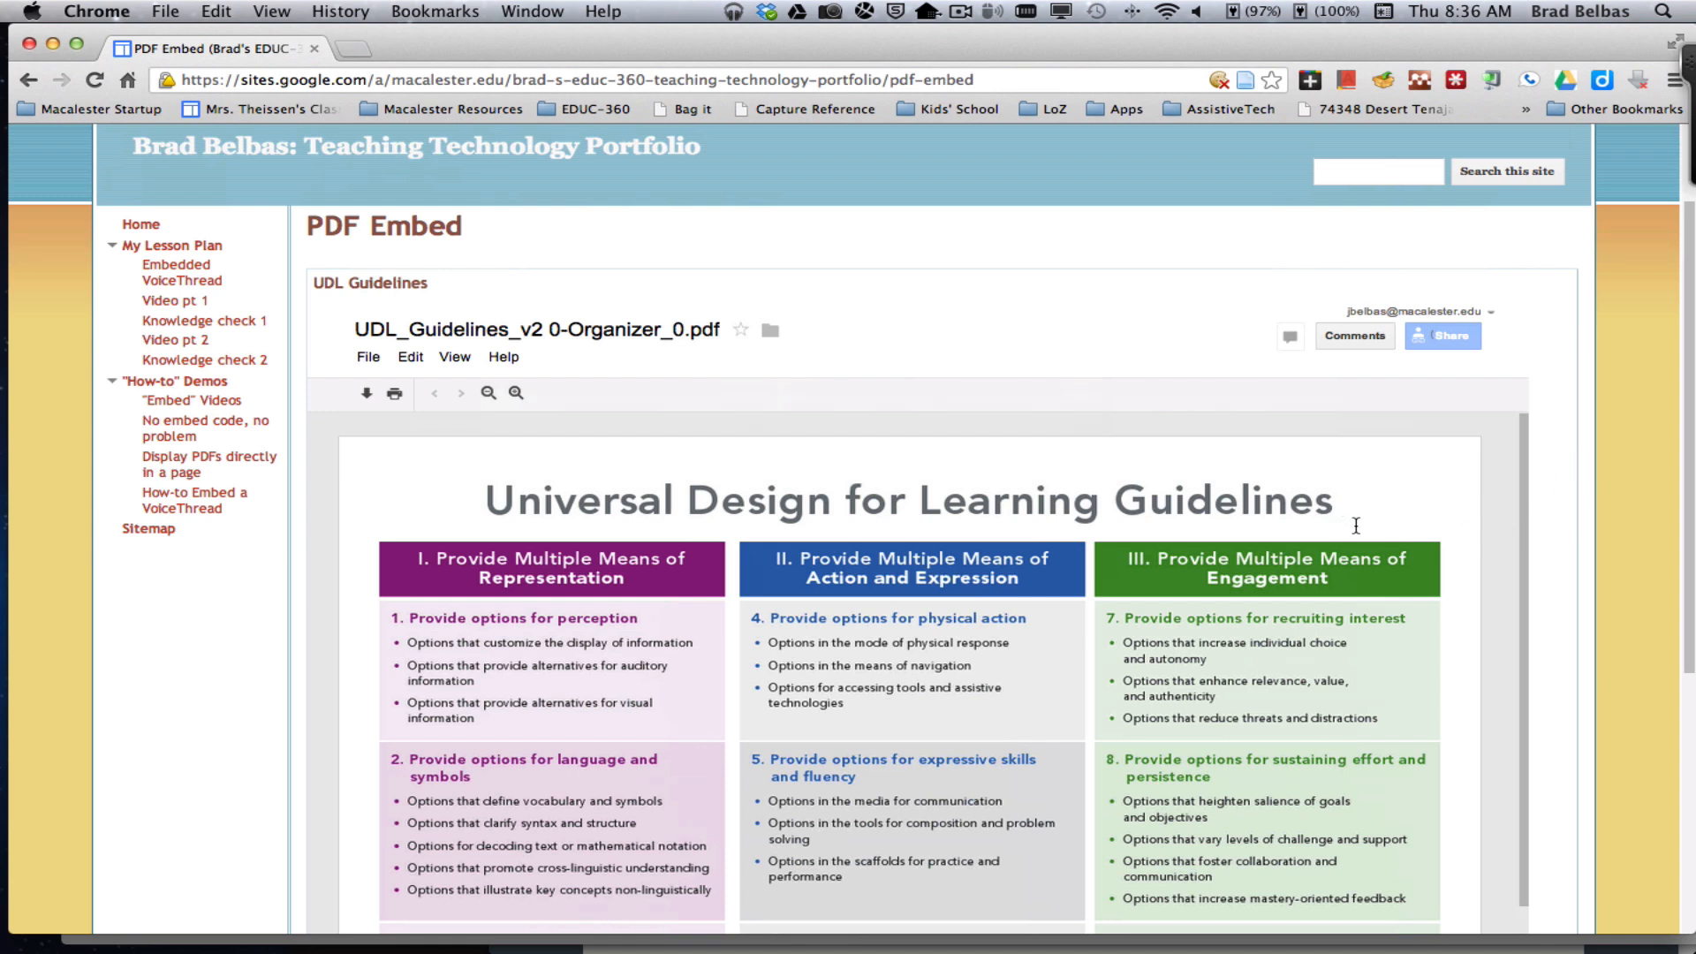
mouse_move(1295, 507)
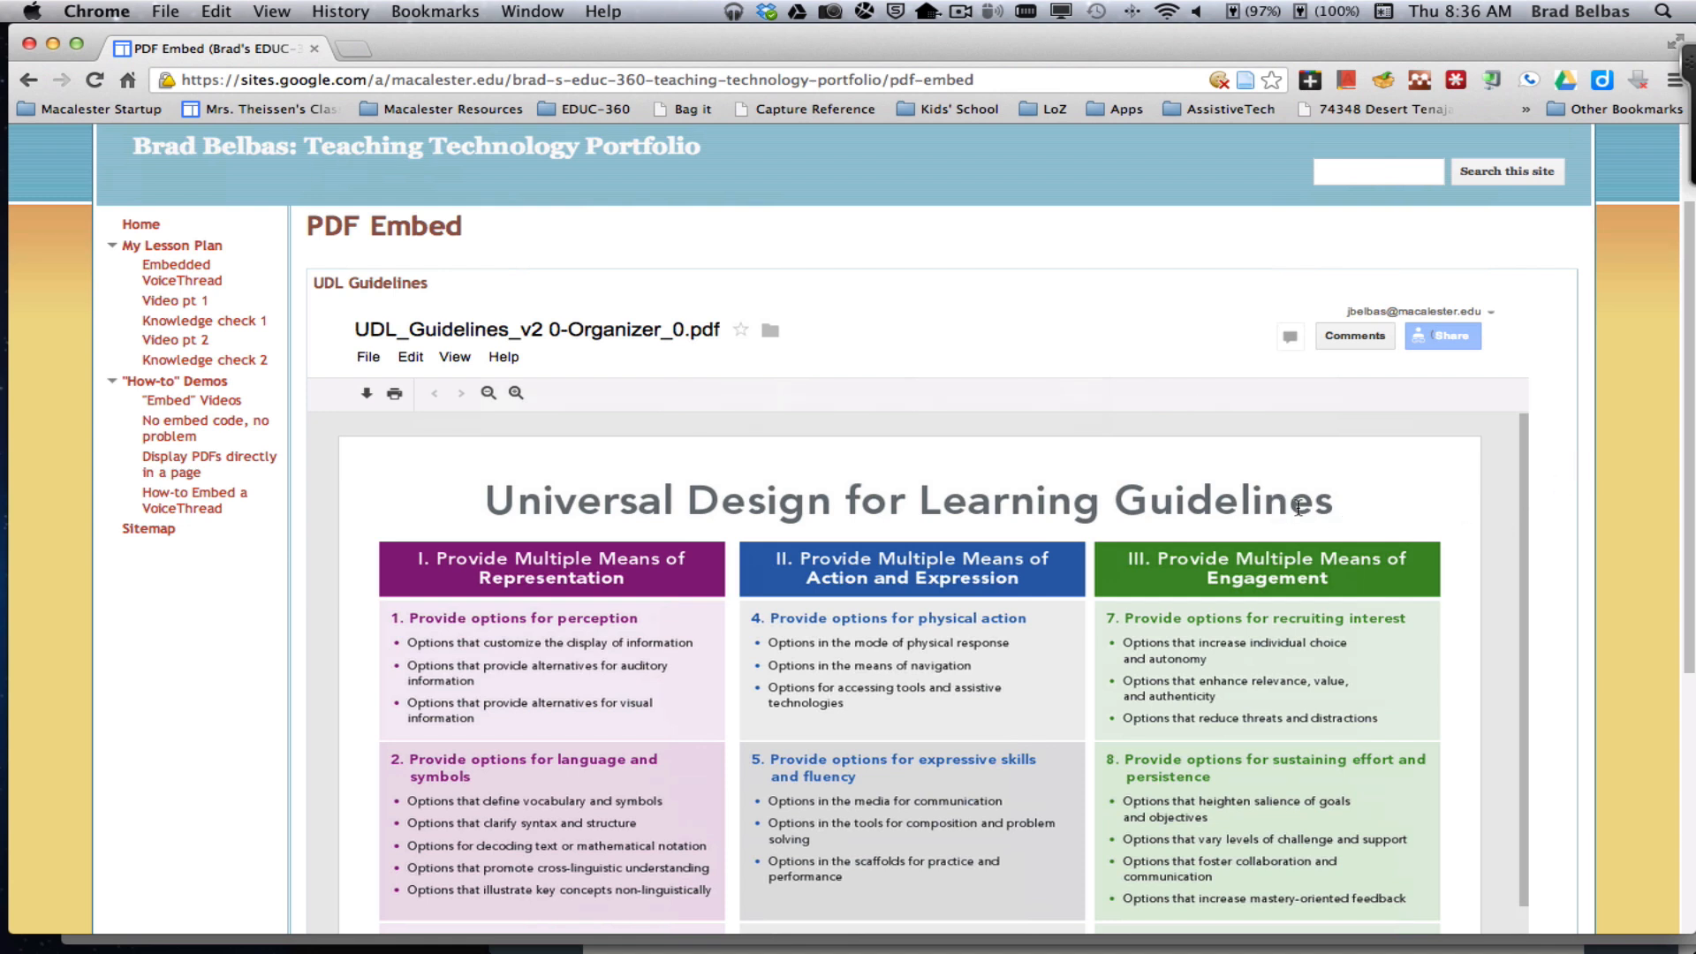